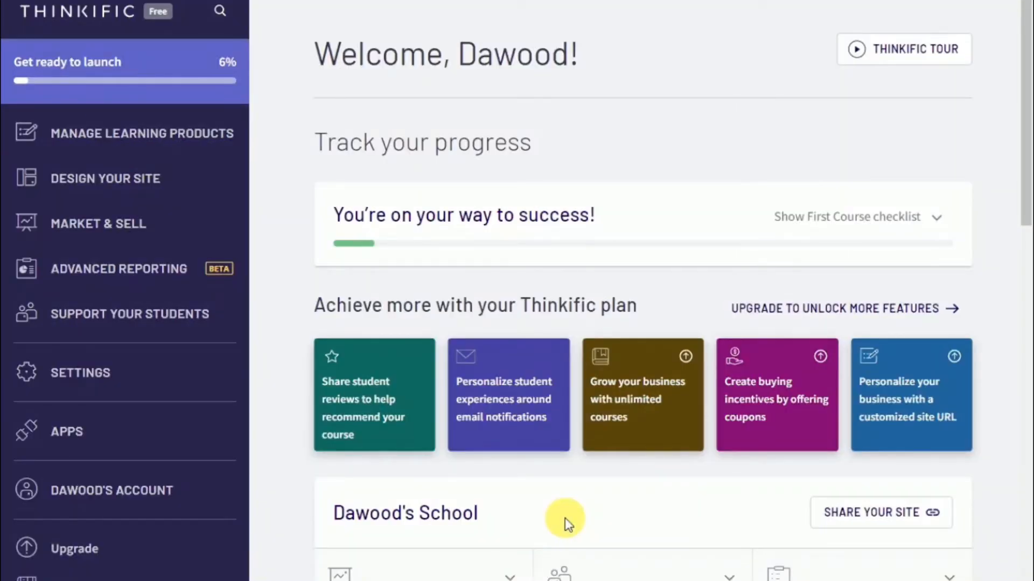
mouse_move(406, 461)
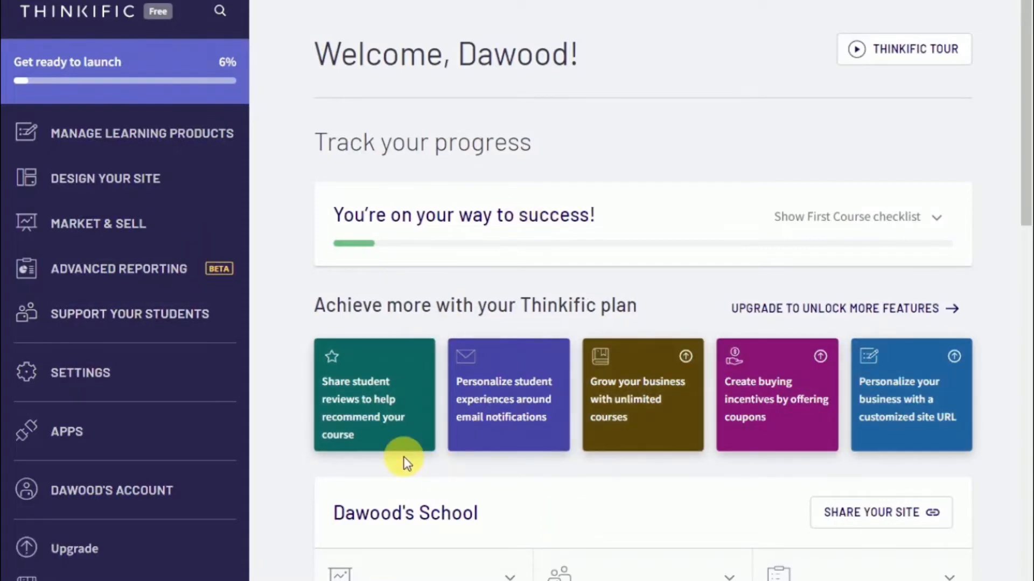
mouse_move(955, 323)
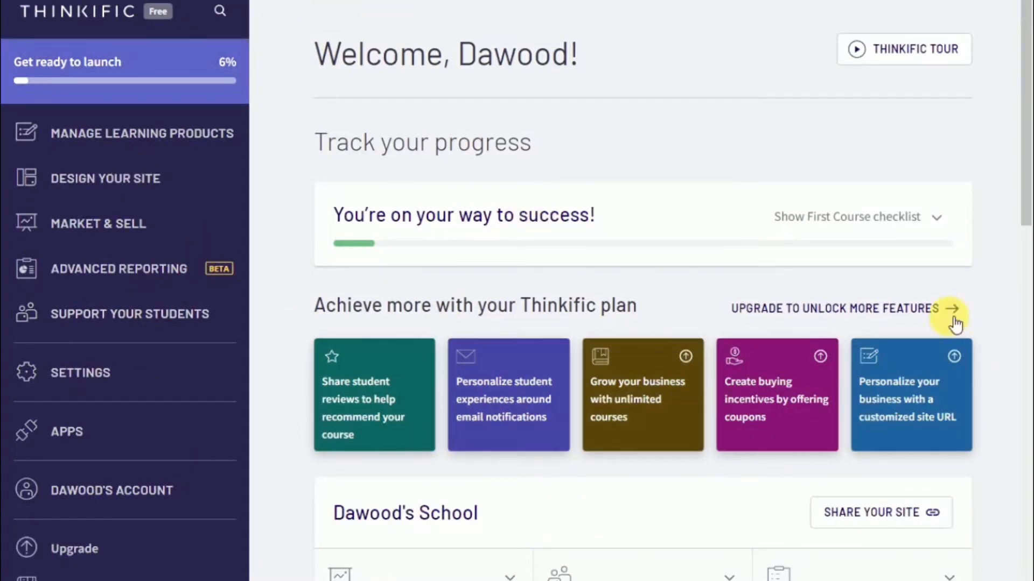
mouse_move(193, 459)
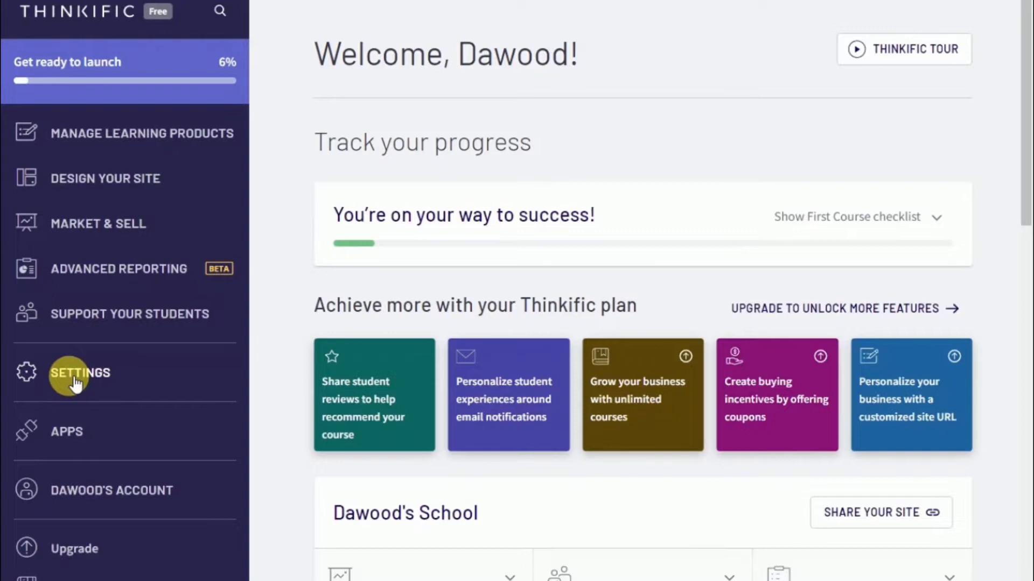
Review the Site settings: site details, site emails and the Thinkific site URL
left_click(80, 374)
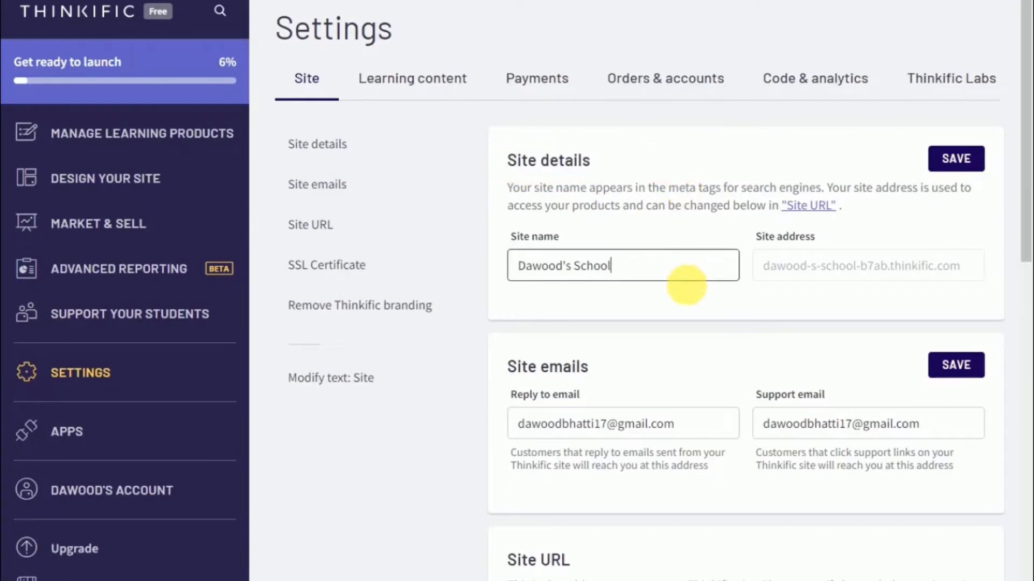
mouse_move(544, 220)
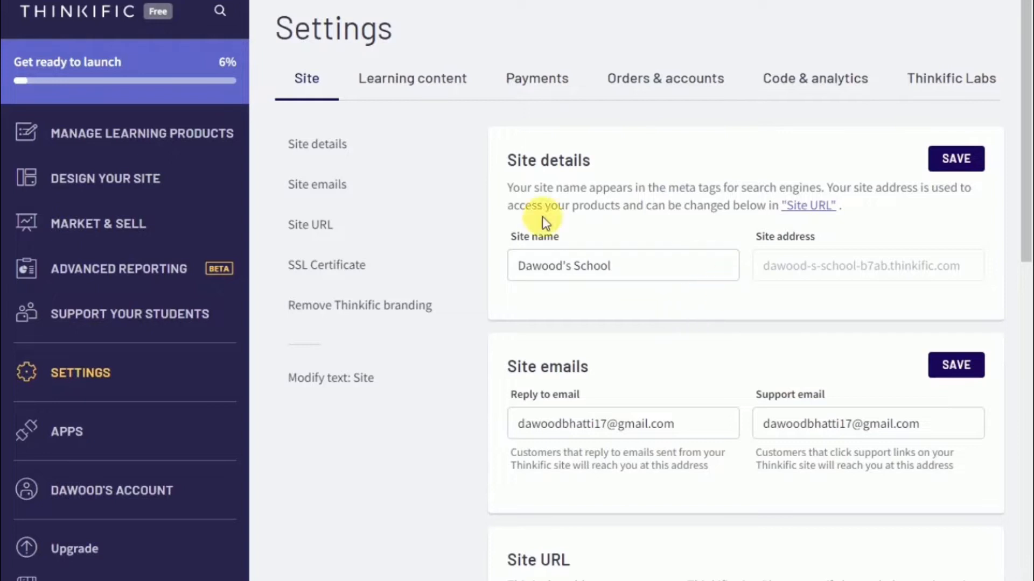
mouse_move(627, 387)
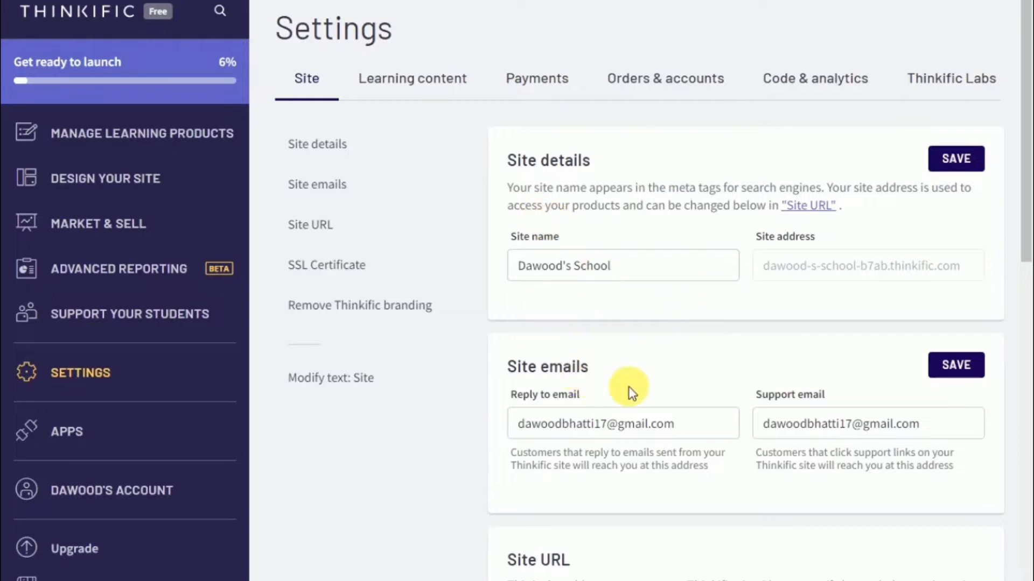
mouse_move(774, 280)
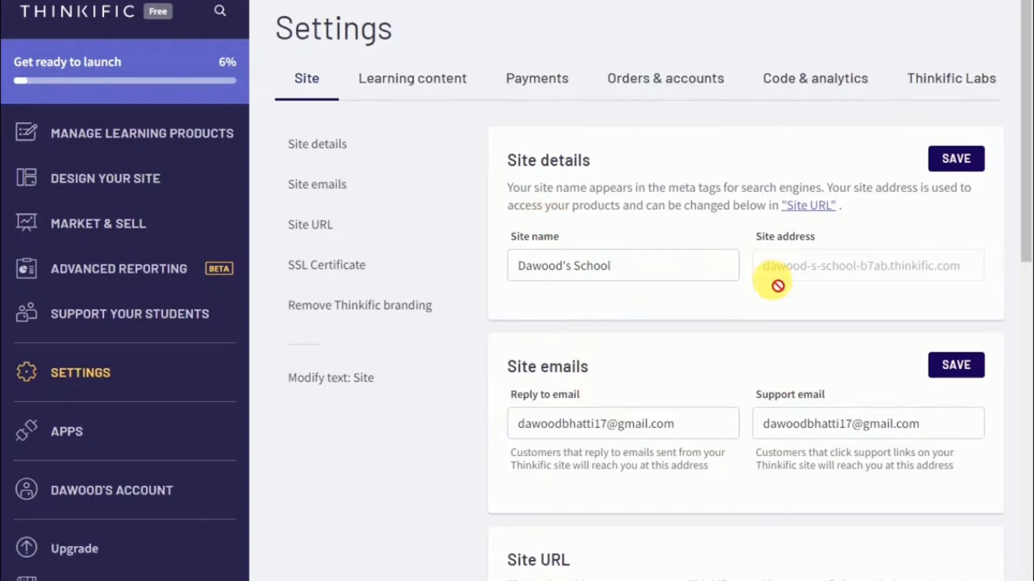
scroll("down", 3)
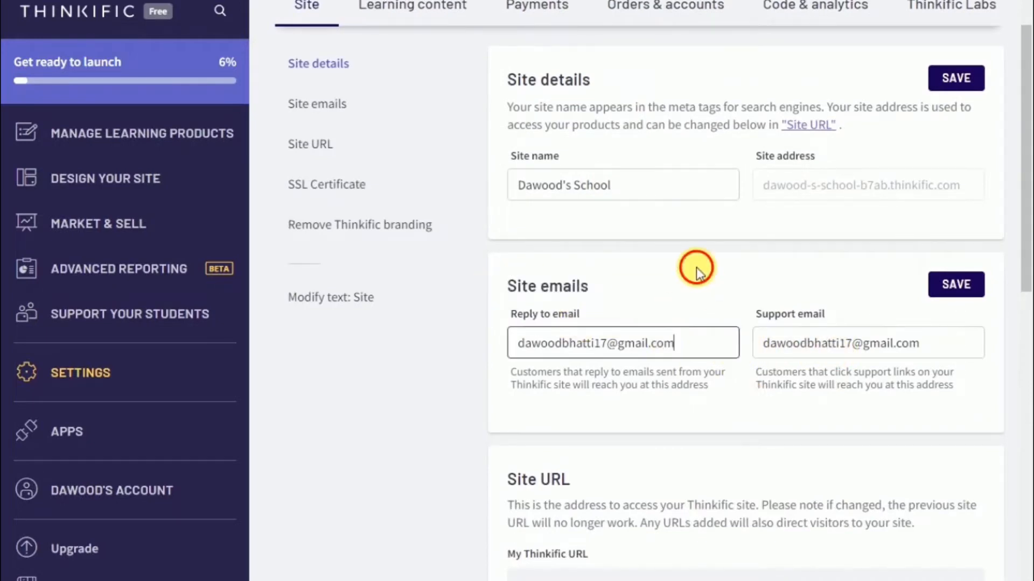
scroll("down", 3)
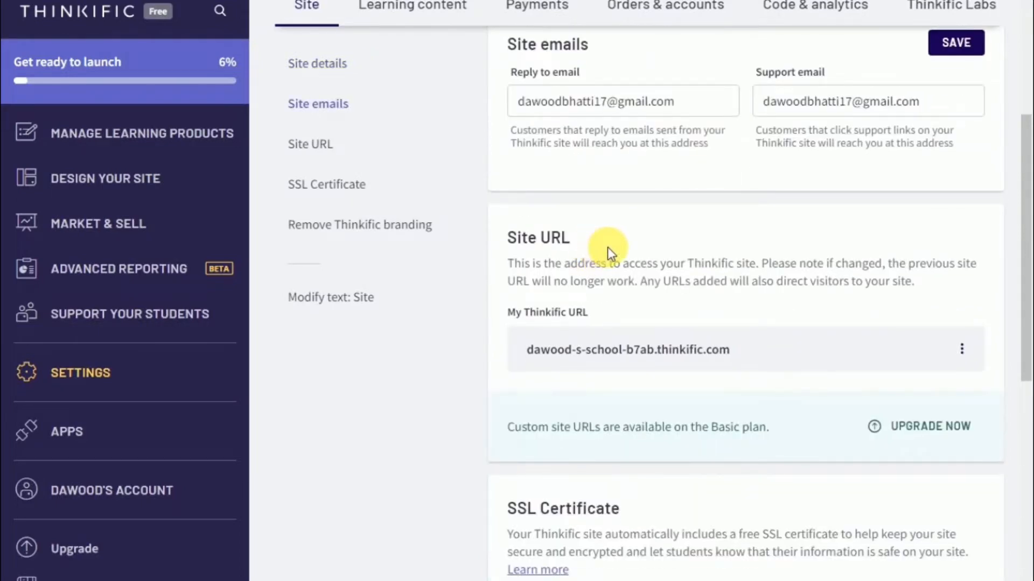
mouse_move(708, 159)
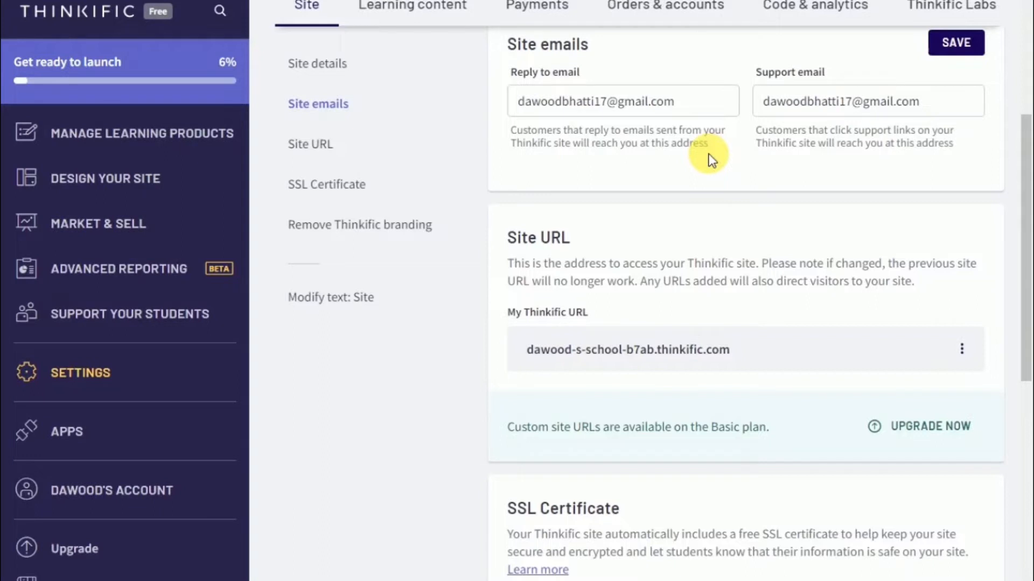
mouse_move(683, 230)
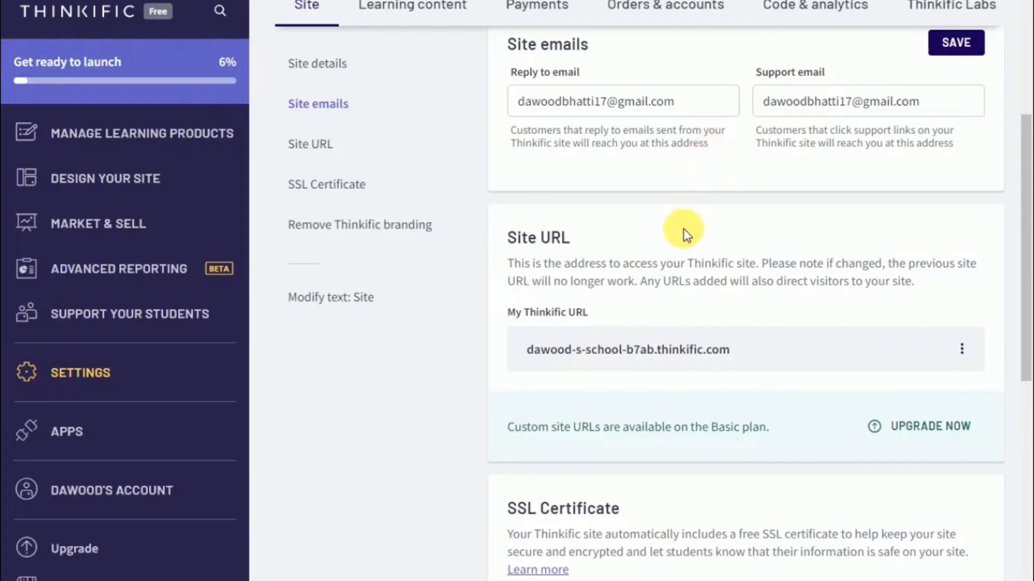
double_click(539, 237)
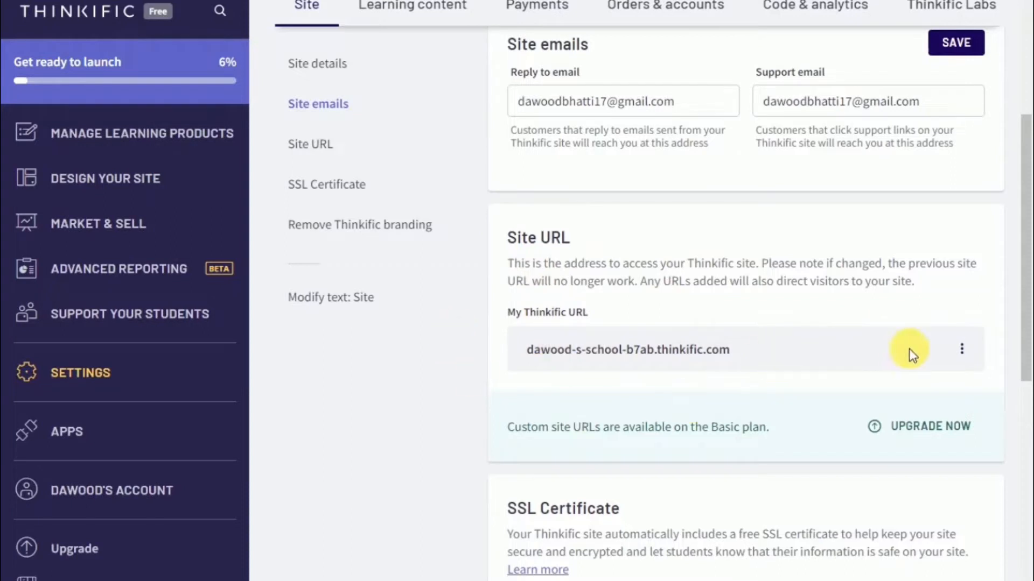
mouse_move(701, 310)
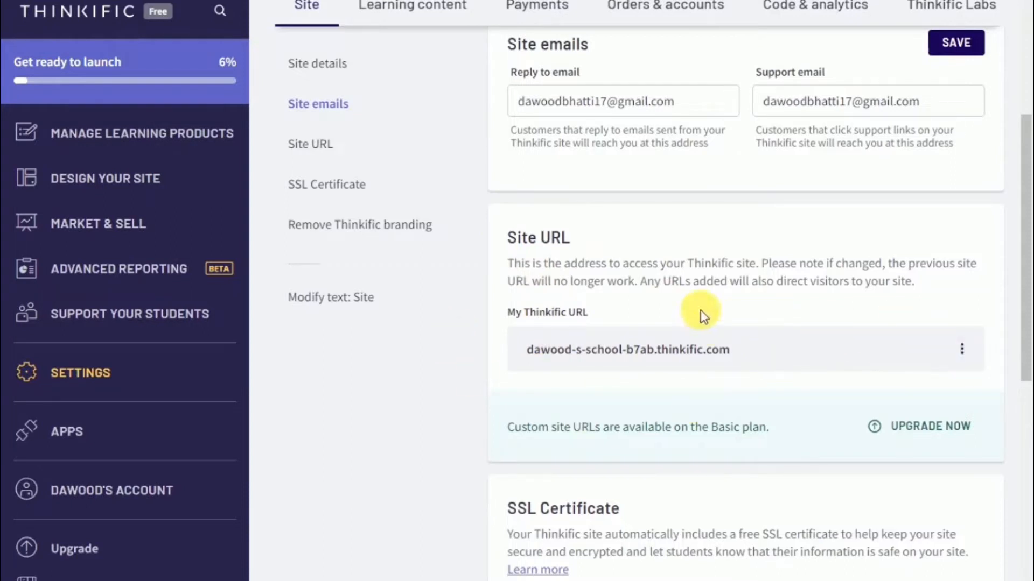
mouse_move(962, 347)
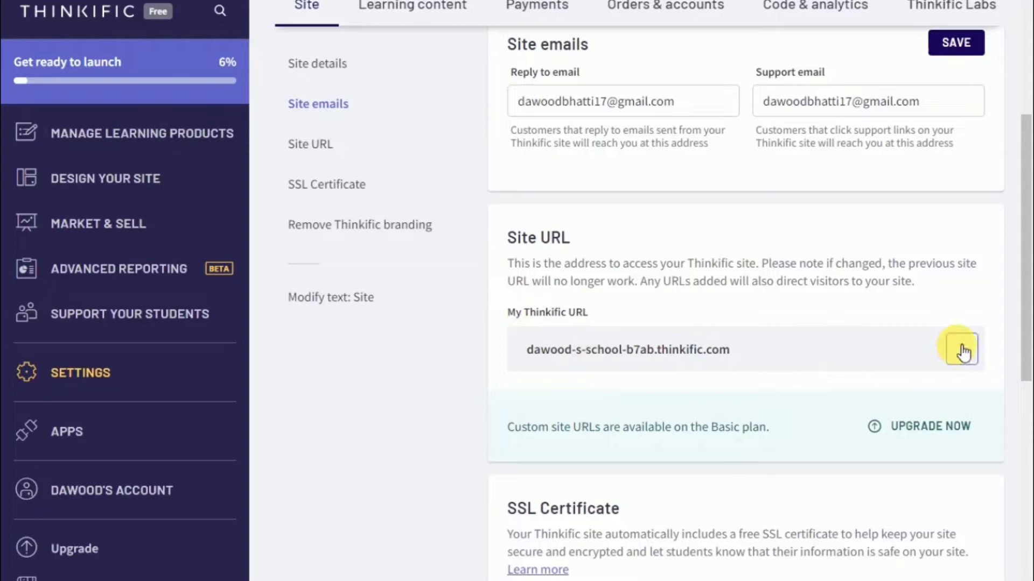
left_click(962, 349)
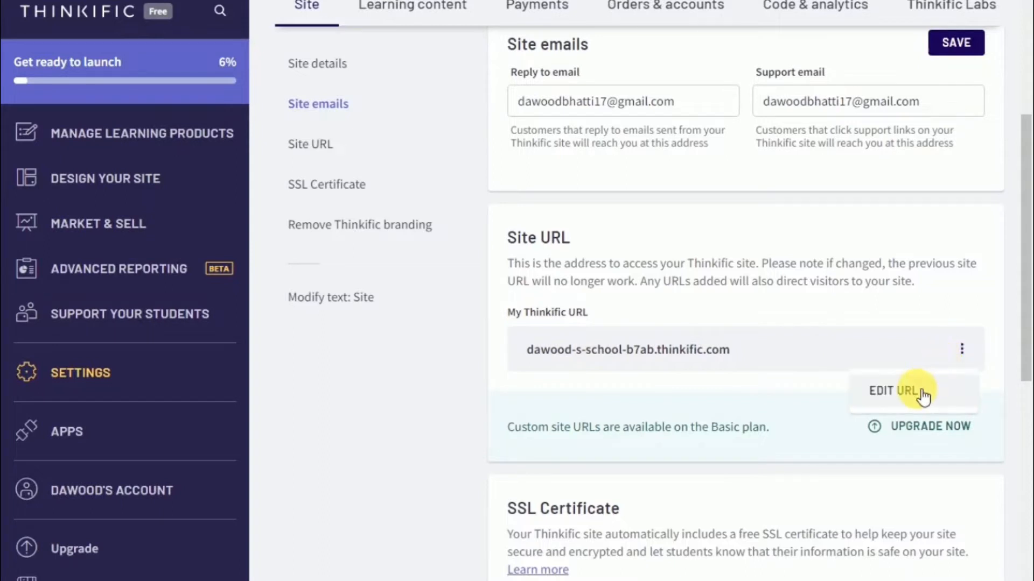
left_click(894, 390)
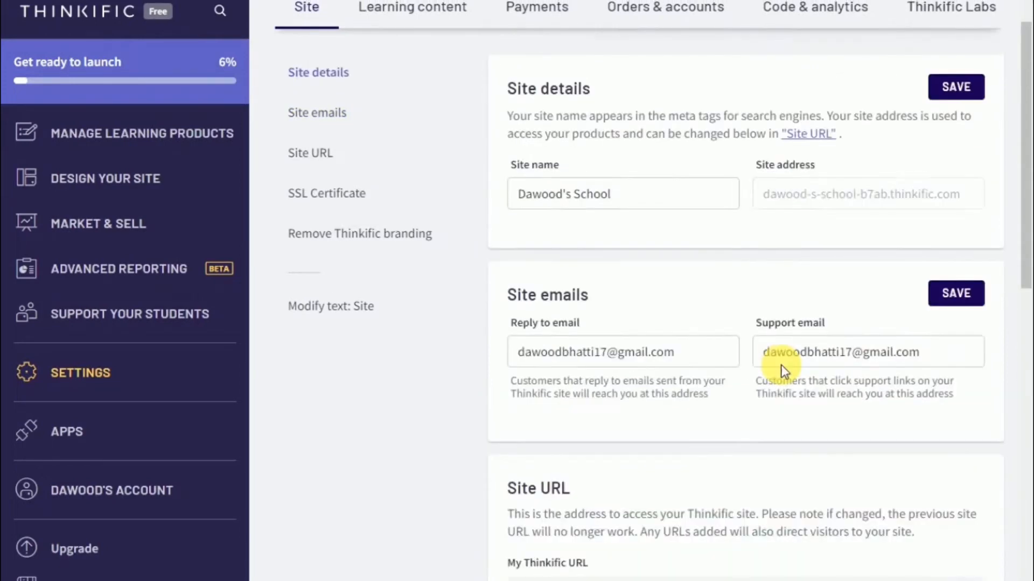
scroll("down", 3)
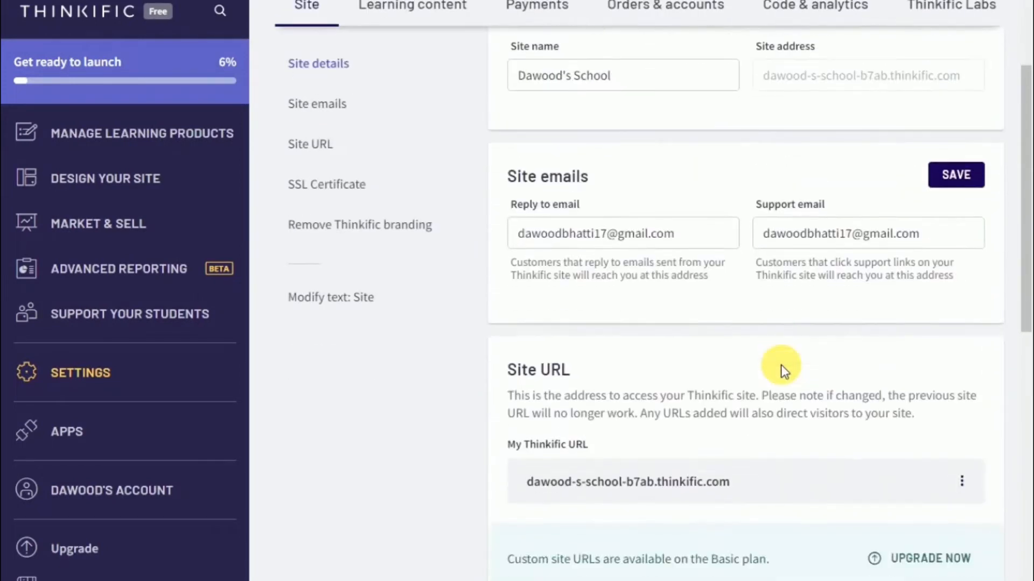
scroll("down", 3)
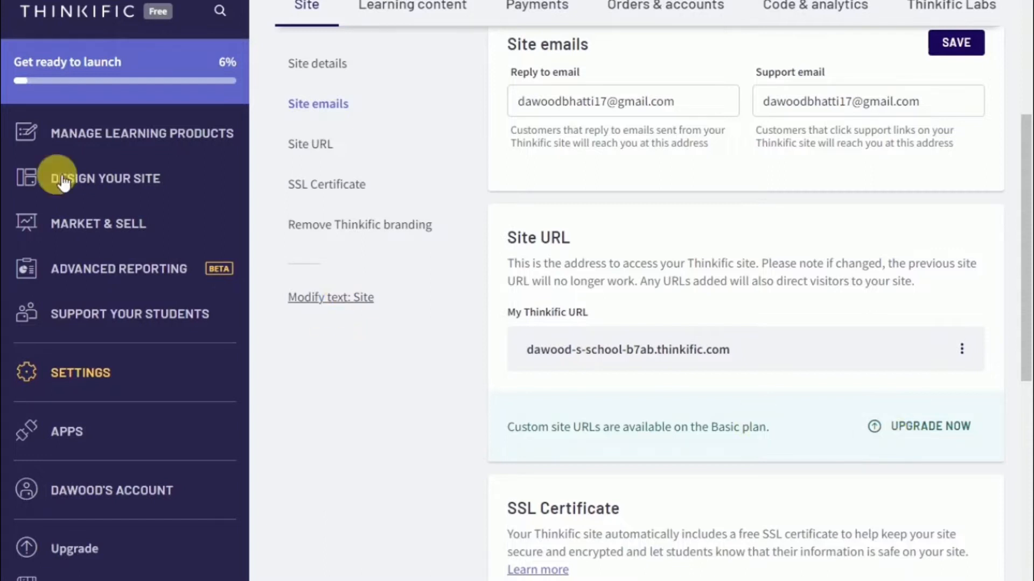
Show the Course Player theme setting under Learning content, with Light theme selected
left_click(412, 7)
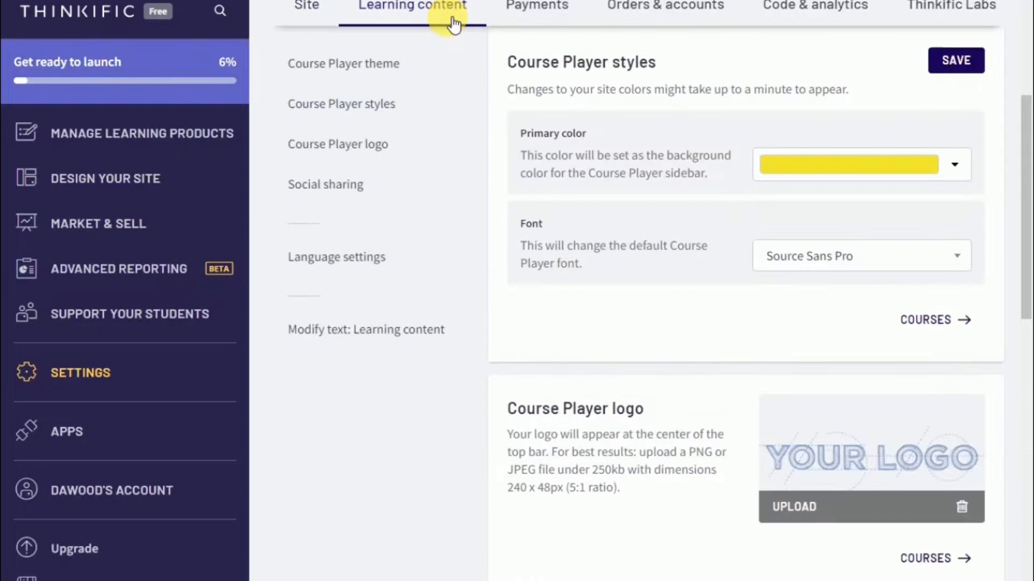
left_click(342, 63)
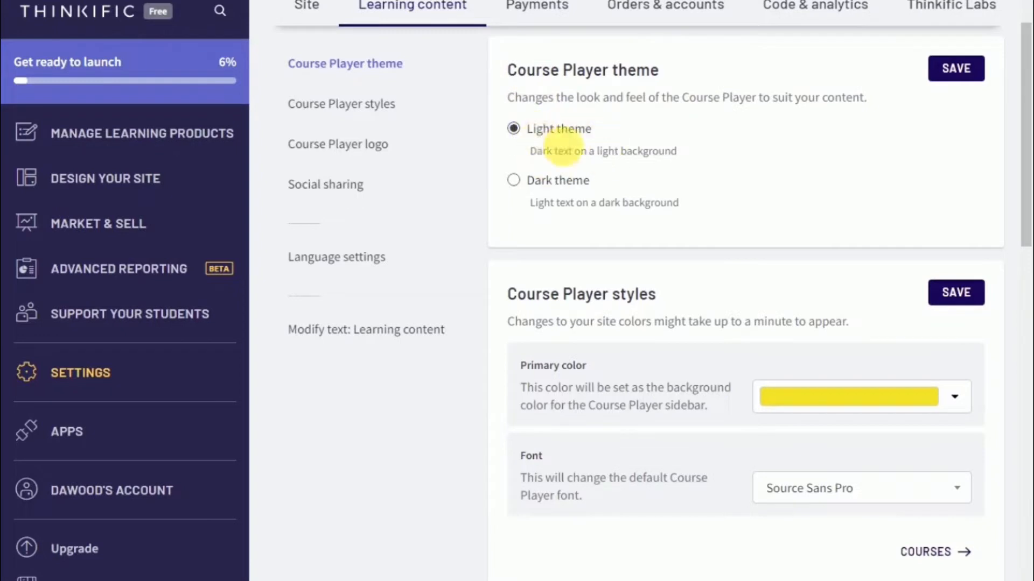
mouse_move(582, 143)
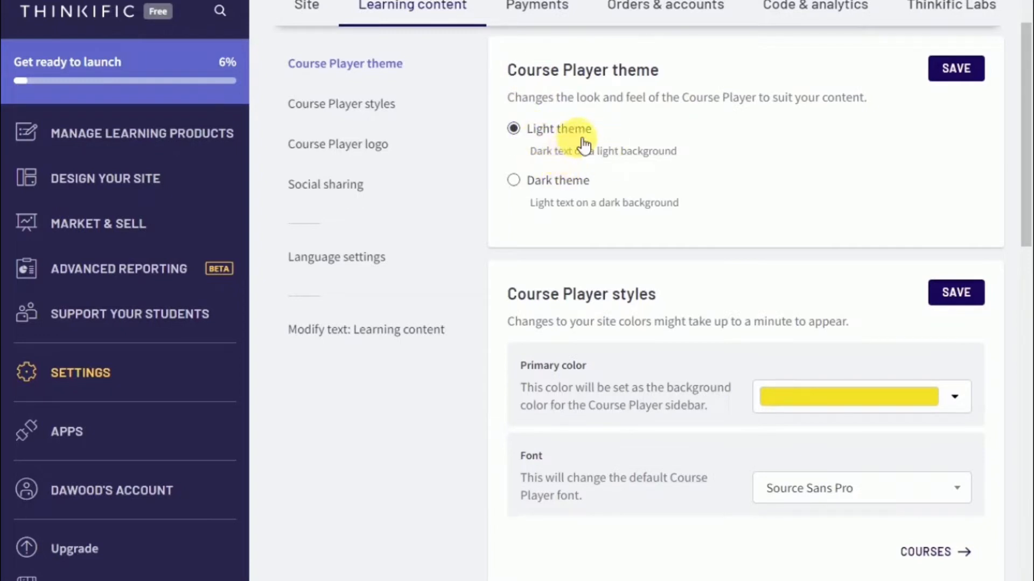
mouse_move(658, 98)
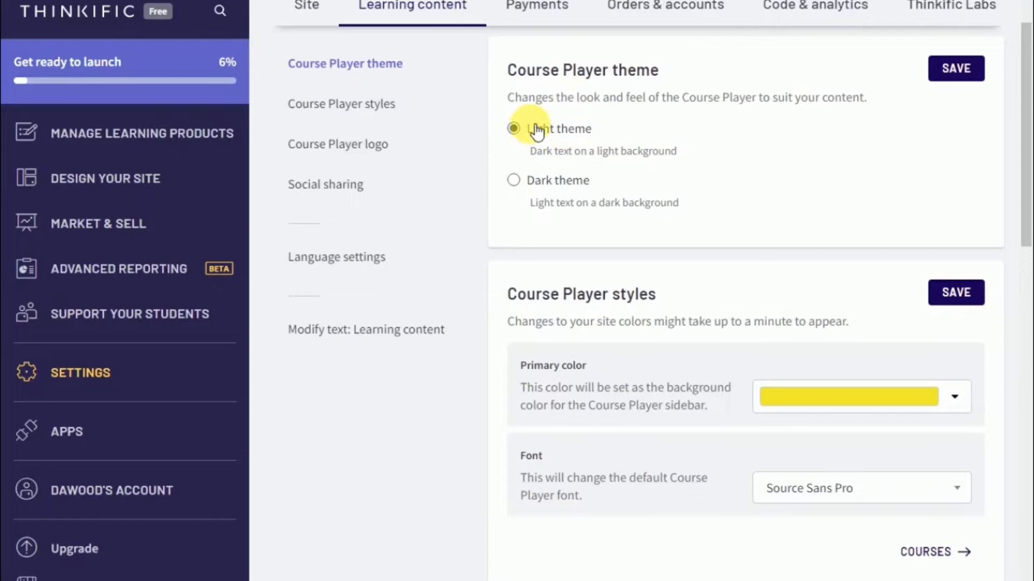
mouse_move(526, 187)
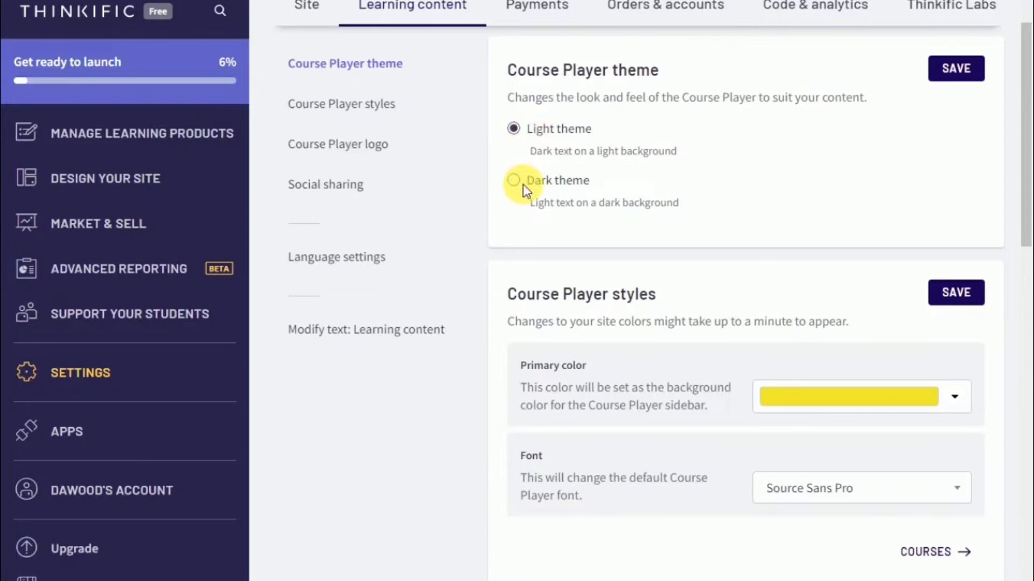
Review Course Player styles showing the yellow primary color and Source Sans Pro font
scroll("down", 3)
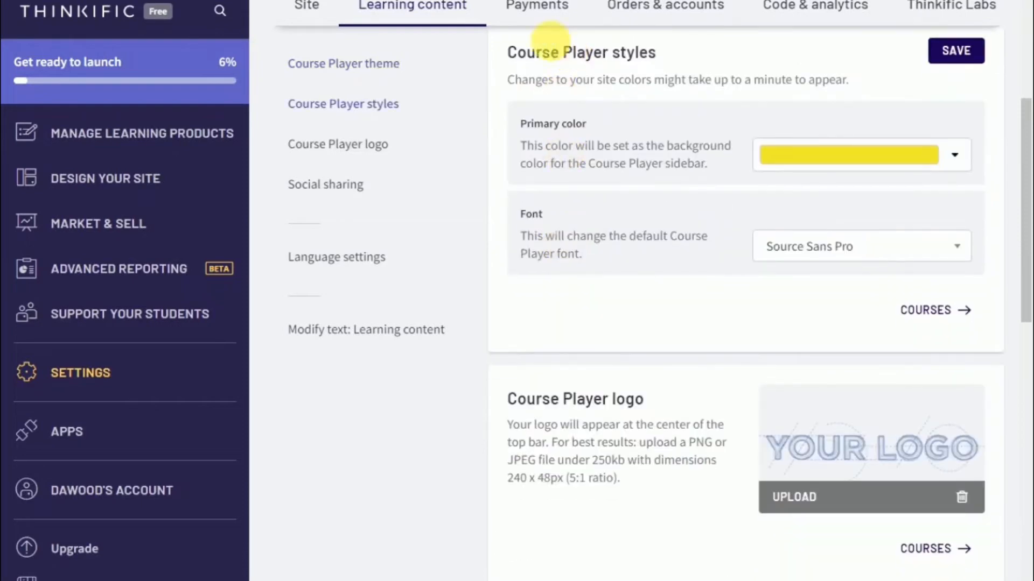
double_click(580, 51)
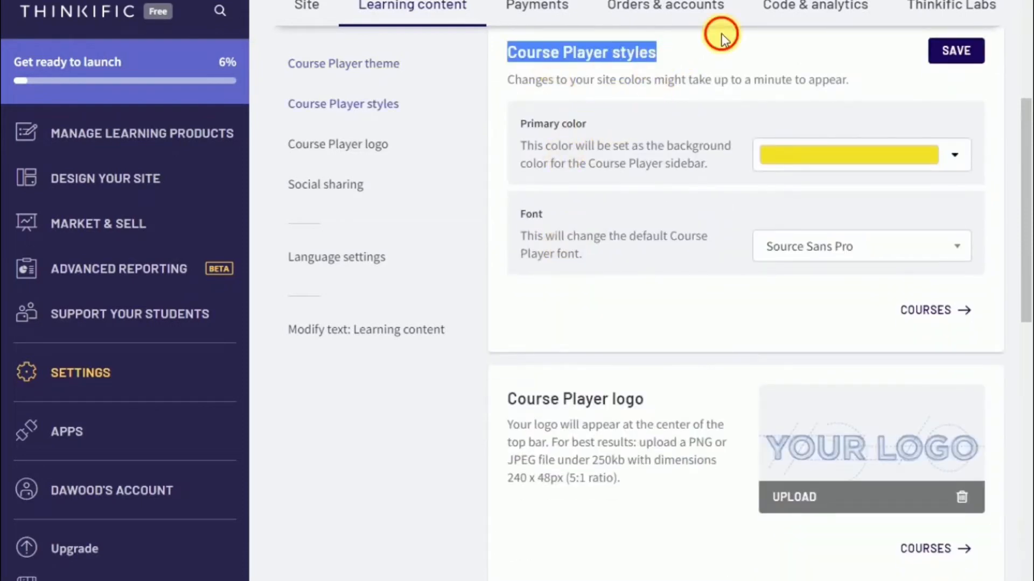
left_click(952, 154)
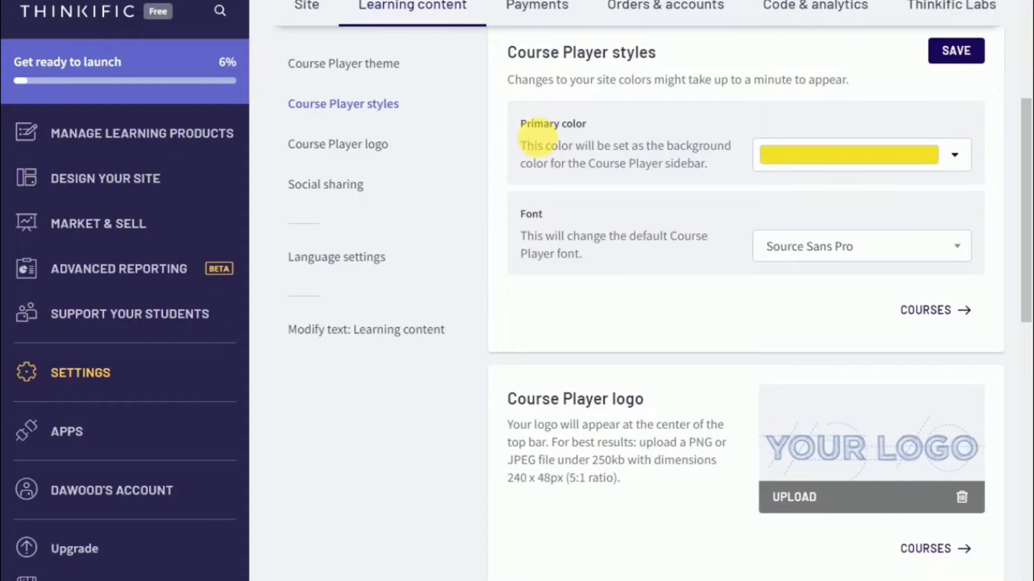
mouse_move(531, 103)
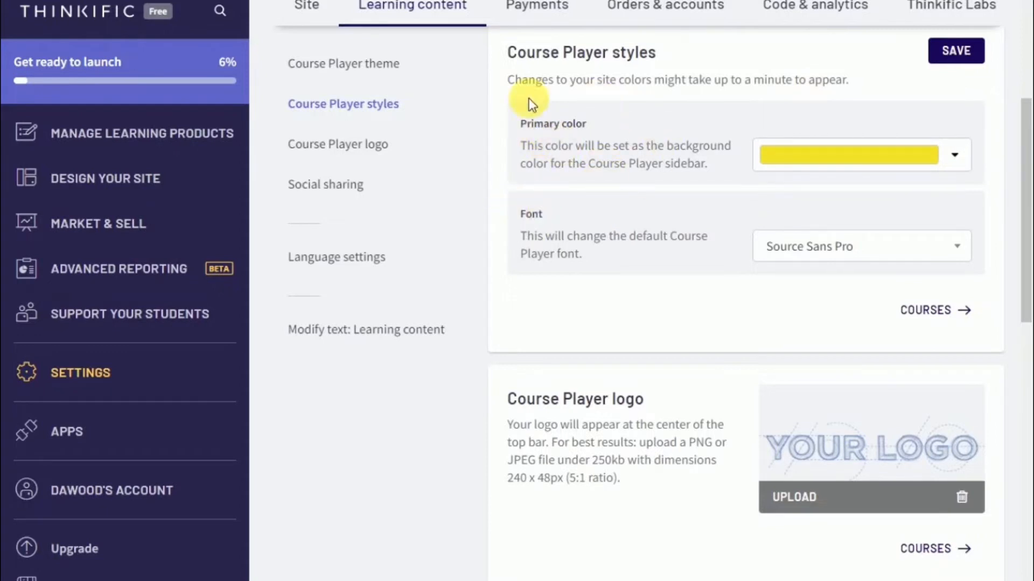
mouse_move(589, 127)
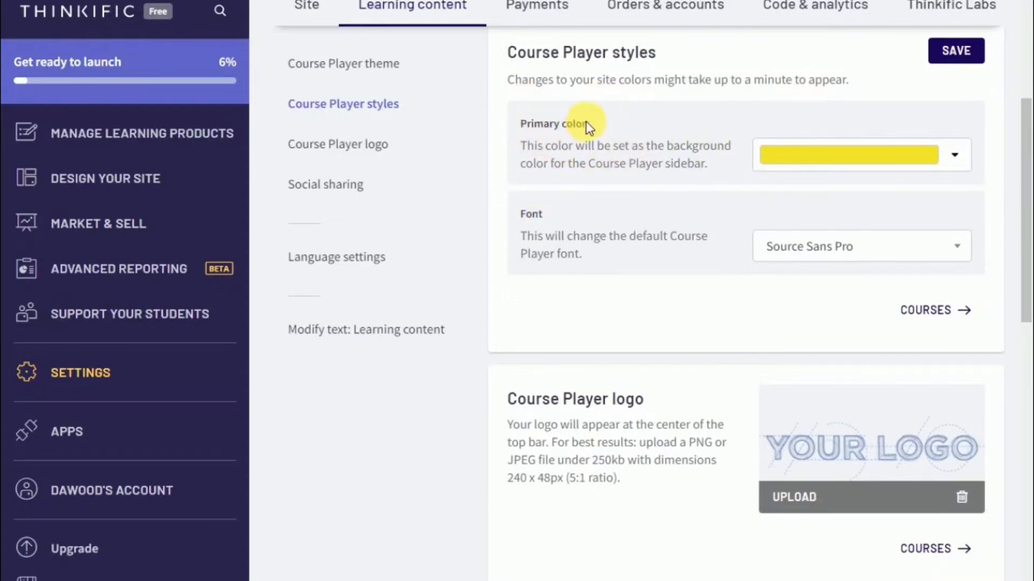
mouse_move(557, 201)
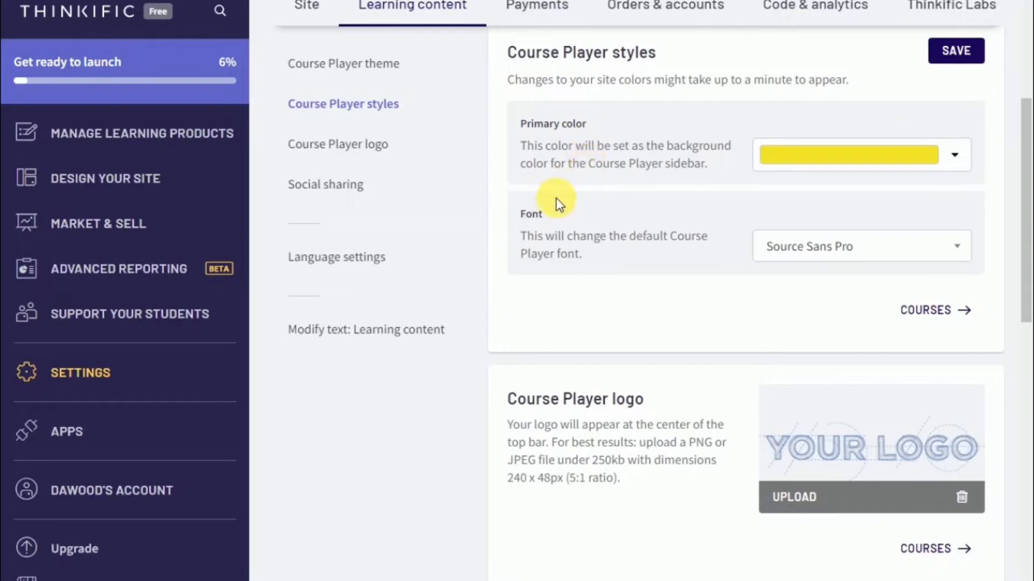
mouse_move(676, 227)
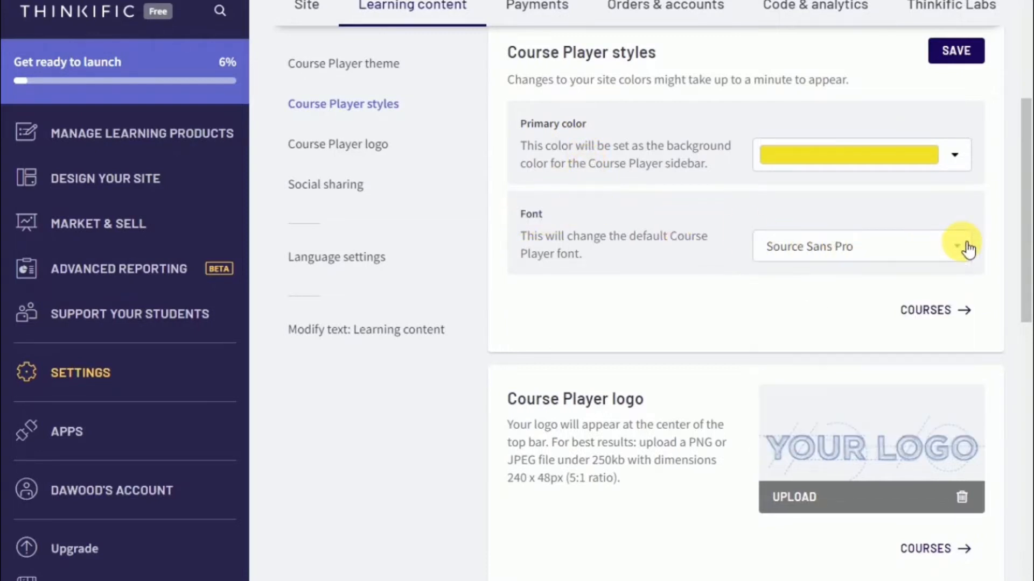
mouse_move(820, 283)
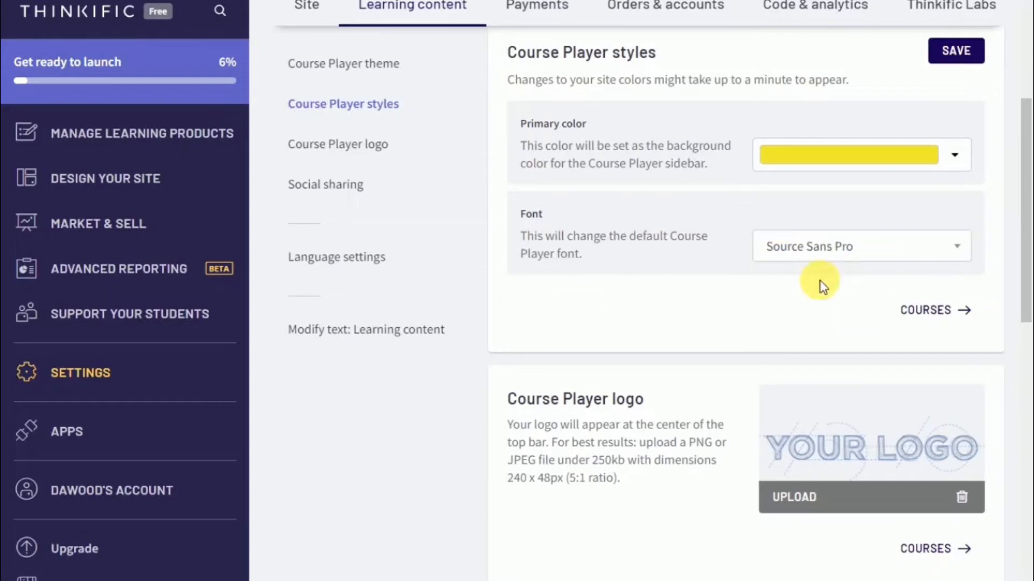
scroll("down", 3)
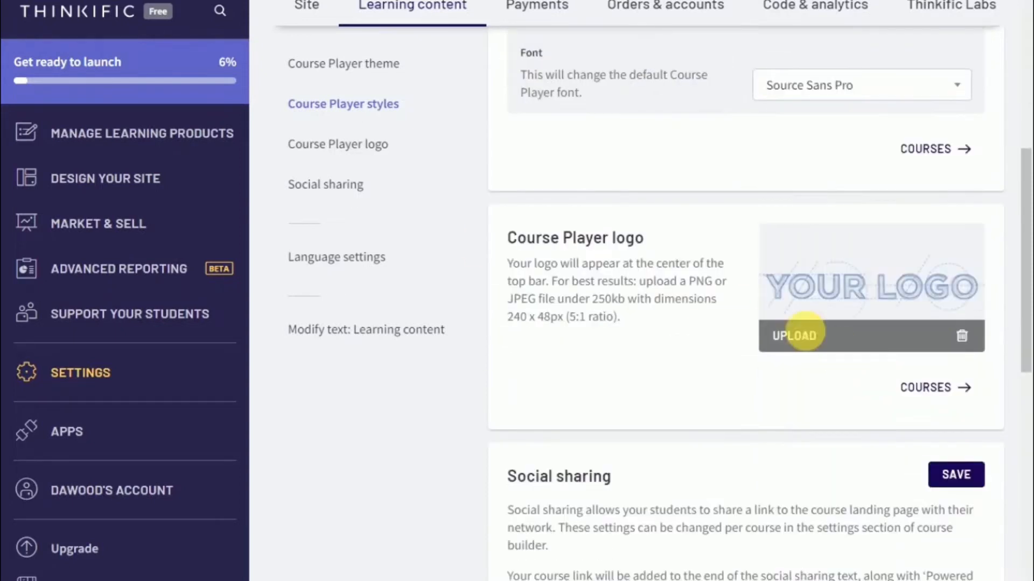
mouse_move(745, 283)
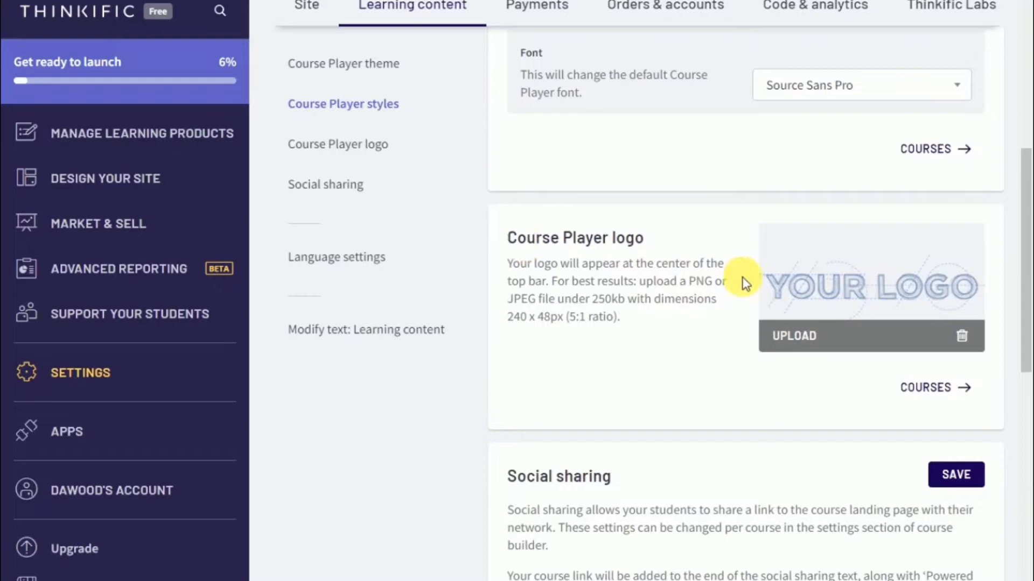
mouse_move(764, 304)
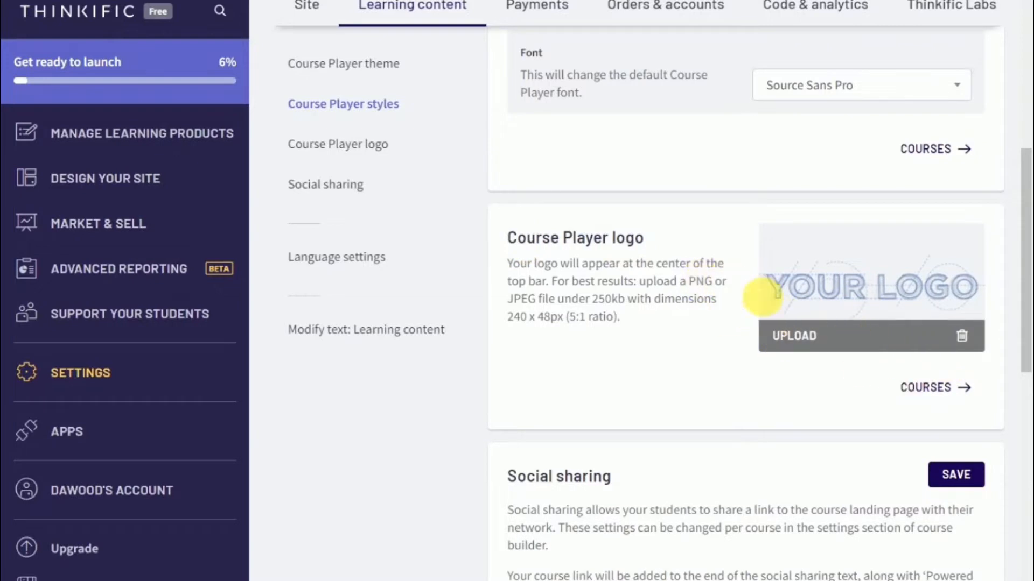
scroll("down", 3)
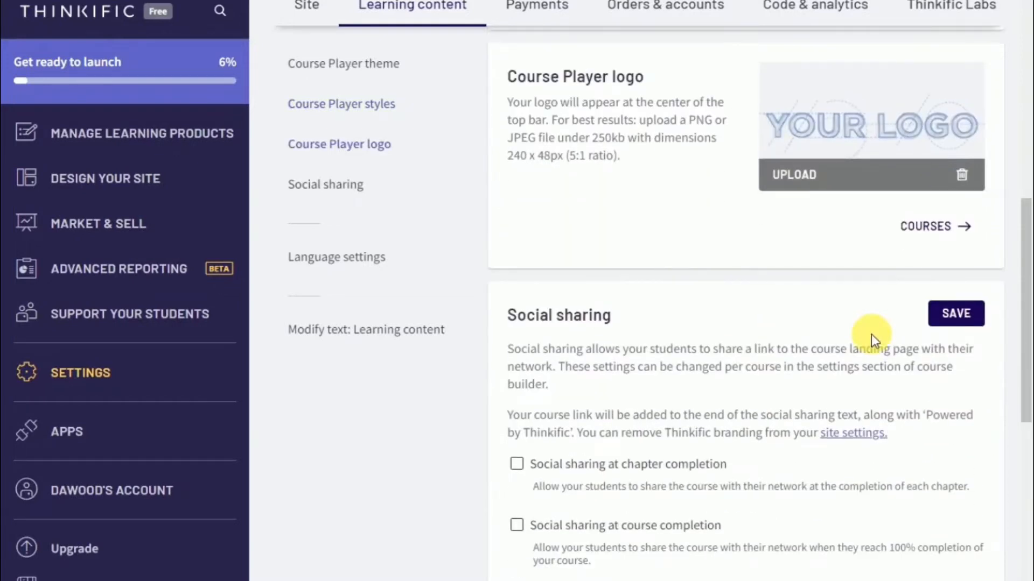
scroll("down", 3)
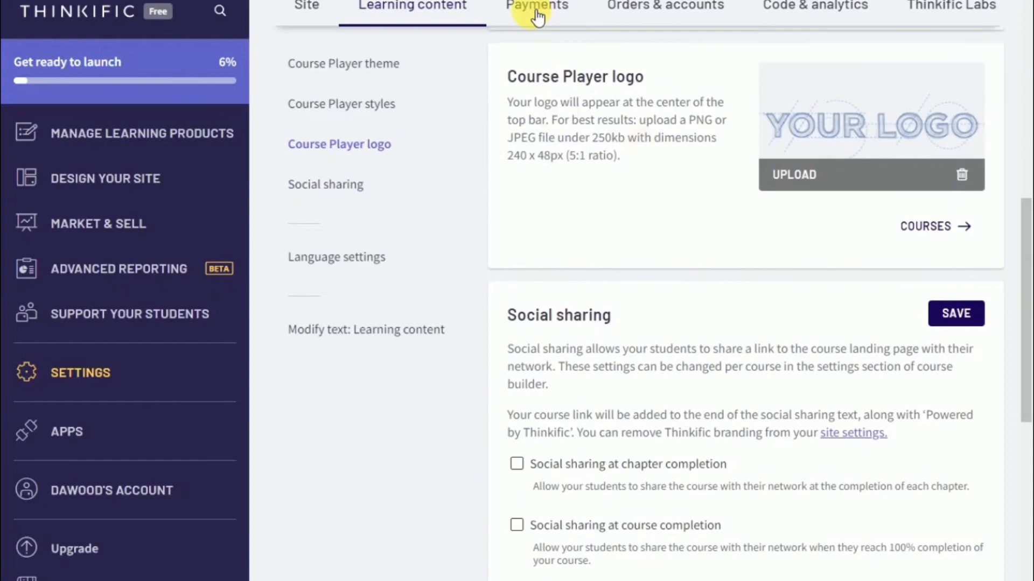
Review the Payments settings with the empty PayPal email and merchant ID fields
left_click(536, 6)
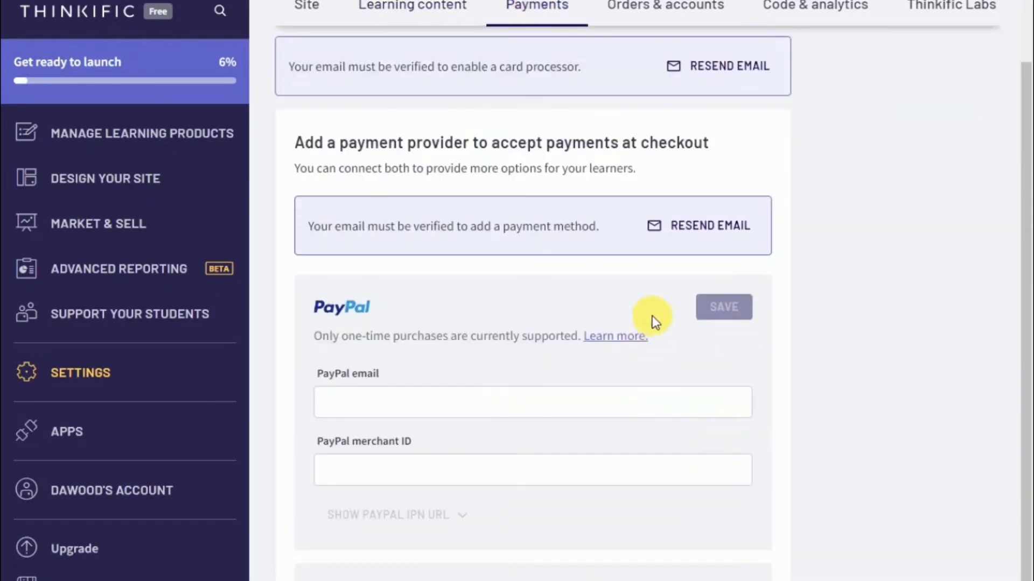
mouse_move(507, 267)
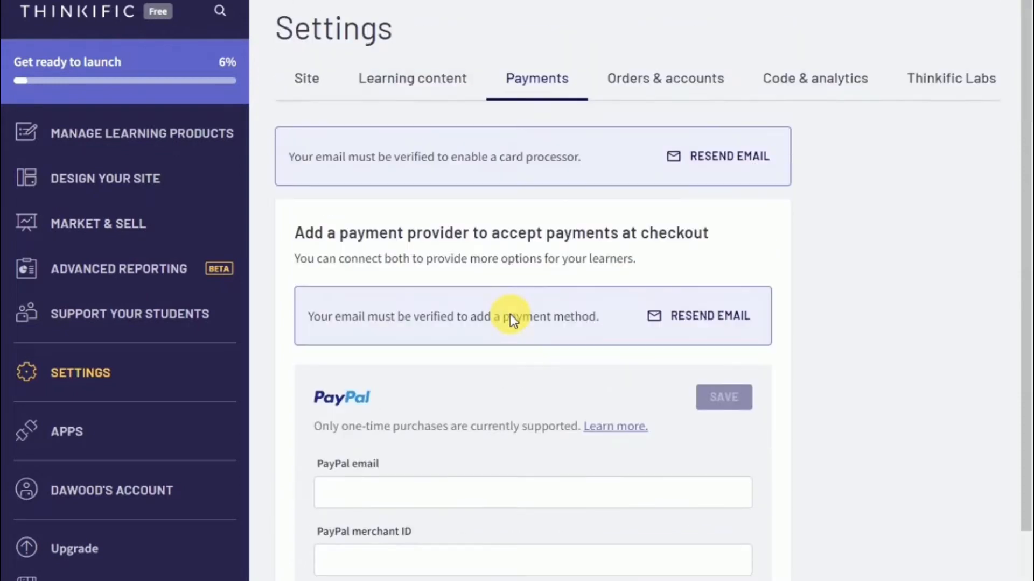
scroll("down", 3)
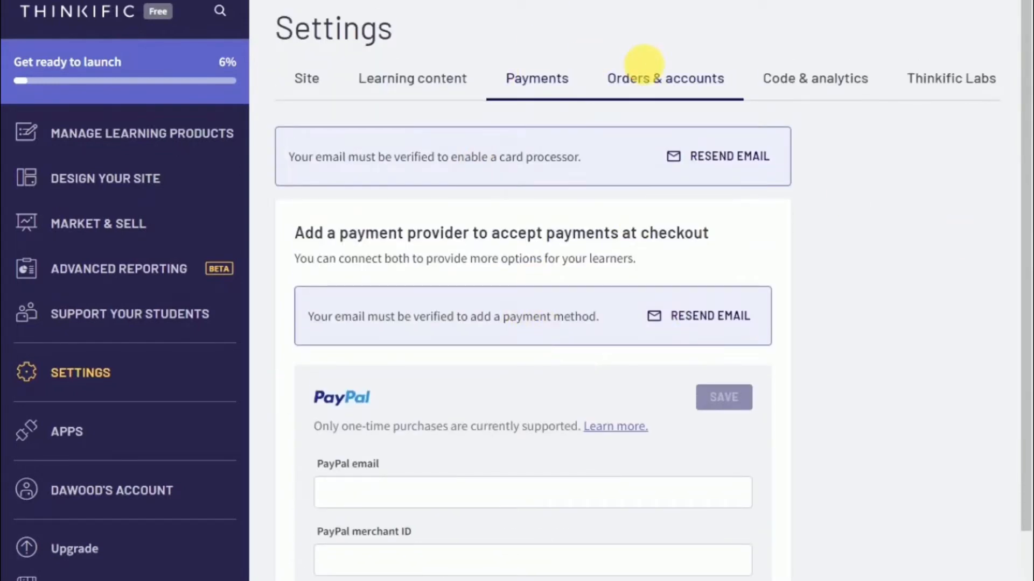
Review Orders & accounts: Google, Facebook and LinkedIn sign-in enabled, terms checkboxes unticked
left_click(665, 78)
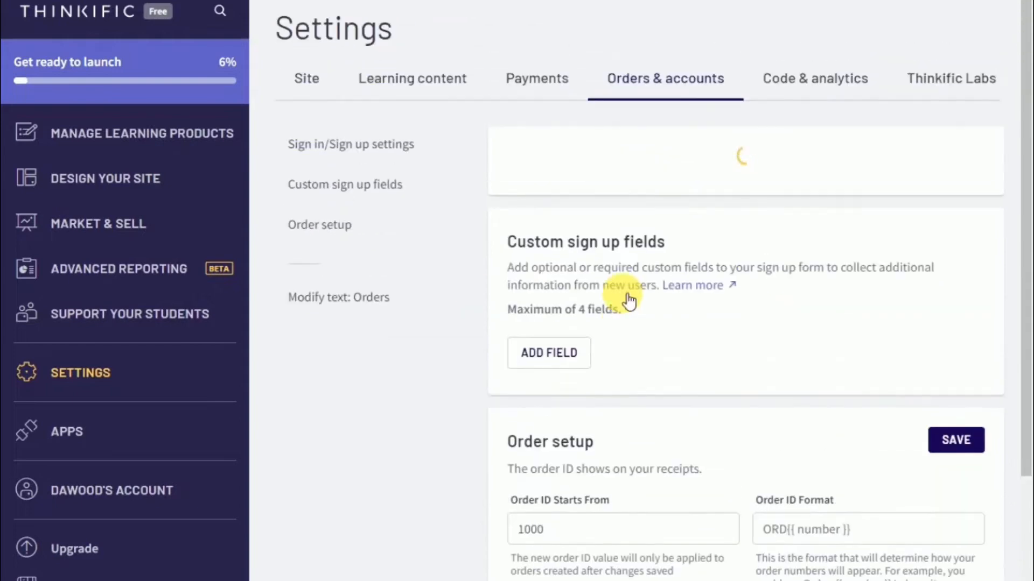
left_click(350, 143)
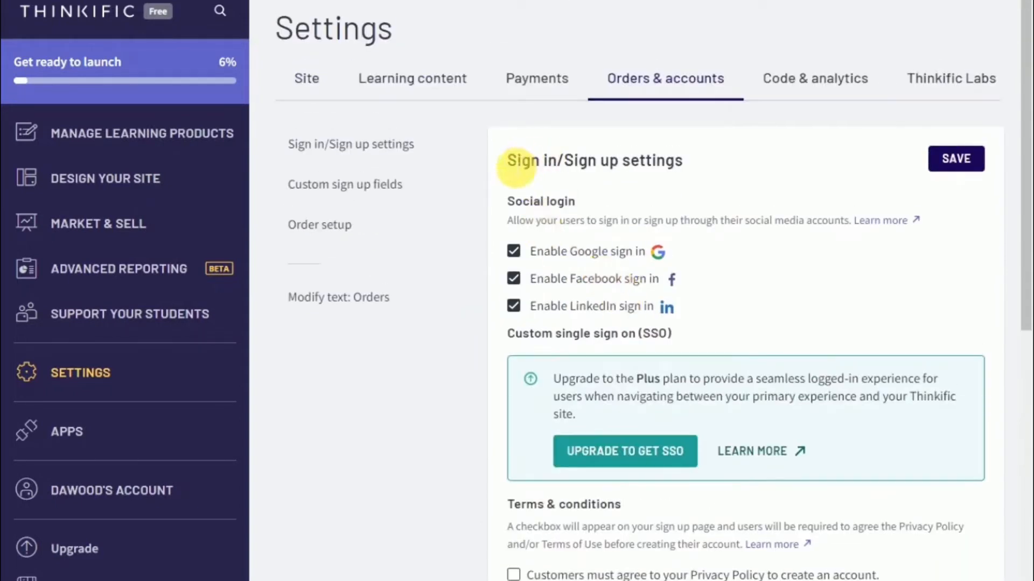
mouse_move(609, 278)
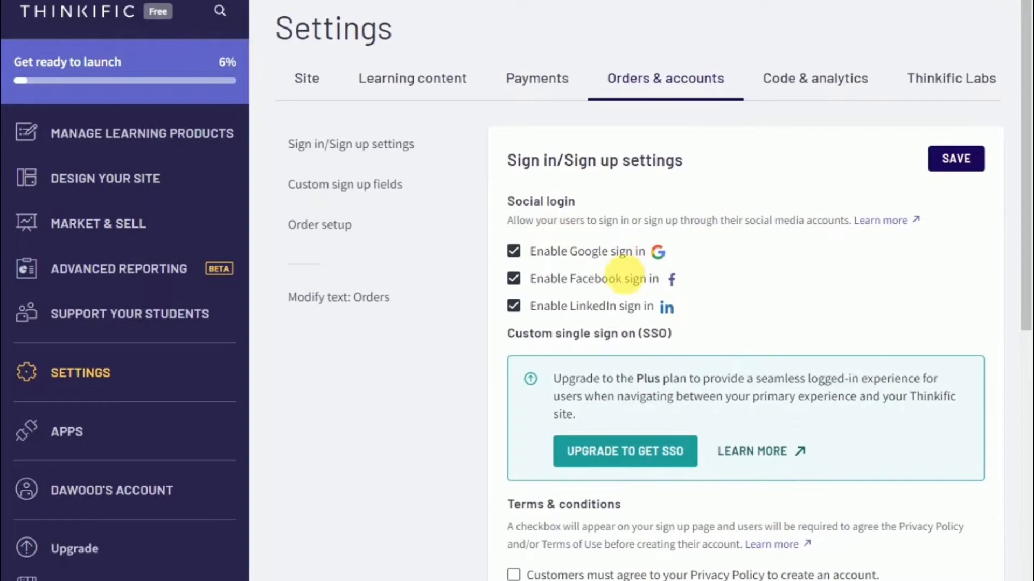
mouse_move(601, 323)
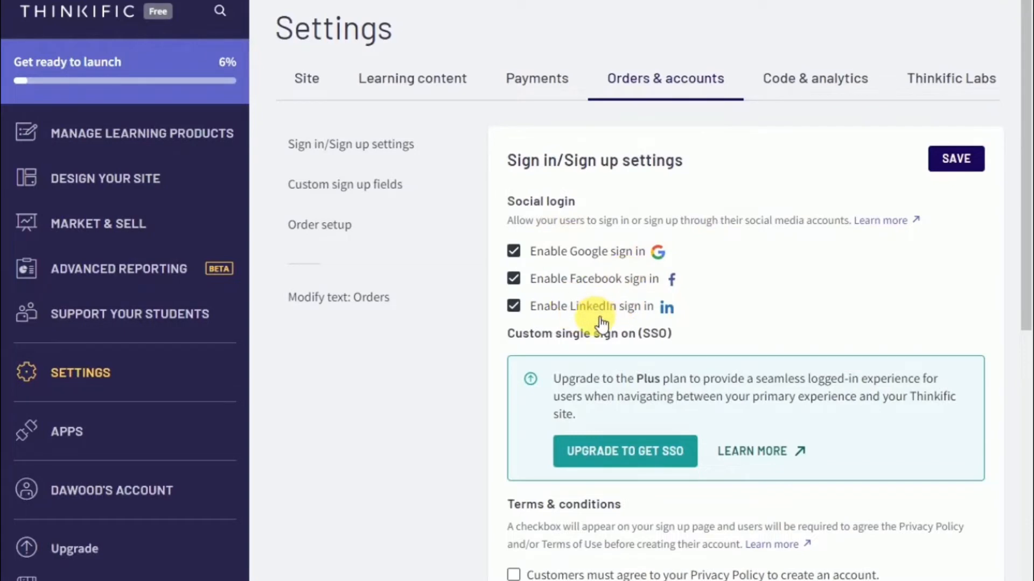
scroll("down", 3)
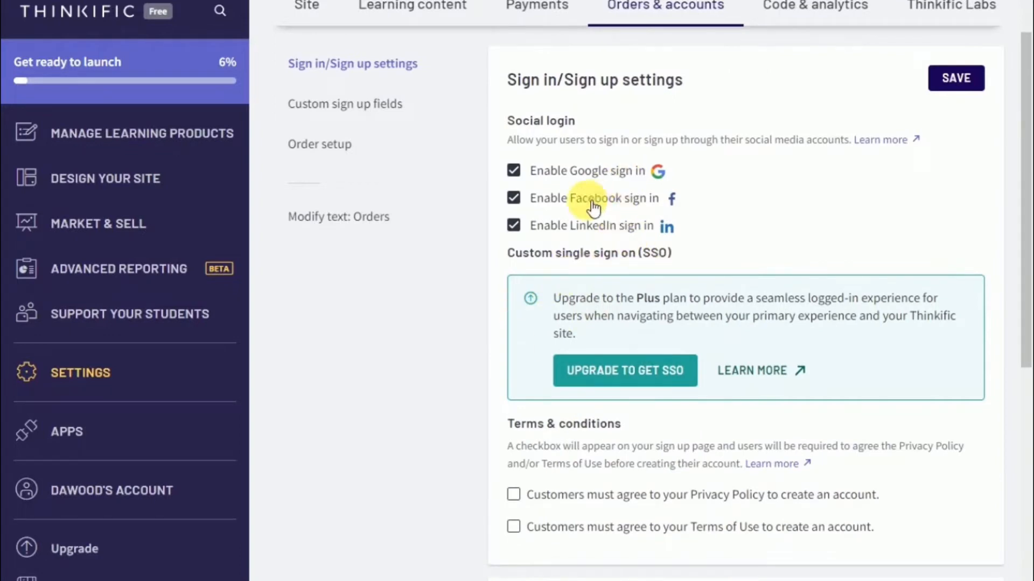
mouse_move(598, 171)
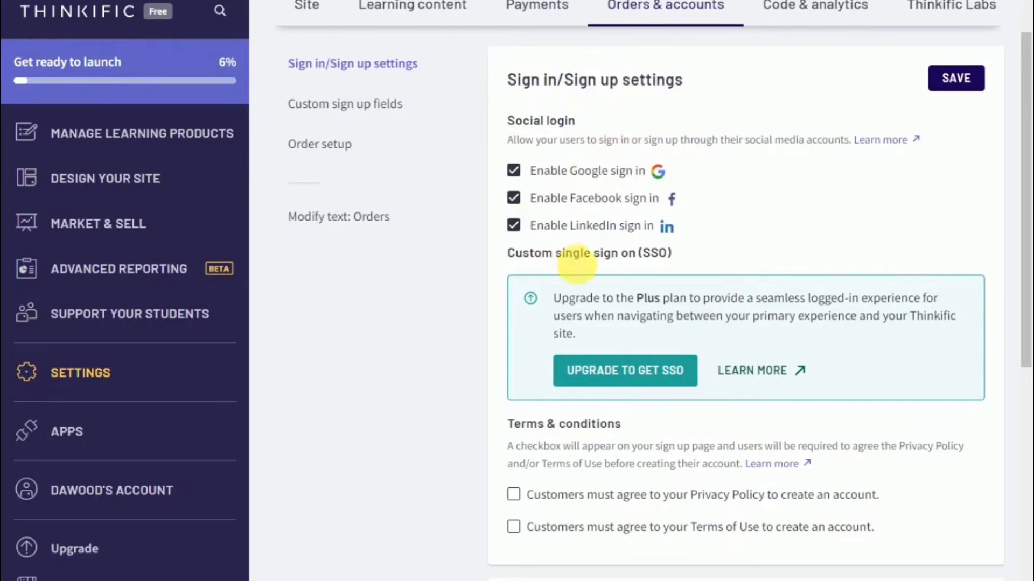
scroll("down", 3)
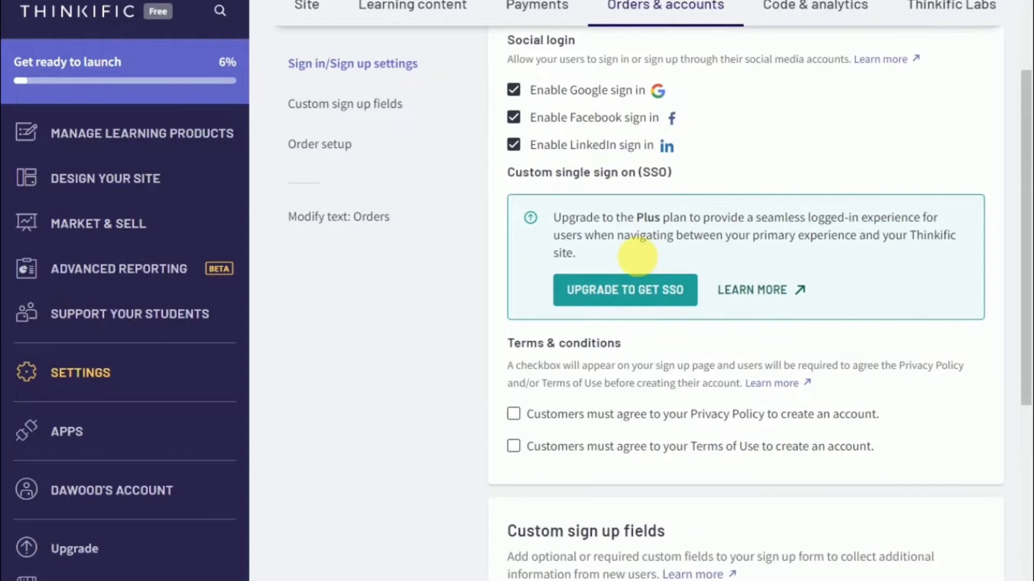
scroll("down", 3)
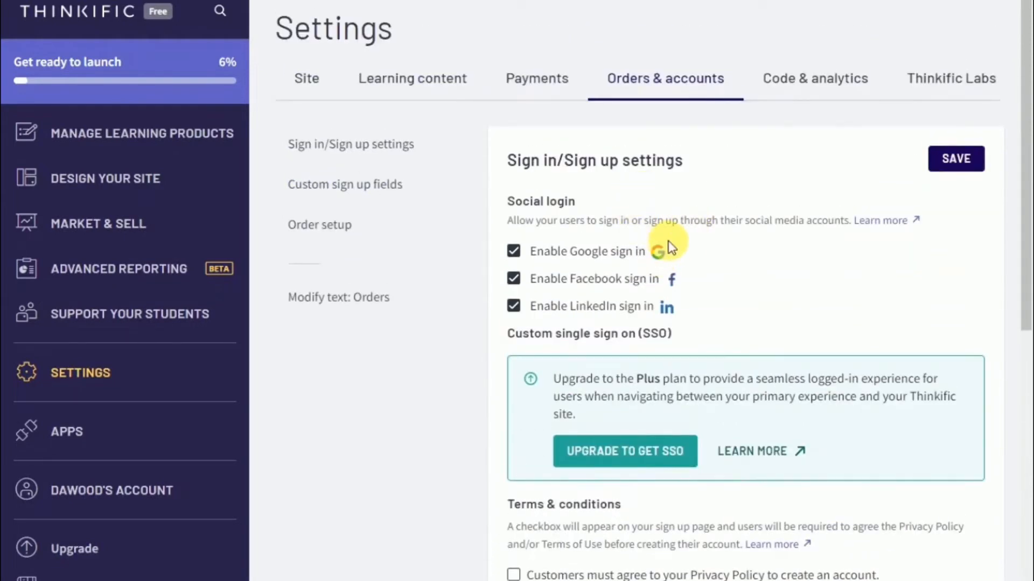
scroll("down", 3)
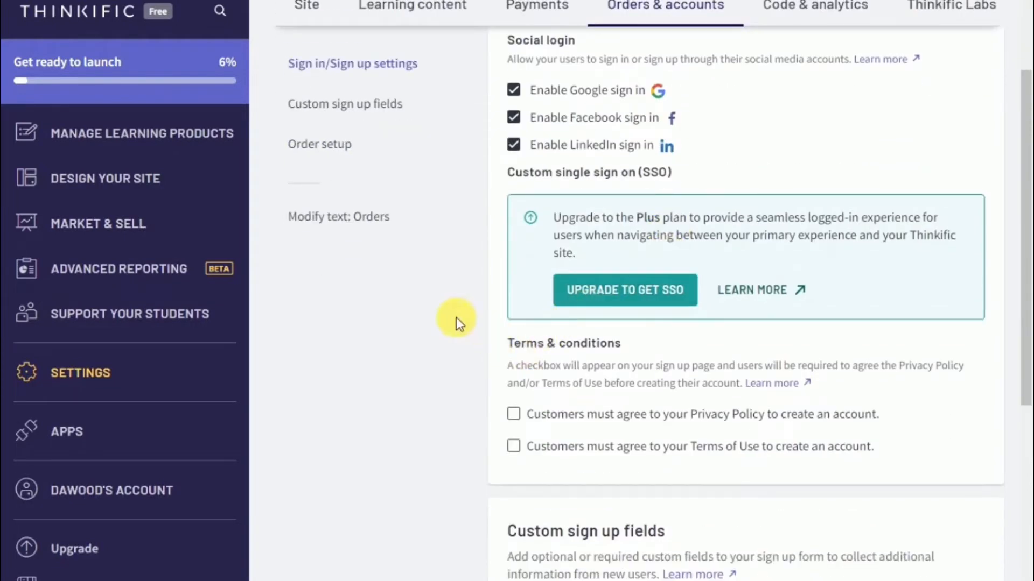
mouse_move(612, 375)
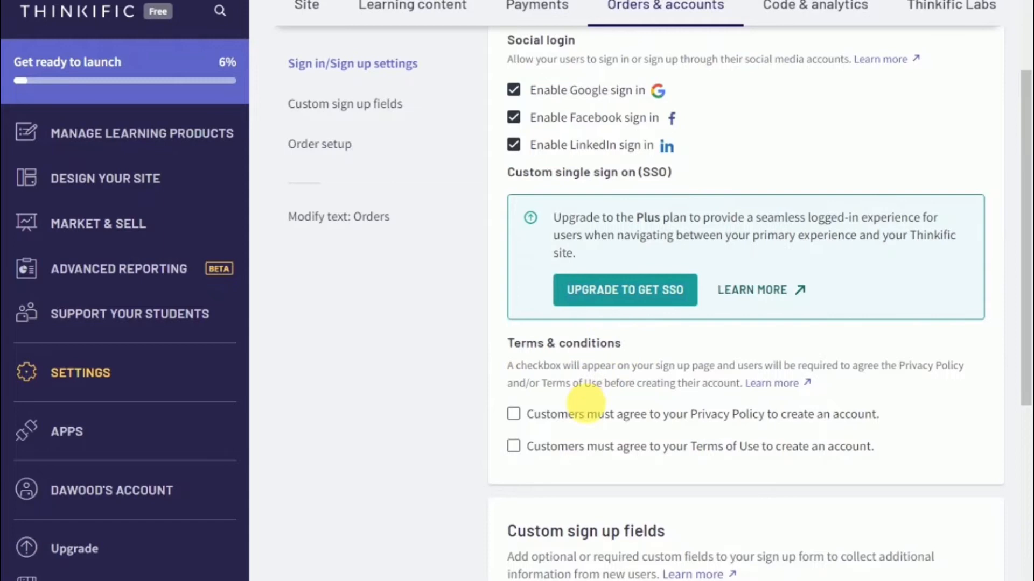
left_click(514, 413)
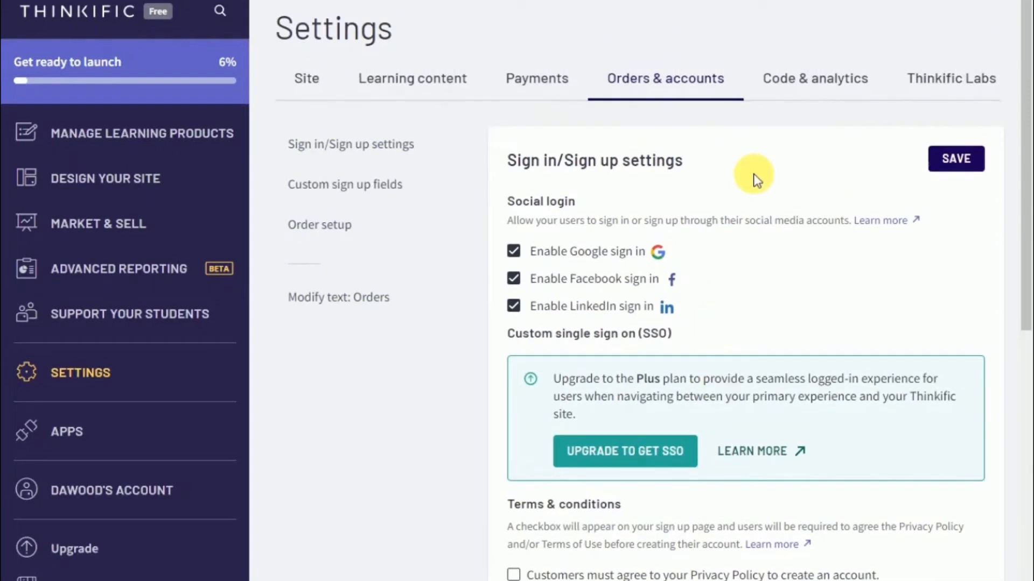
mouse_move(851, 172)
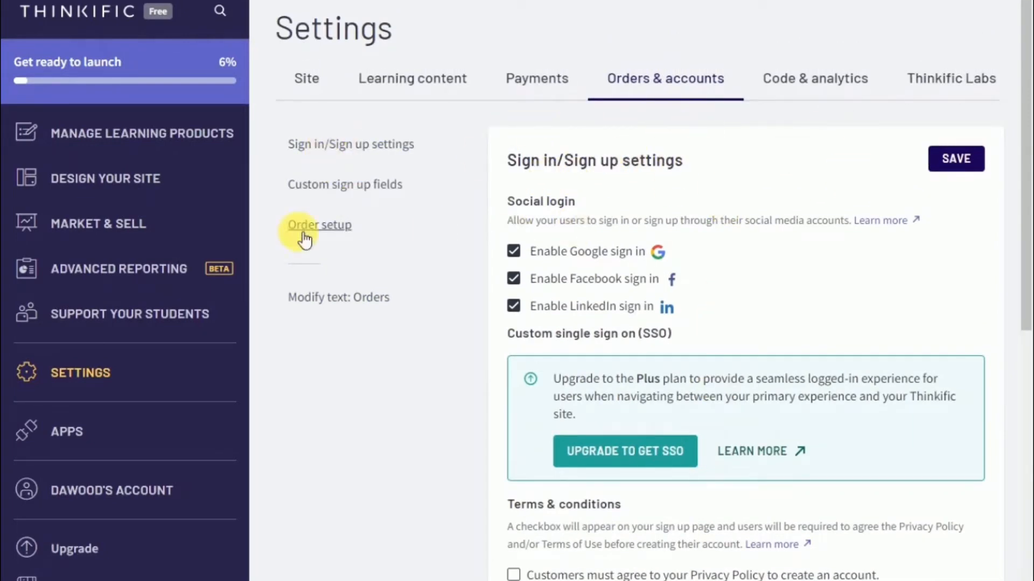
Go to the Courses list showing the draft course 'Learn Video editing with Dawood'
left_click(306, 78)
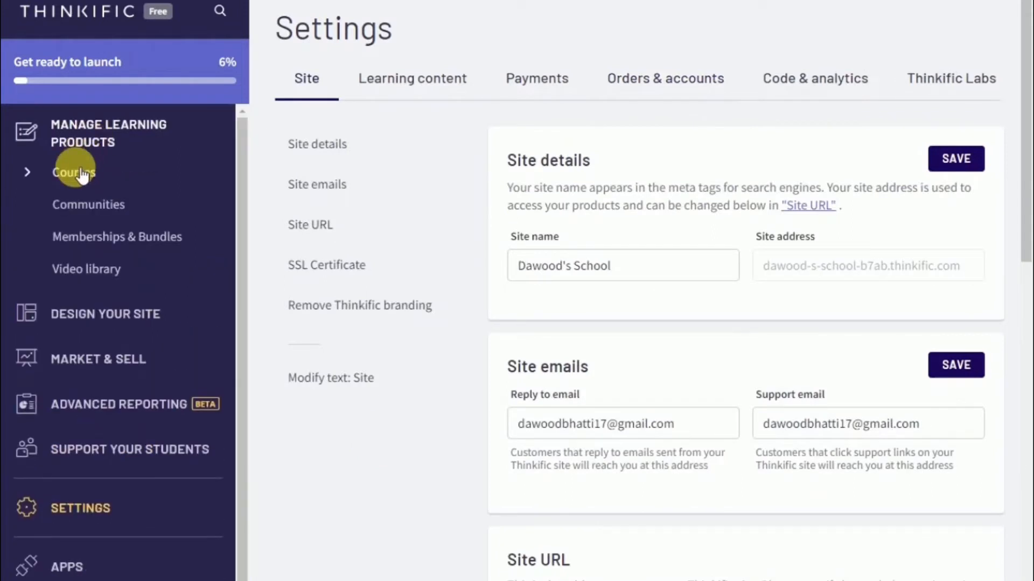
mouse_move(66, 180)
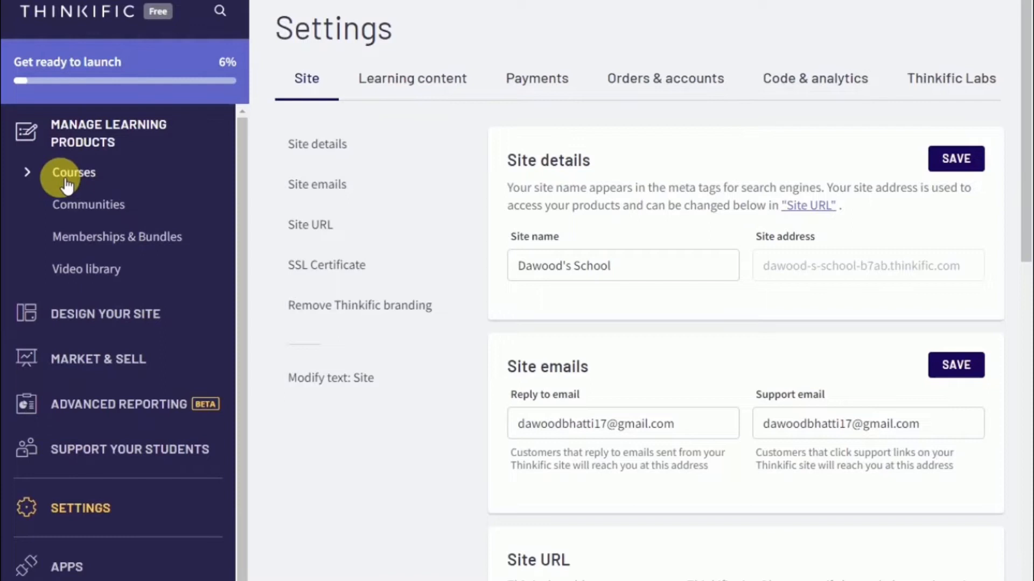
left_click(72, 172)
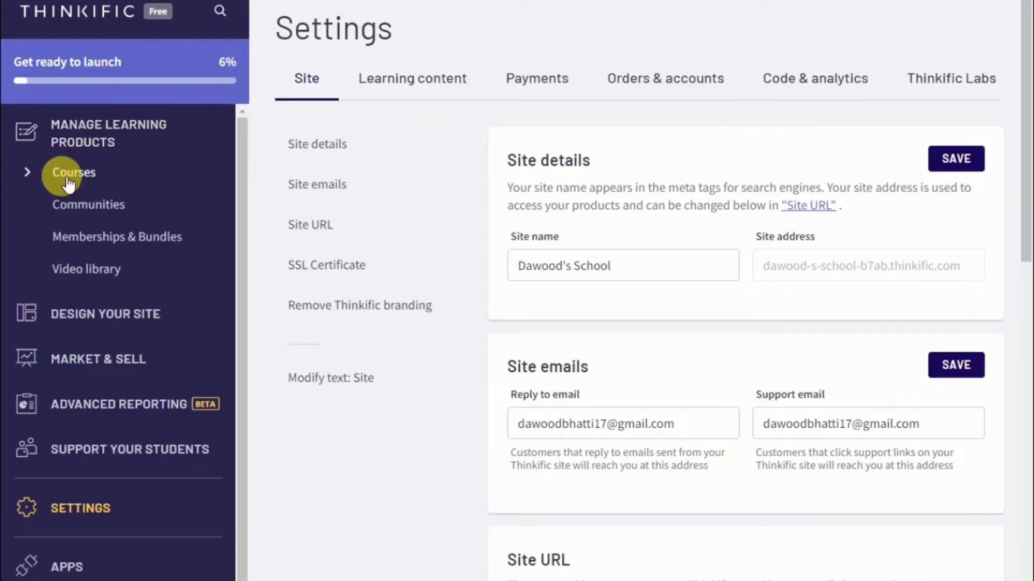
left_click(73, 172)
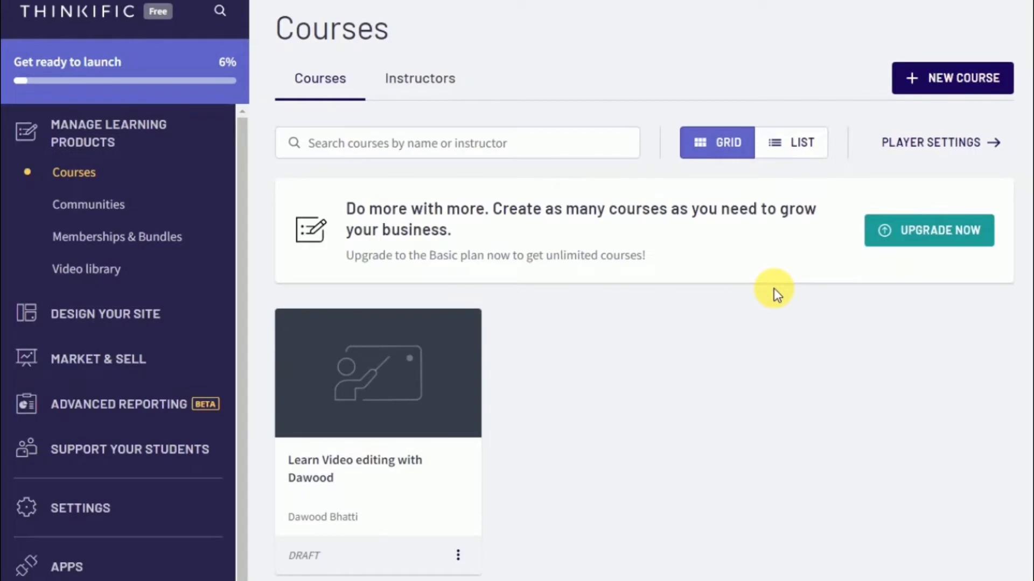
mouse_move(559, 456)
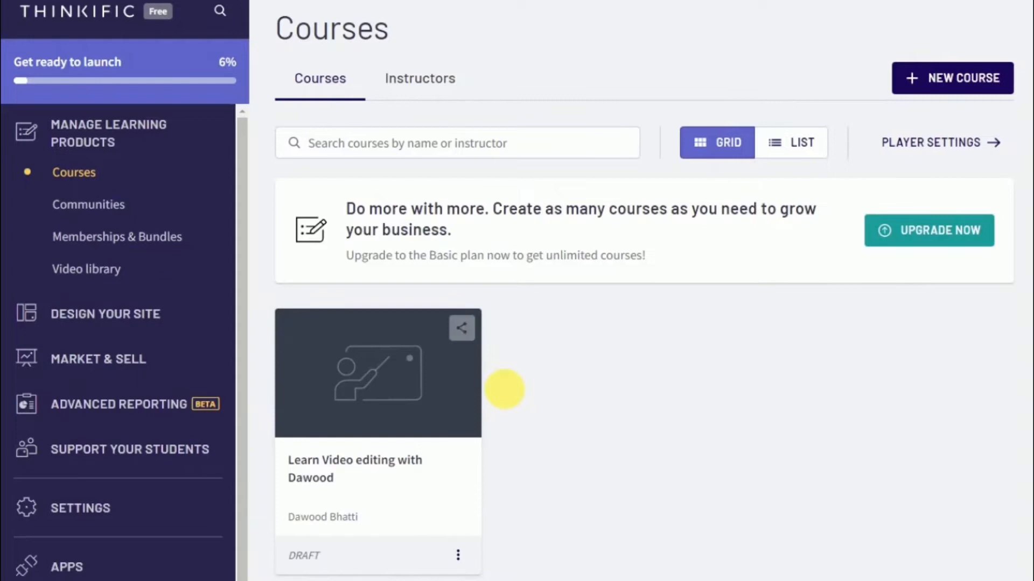
mouse_move(875, 317)
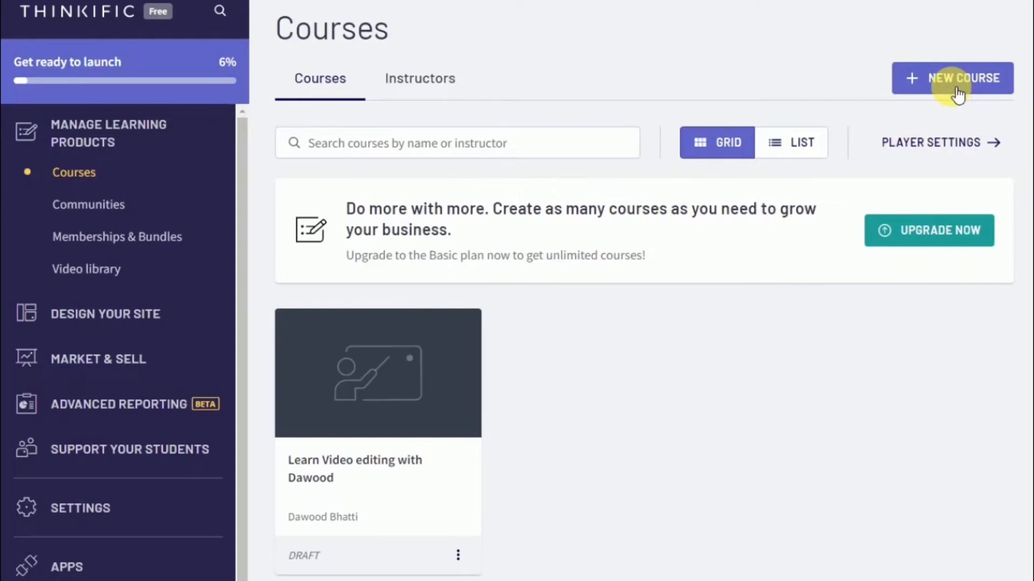
mouse_move(461, 389)
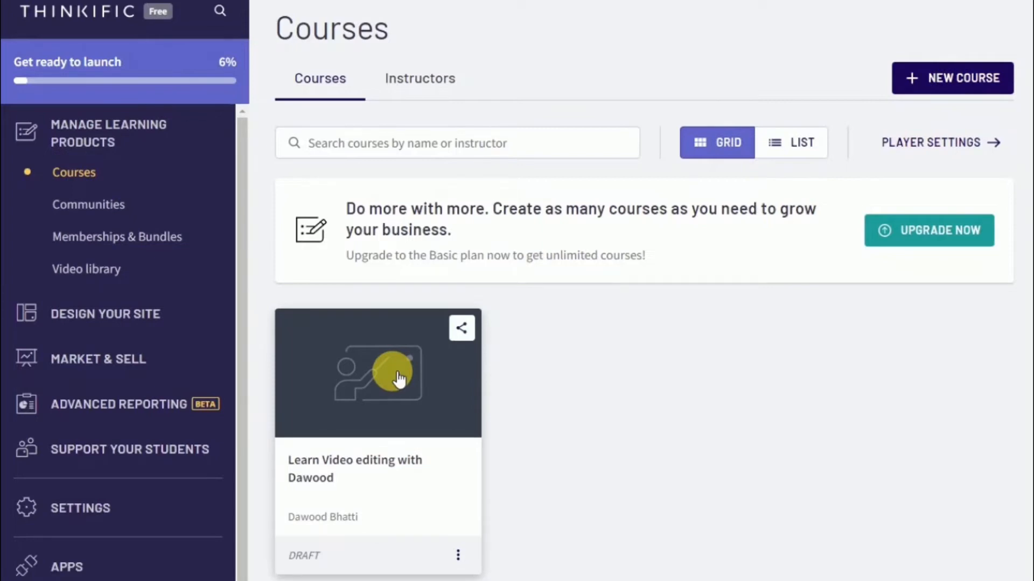
Enter the 'Learn Video editing with Dawood' editor and try the bulk importer's file picker
left_click(378, 372)
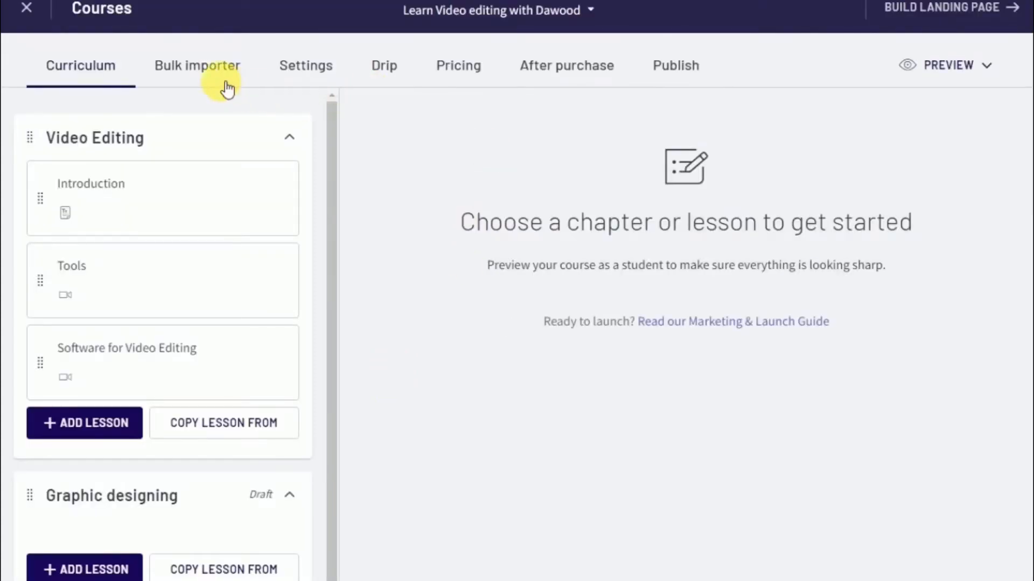
left_click(196, 66)
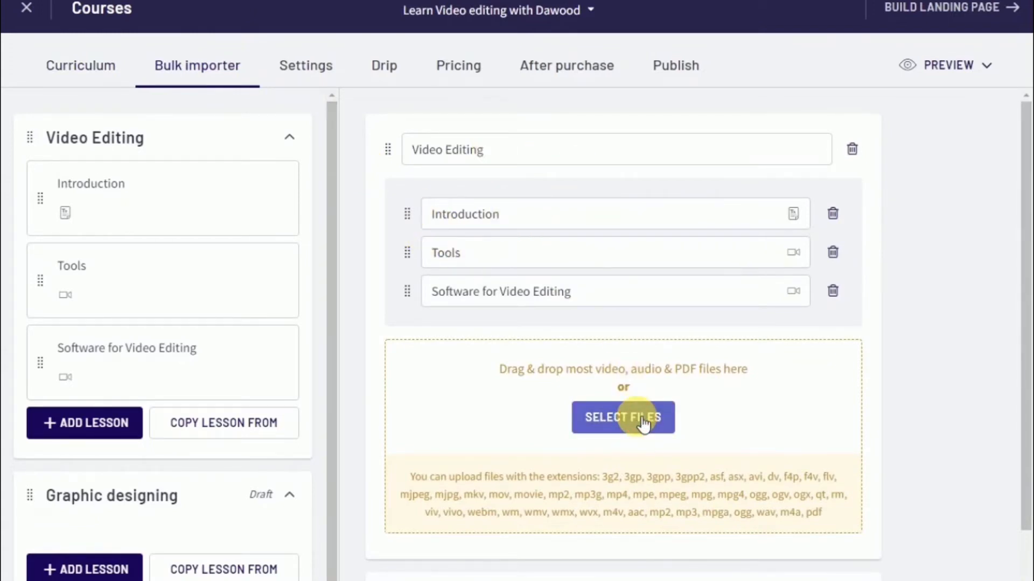
left_click(622, 418)
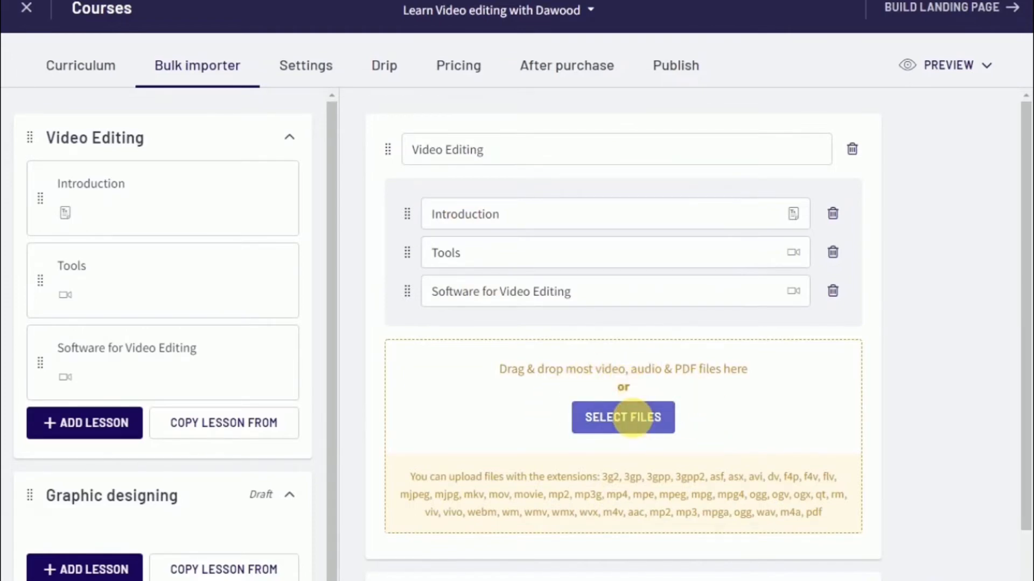
left_click(621, 417)
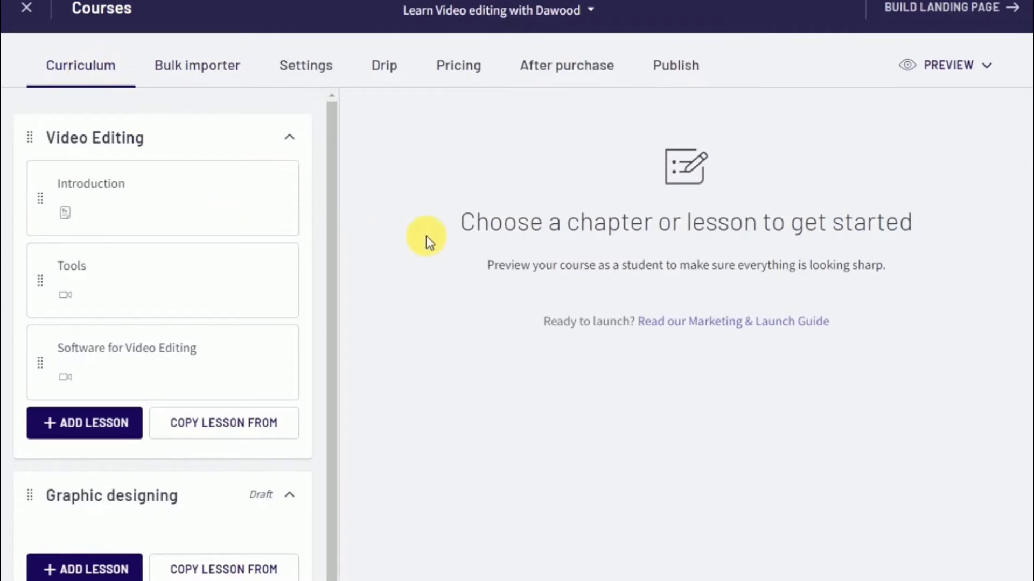
mouse_move(139, 192)
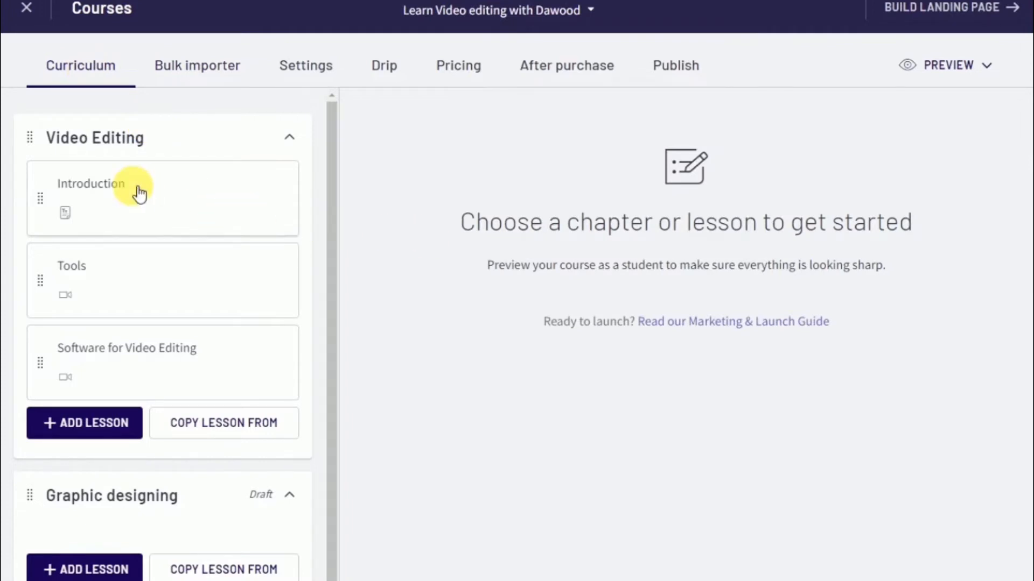
Show the Video Editing chapter's edit form with its title and draft-by-default option
left_click(95, 138)
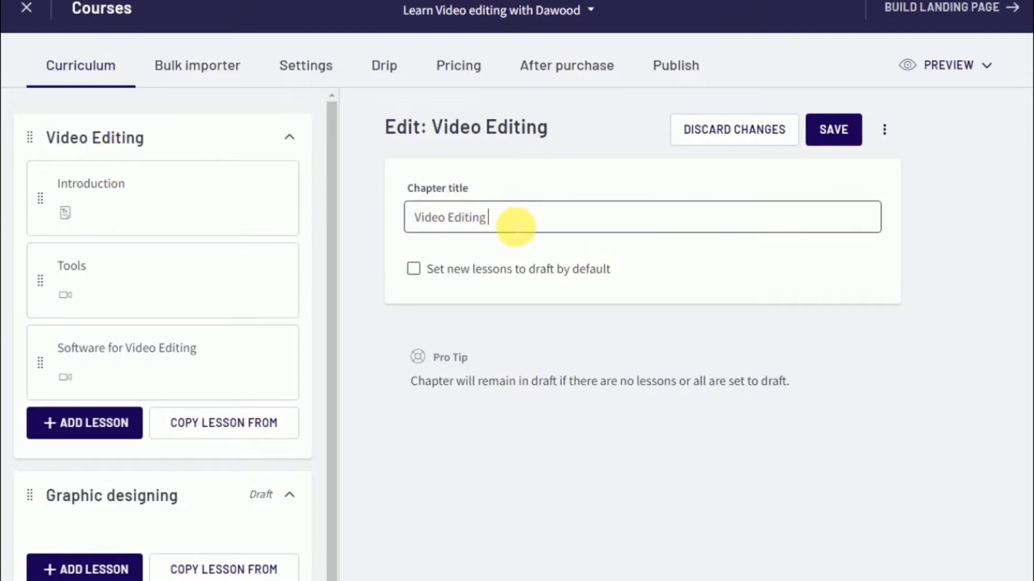
mouse_move(295, 223)
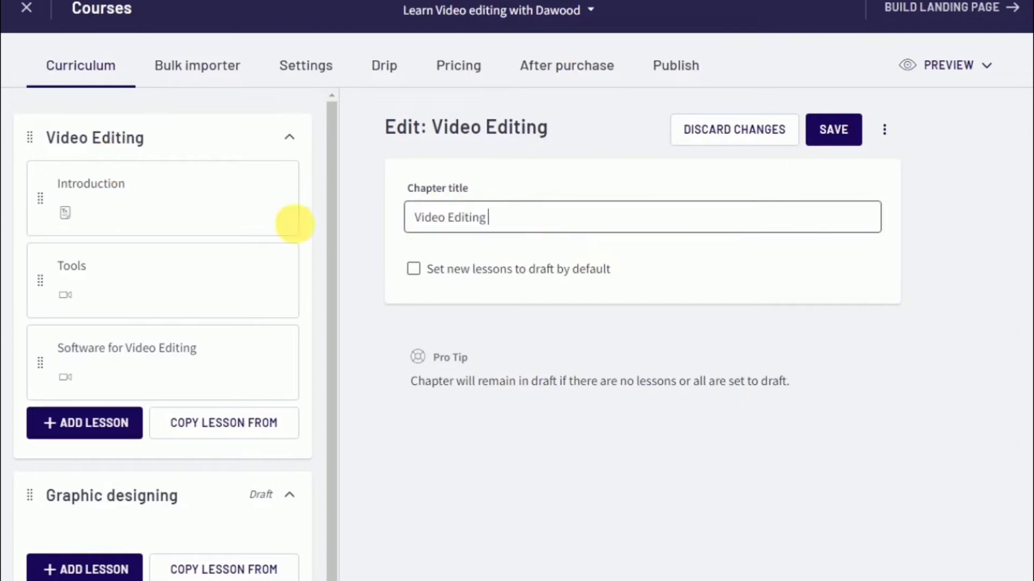
mouse_move(213, 214)
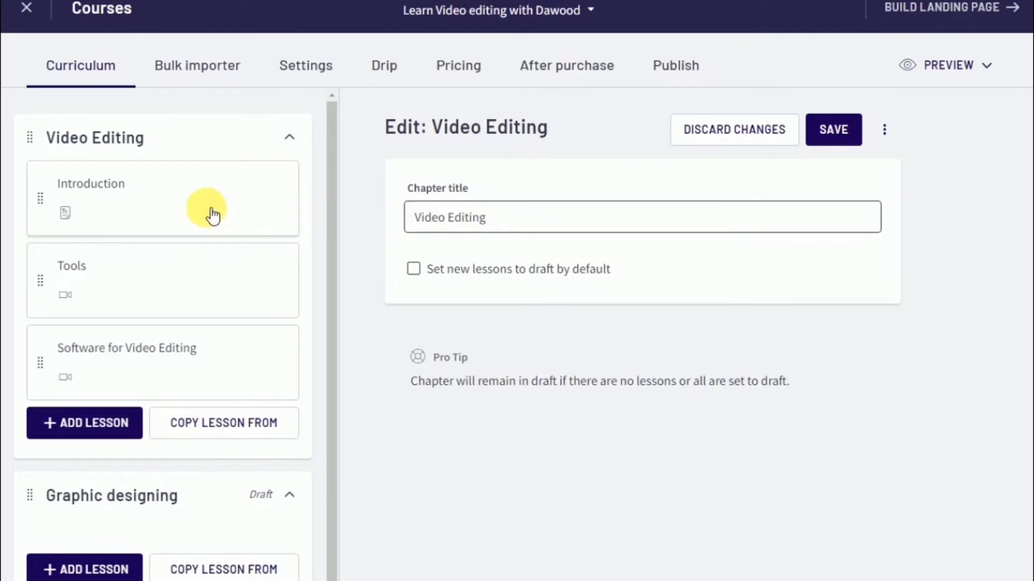
left_click(642, 216)
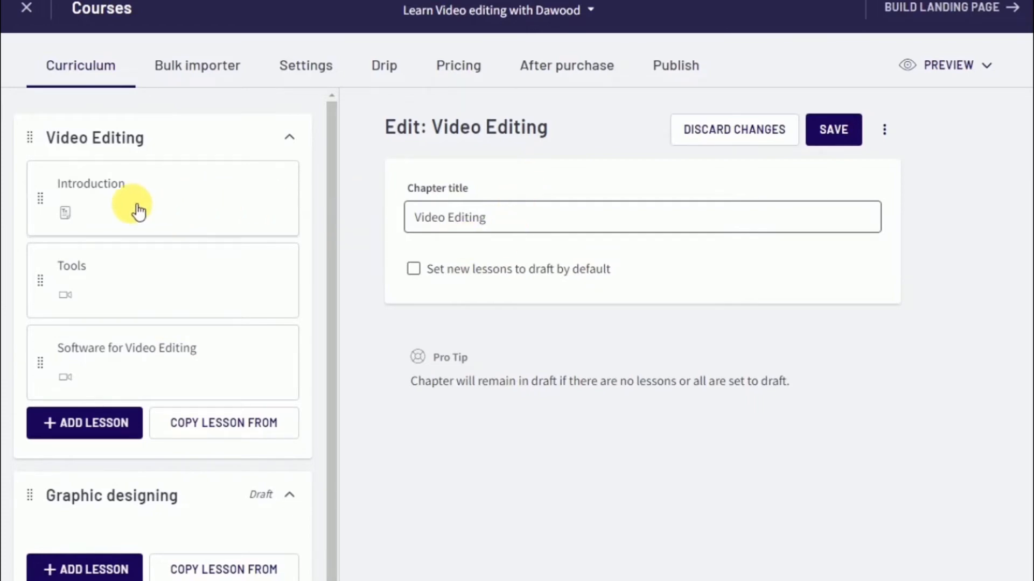
Make the opening words 'Video editing' bold in the Introduction lesson content
left_click(132, 198)
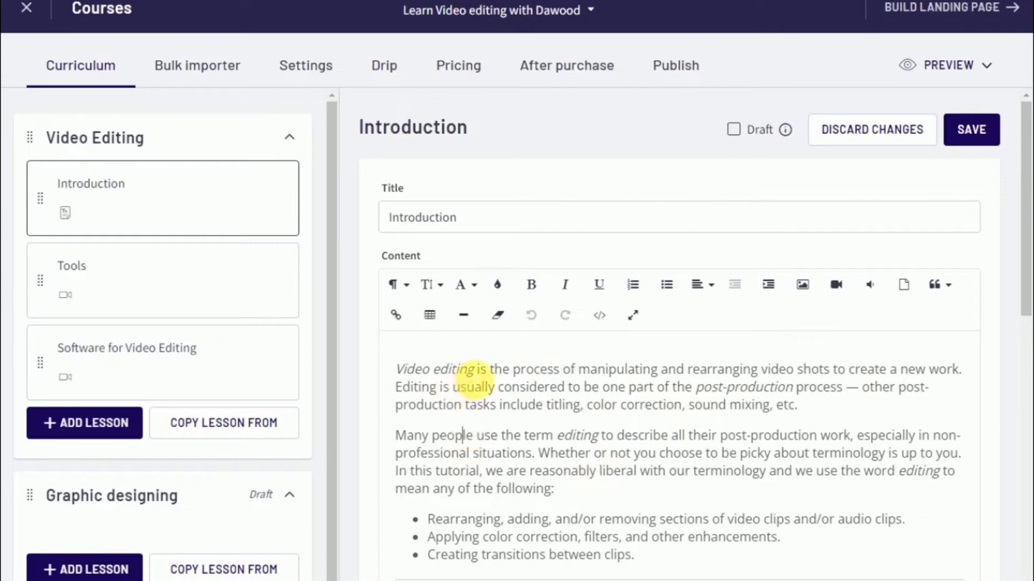
left_click_drag(480, 369, 961, 370)
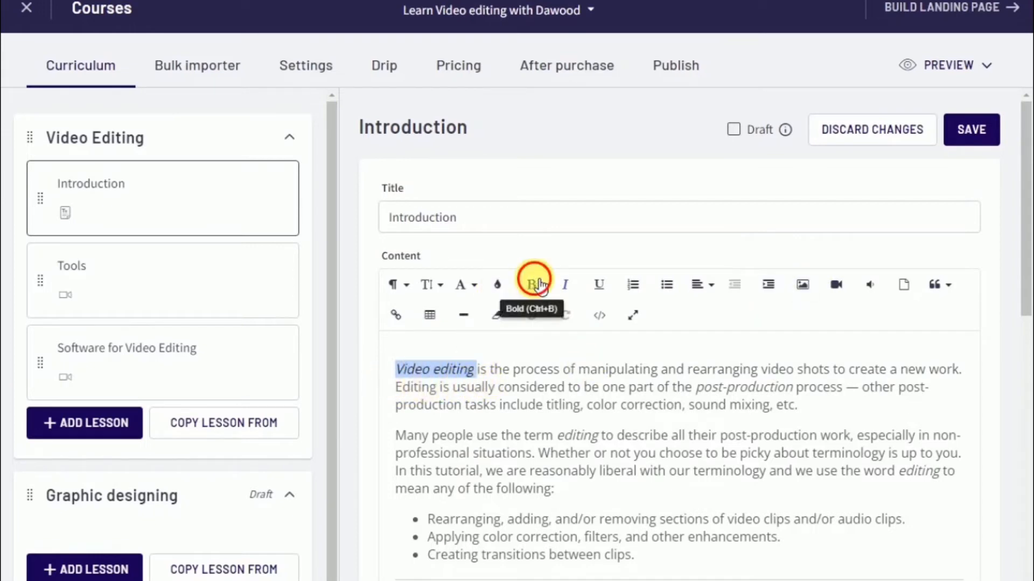
left_click(531, 284)
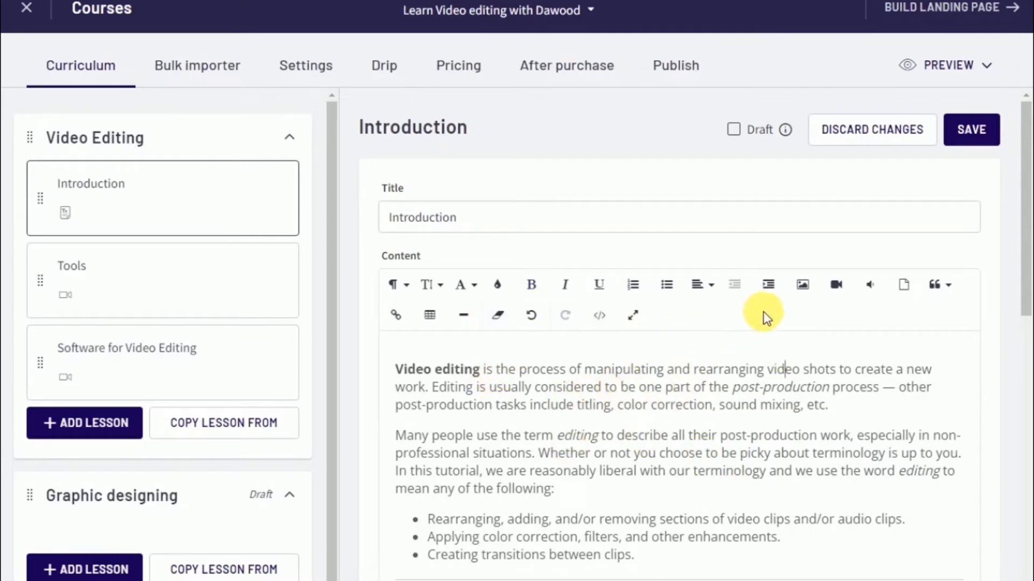
mouse_move(802, 284)
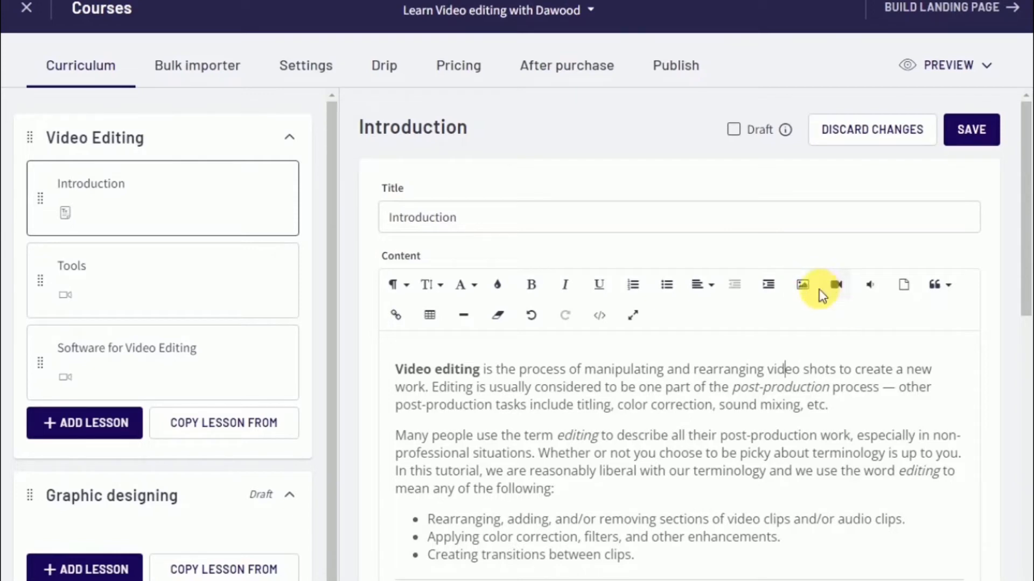
mouse_move(835, 285)
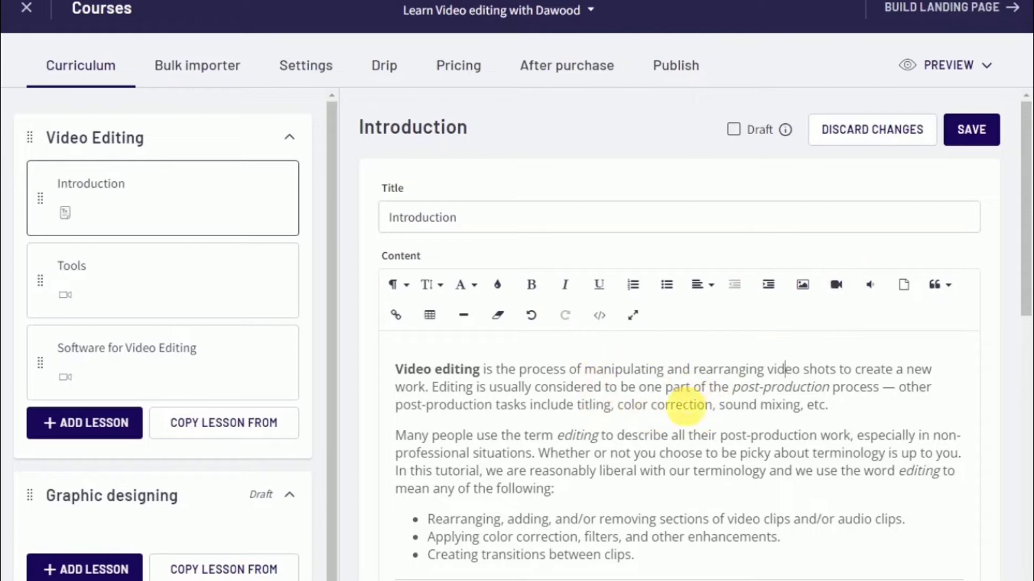
mouse_move(537, 462)
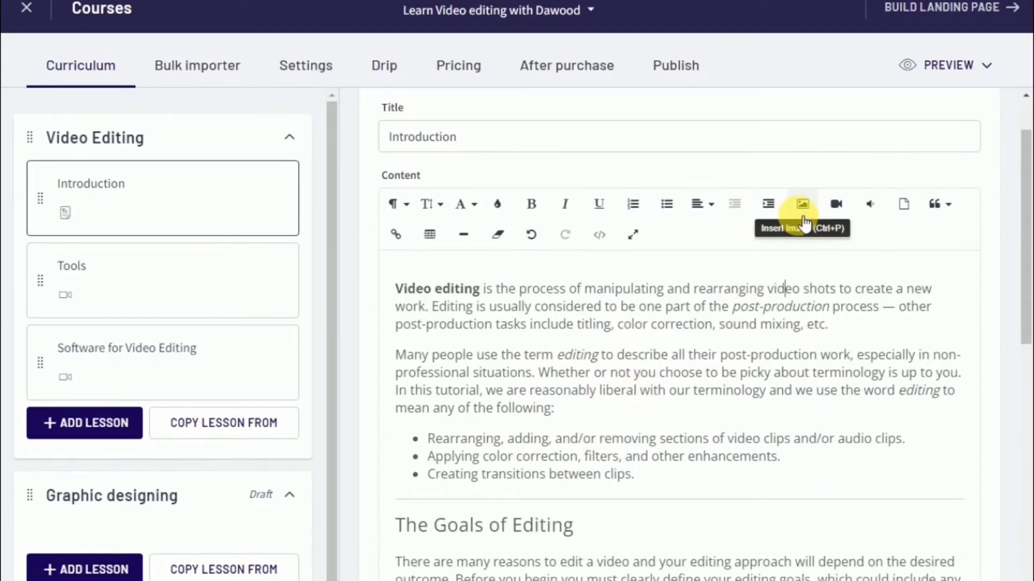
Bring up the image upload box in the Introduction lesson content
left_click(801, 204)
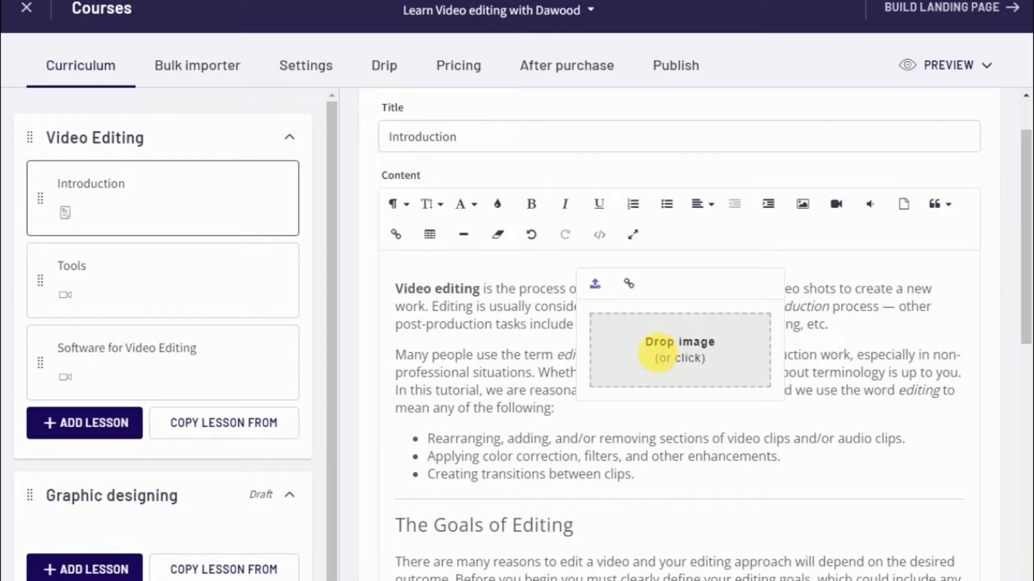
left_click(679, 349)
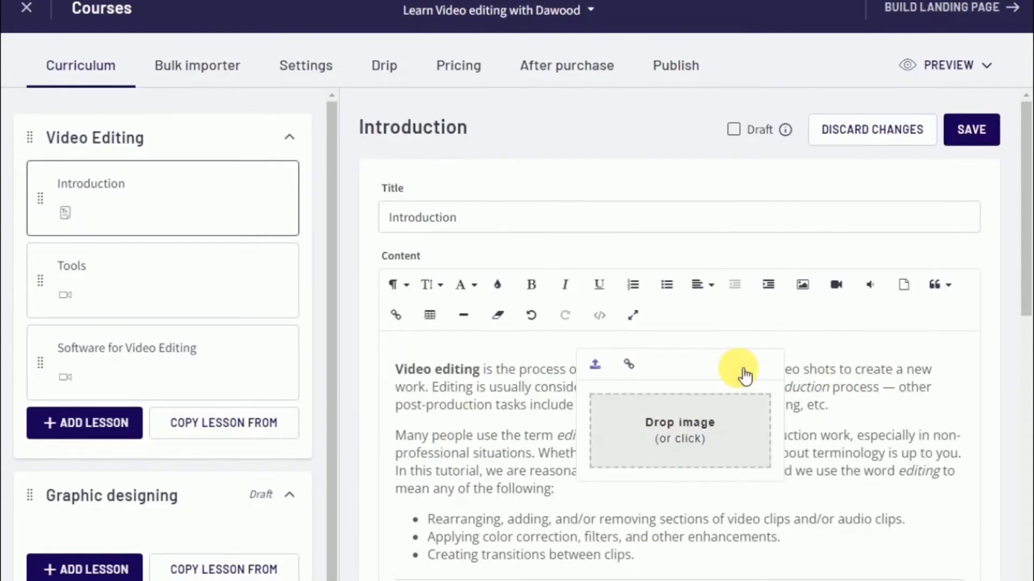
mouse_move(802, 285)
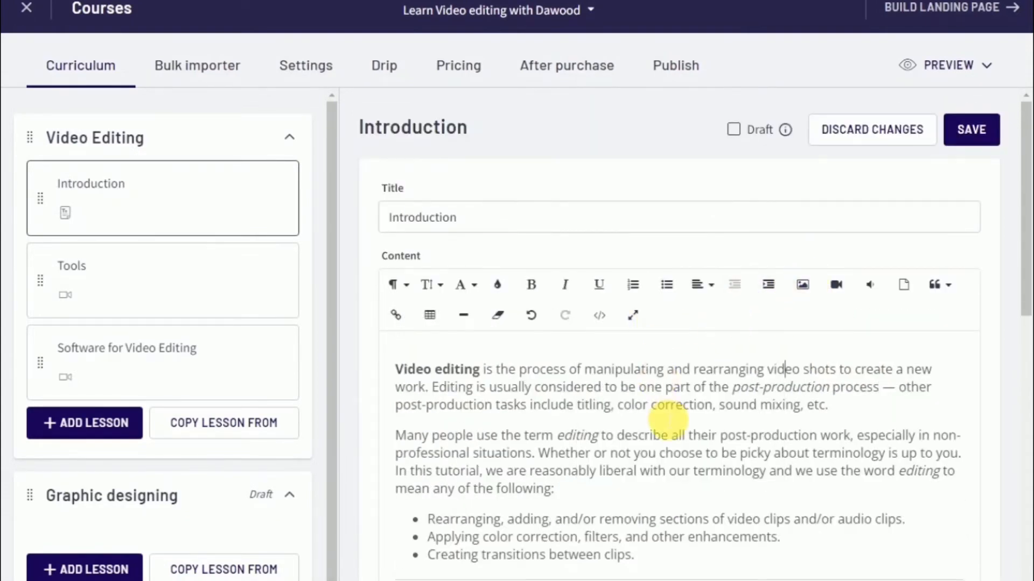
scroll("down", 3)
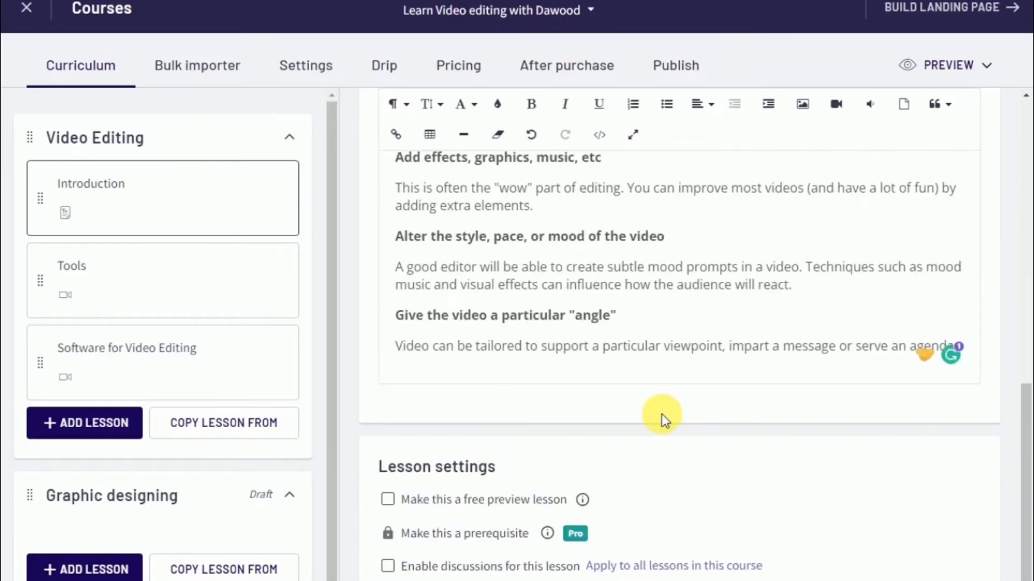
scroll("down", 3)
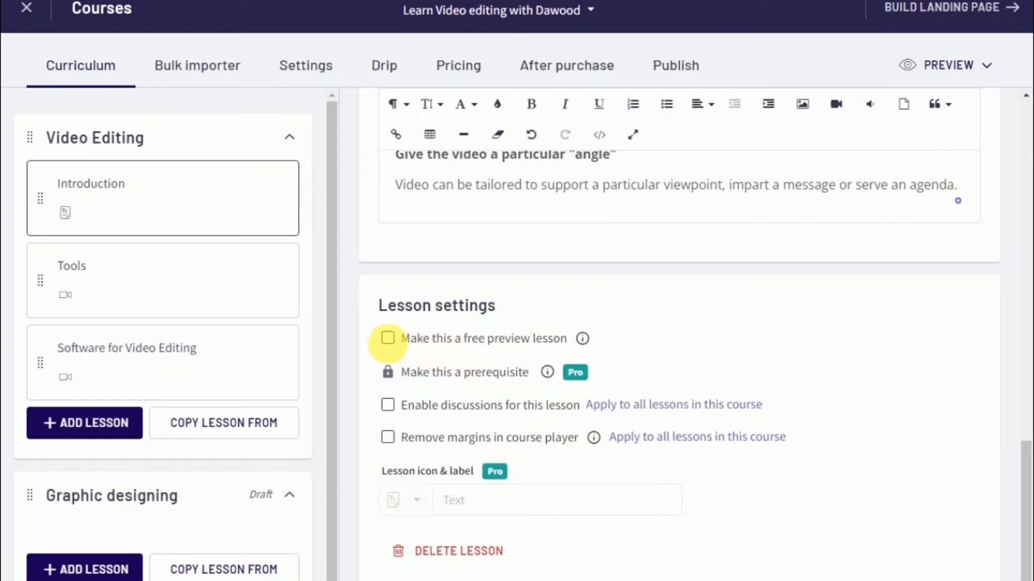
left_click(387, 338)
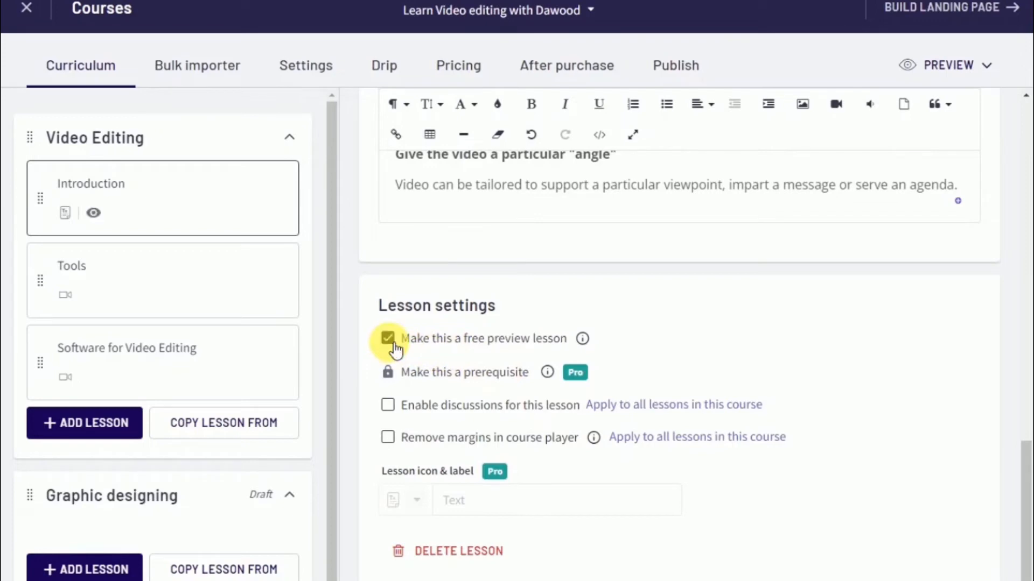
left_click(387, 338)
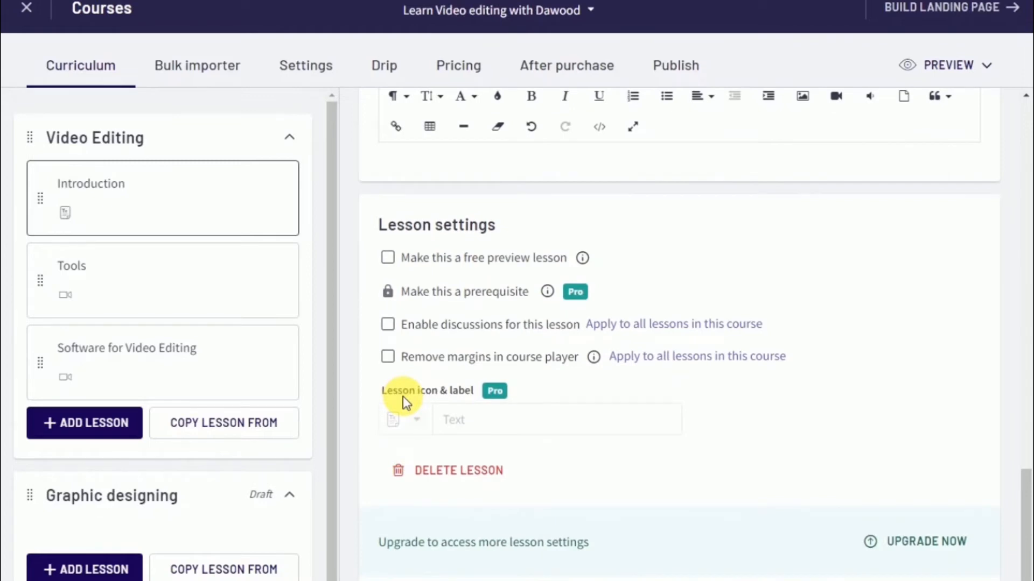
mouse_move(439, 342)
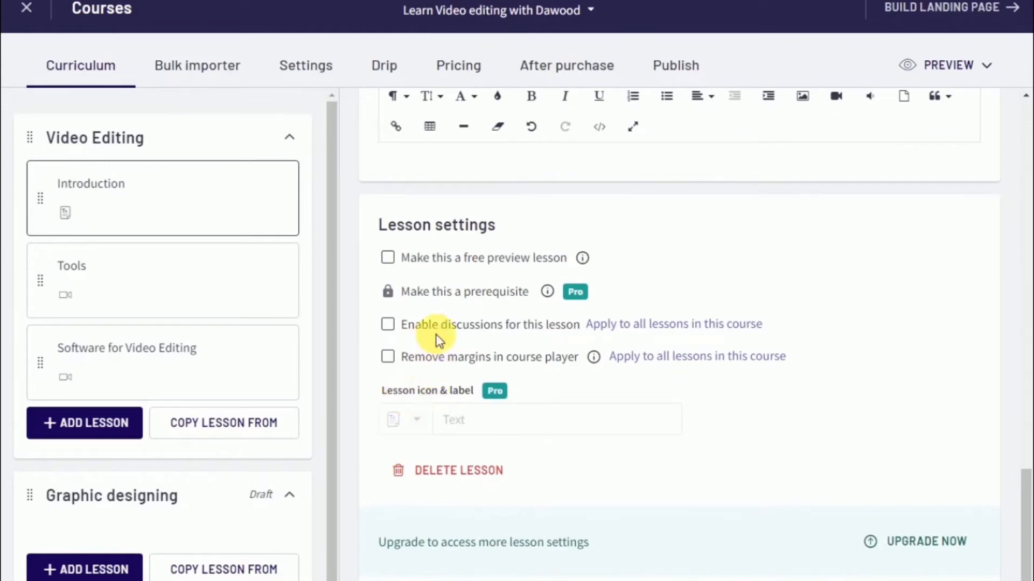
mouse_move(385, 283)
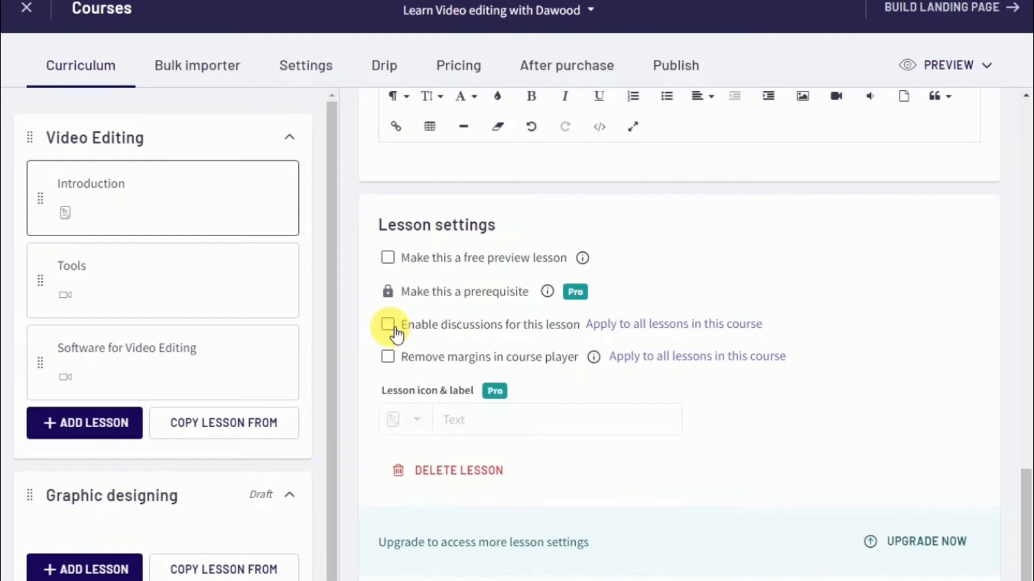
mouse_move(516, 336)
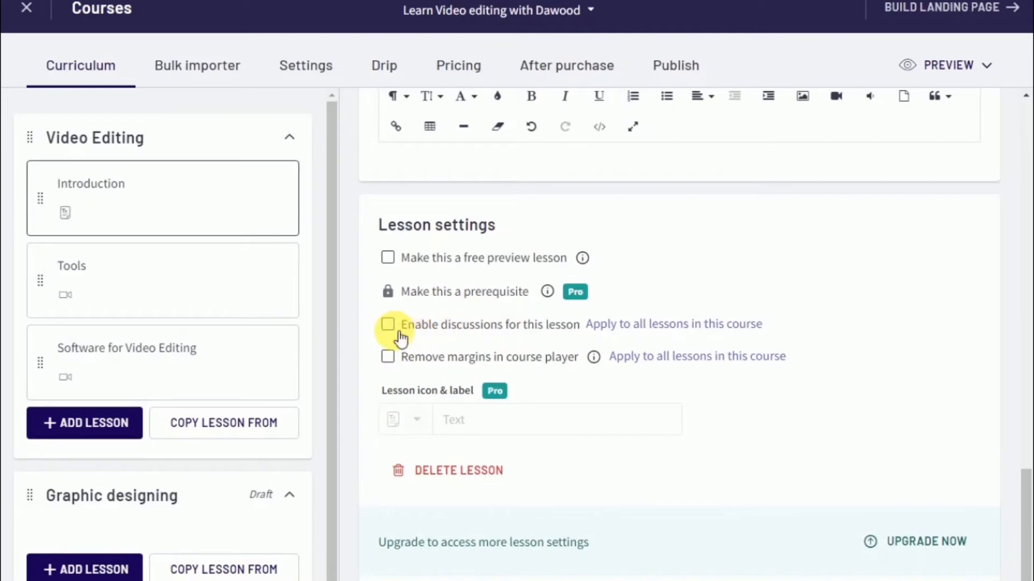
mouse_move(459, 471)
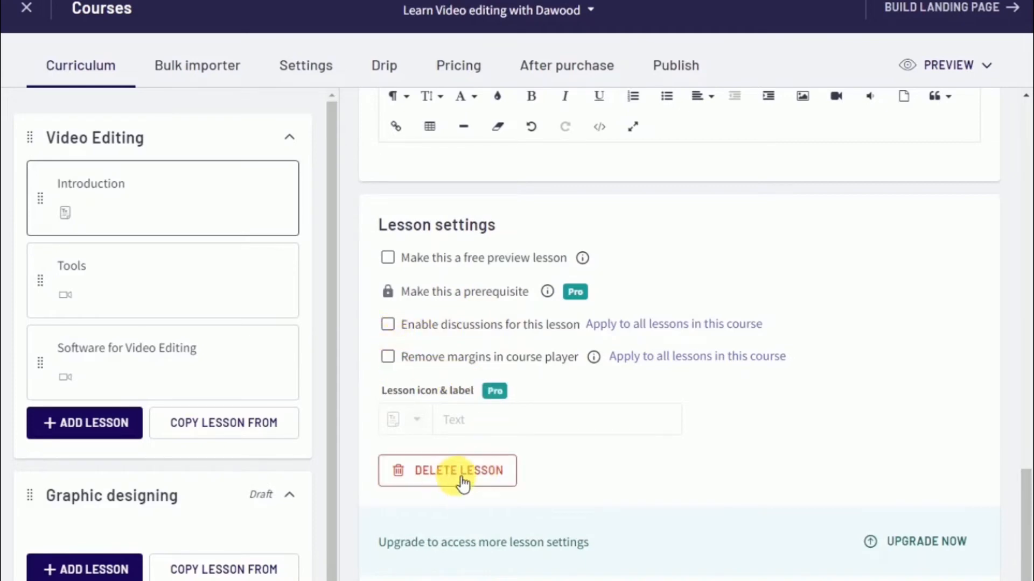
mouse_move(712, 363)
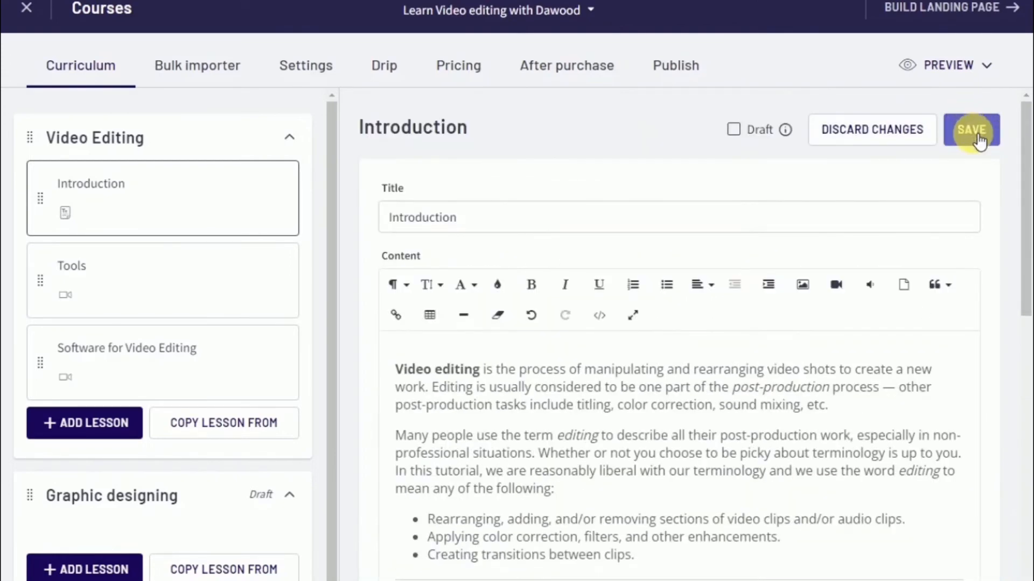
Discard unsaved changes and open the Tools lesson with its Genetics 2.mp4 video
scroll("down", 3)
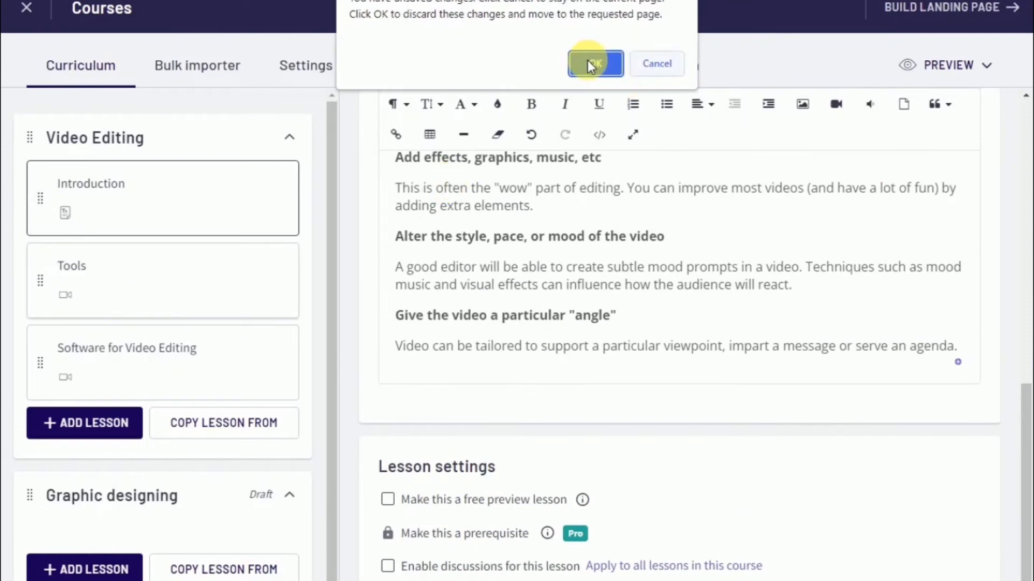
left_click(594, 63)
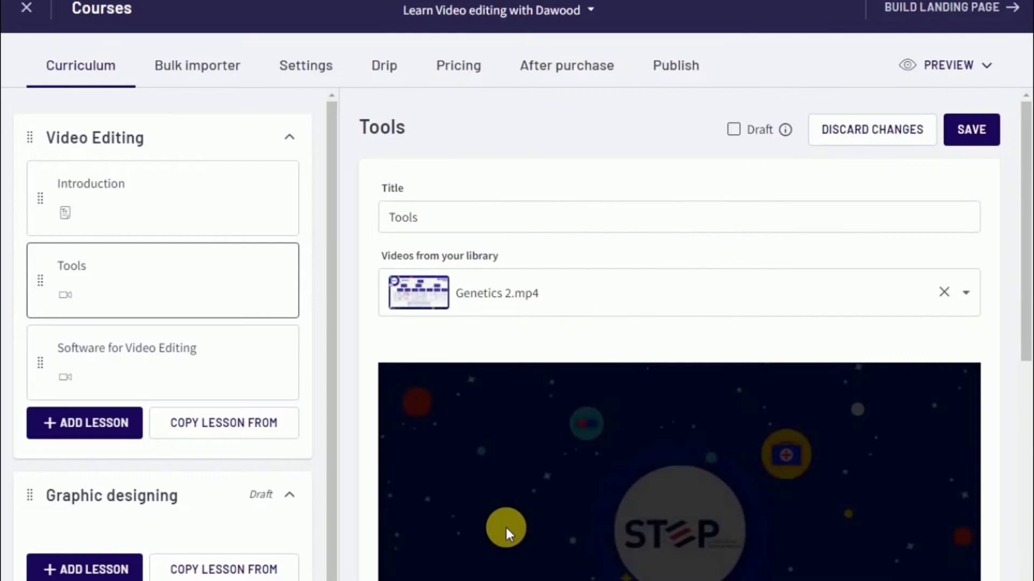
mouse_move(329, 372)
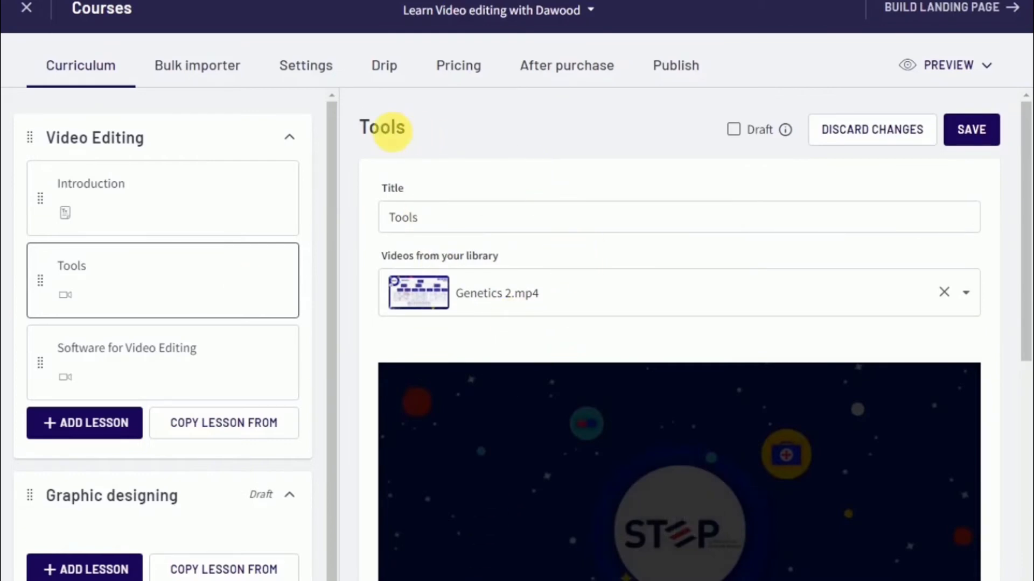
mouse_move(471, 131)
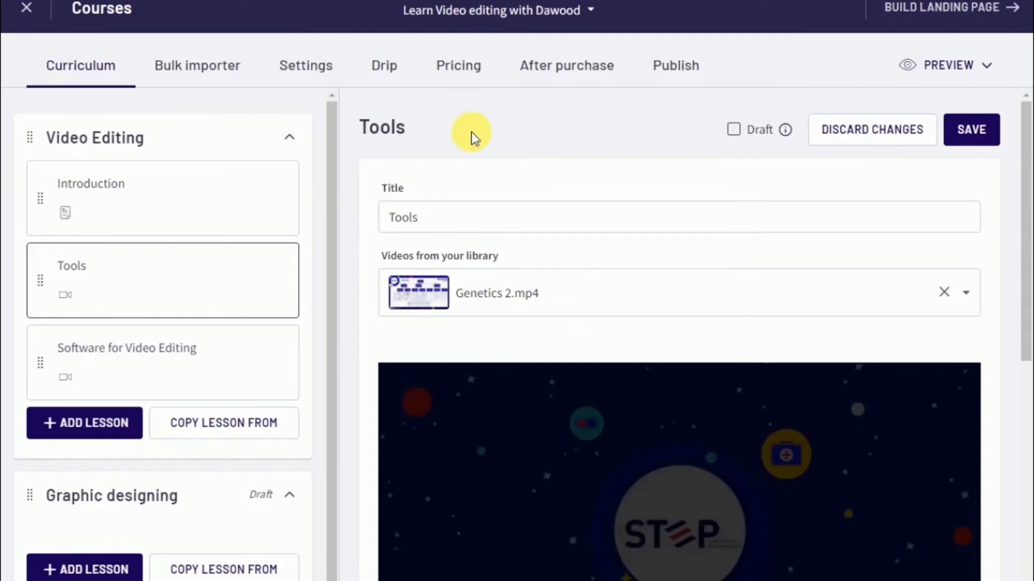
mouse_move(462, 256)
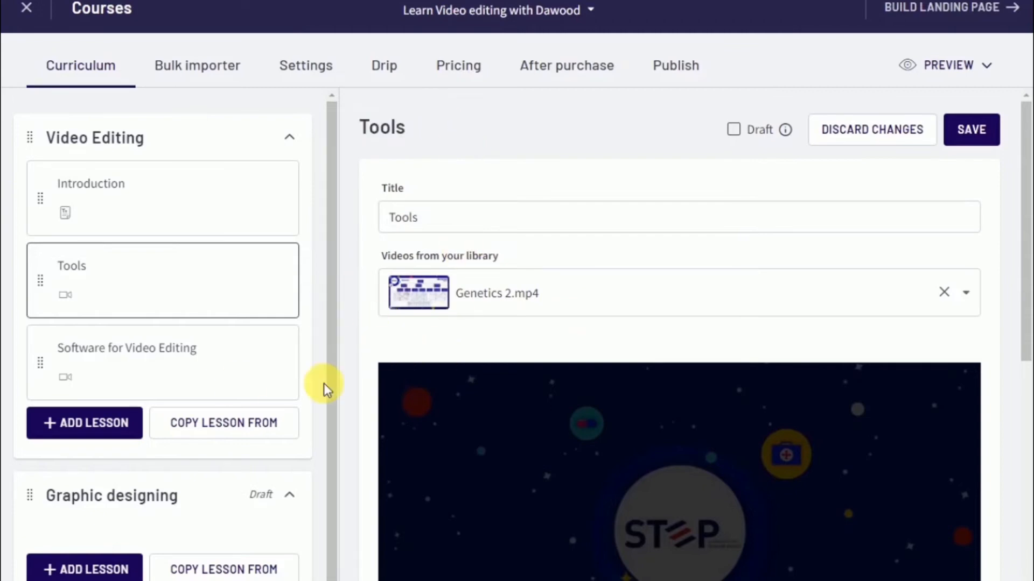
scroll("down", 3)
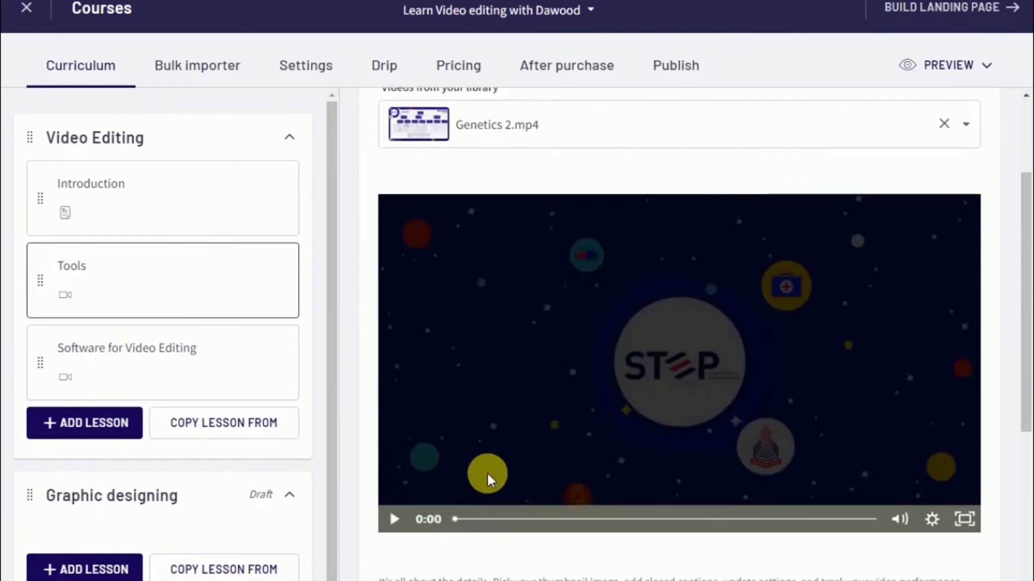
scroll("down", 3)
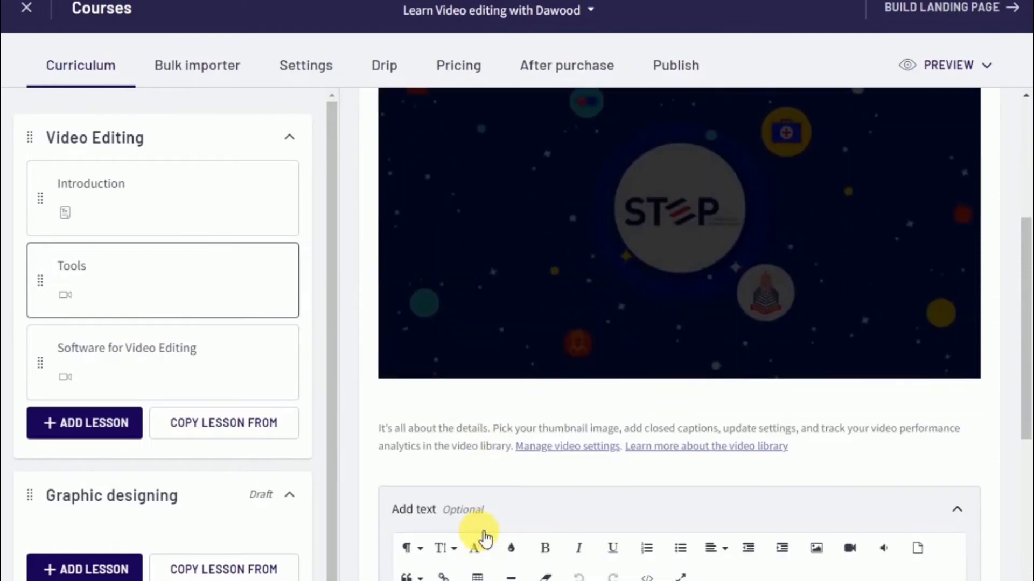
left_click(956, 509)
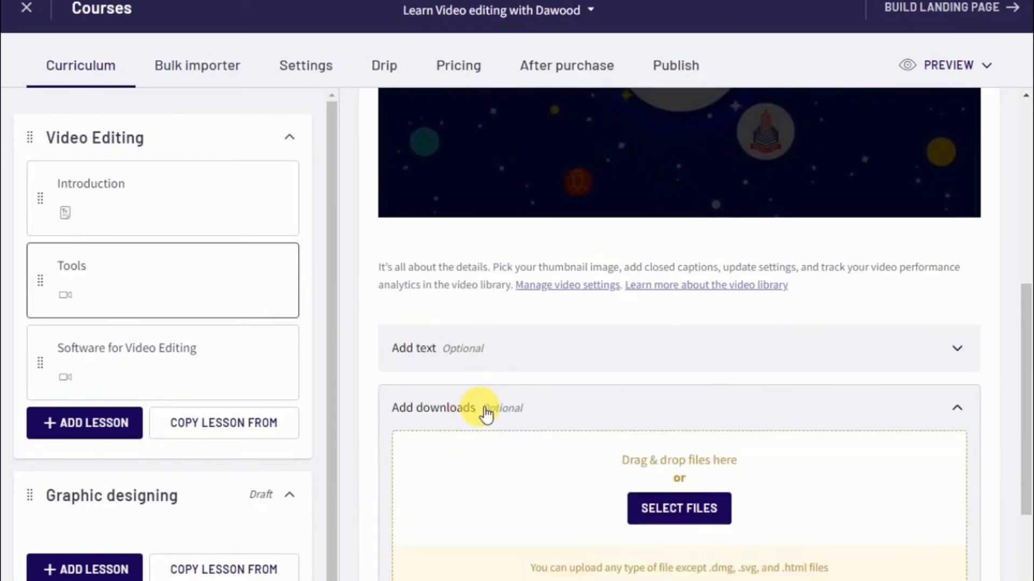
mouse_move(592, 414)
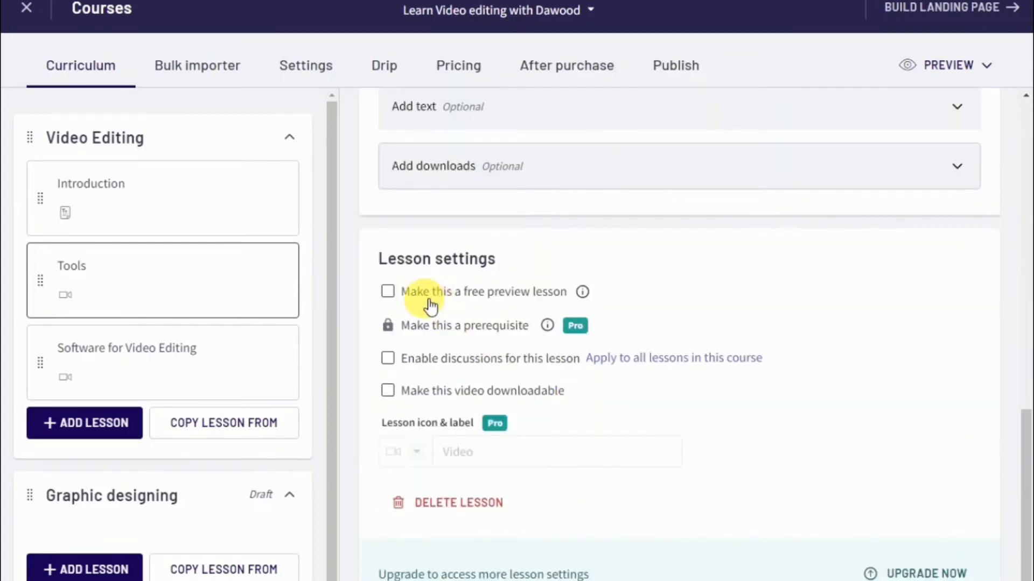
mouse_move(439, 406)
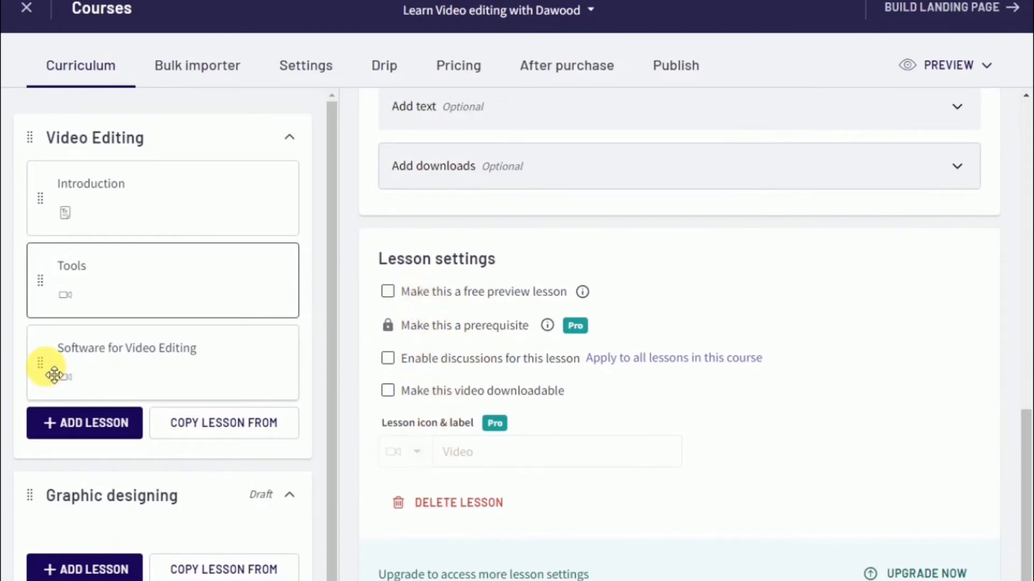
Drag Software for Video Editing above Tools, then down into the Graphic designing chapter
left_click_drag(54, 374, 54, 280)
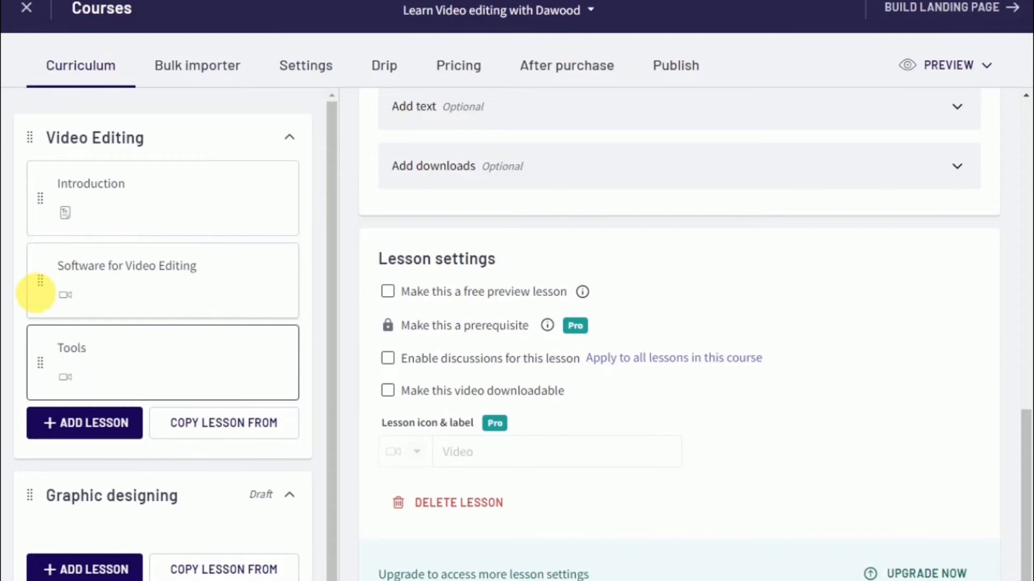
left_click_drag(40, 280, 37, 478)
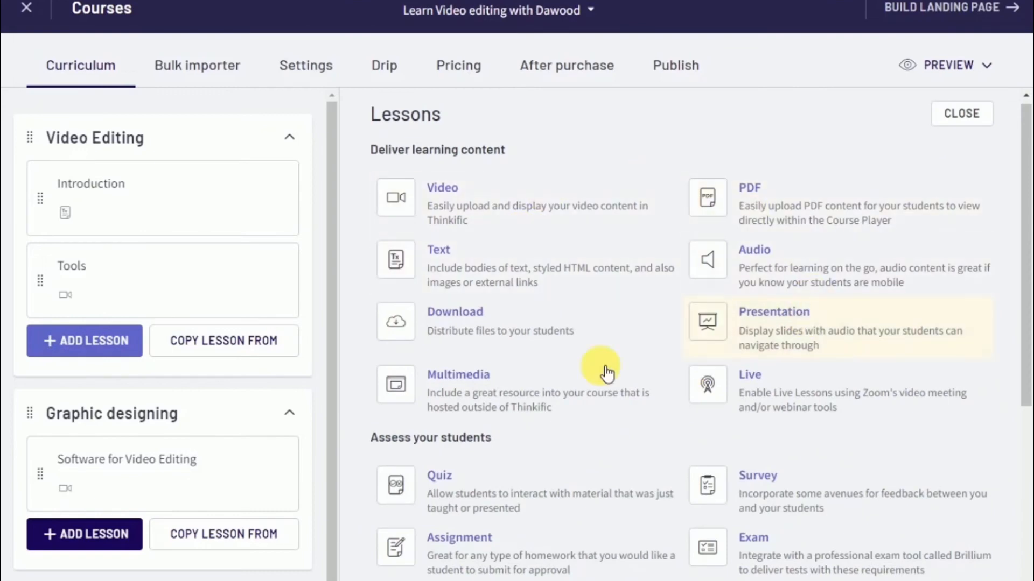
mouse_move(735, 524)
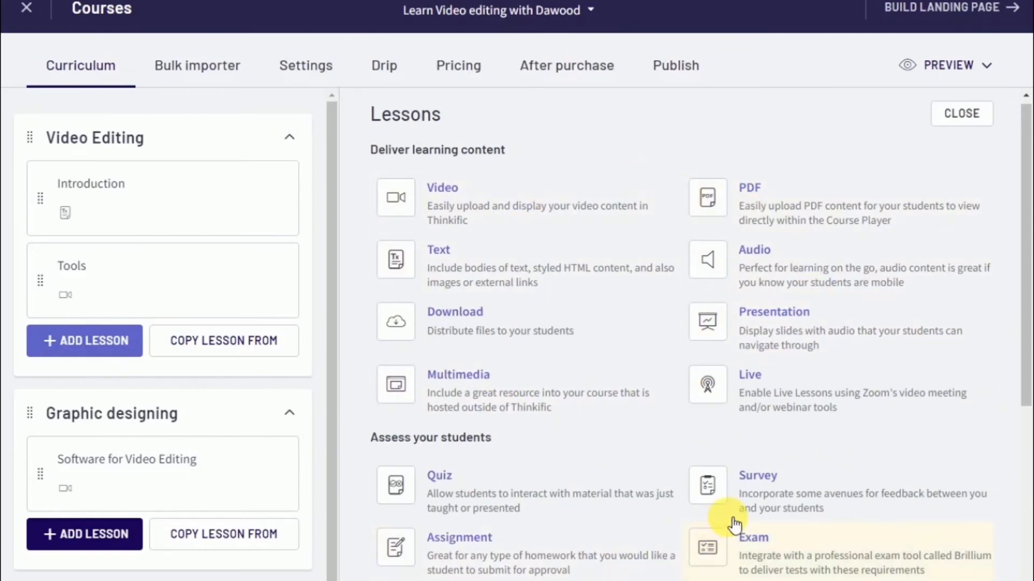
mouse_move(484, 503)
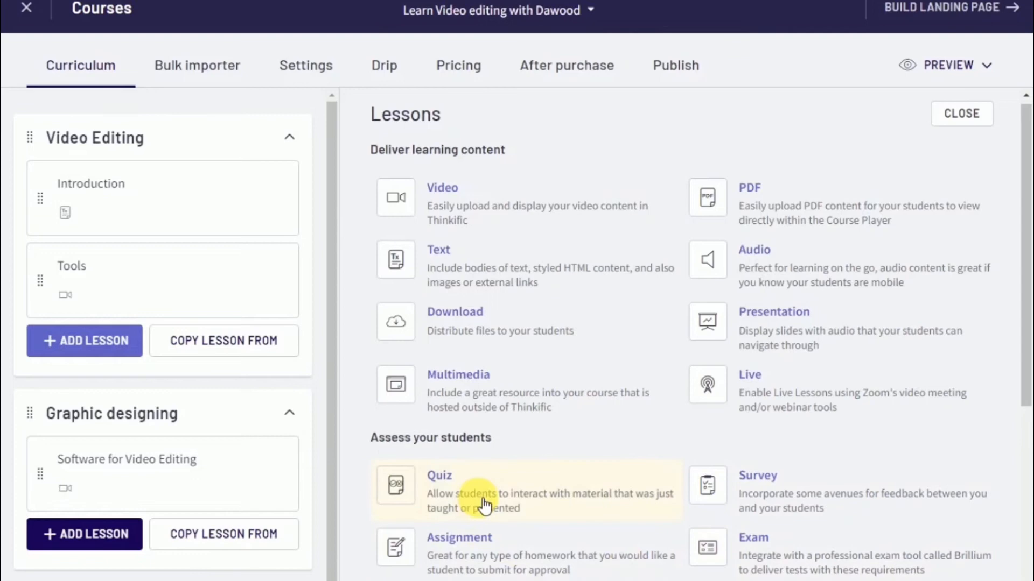
mouse_move(815, 527)
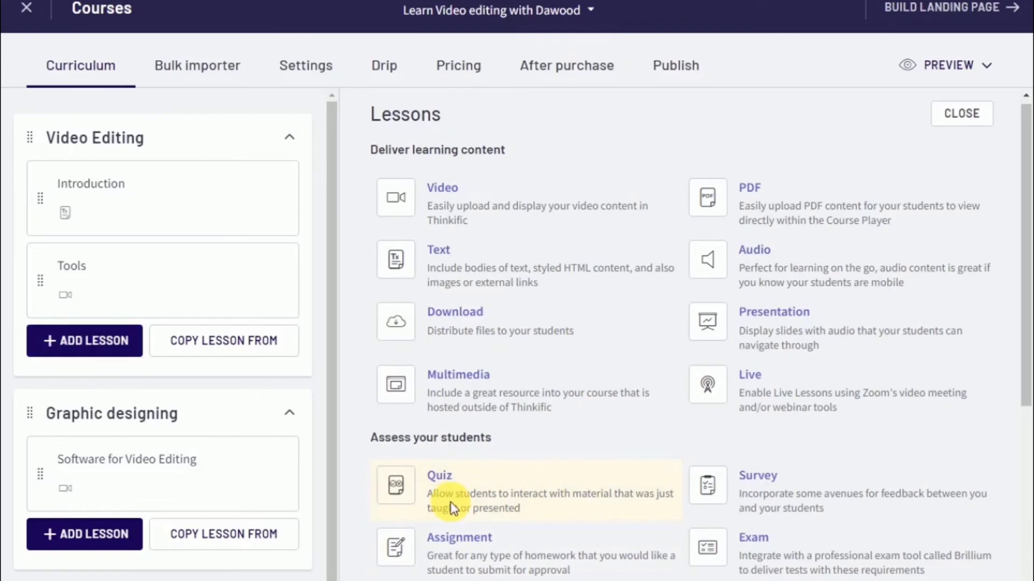
Create a new Quiz lesson in the Video Editing chapter
left_click(440, 475)
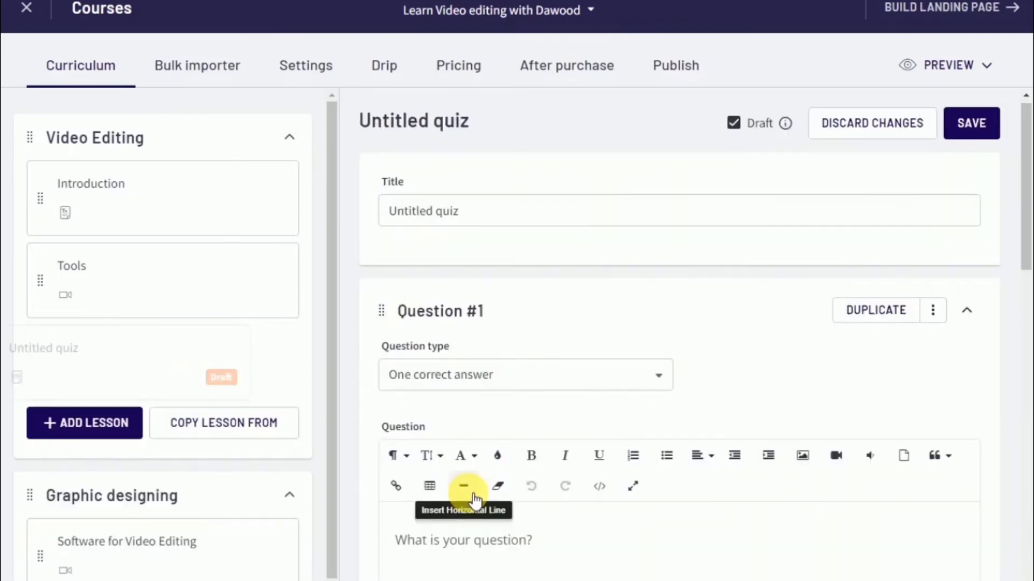
Replace the 'Untitled quiz' title with 'quiz' and save the lesson
double_click(446, 211)
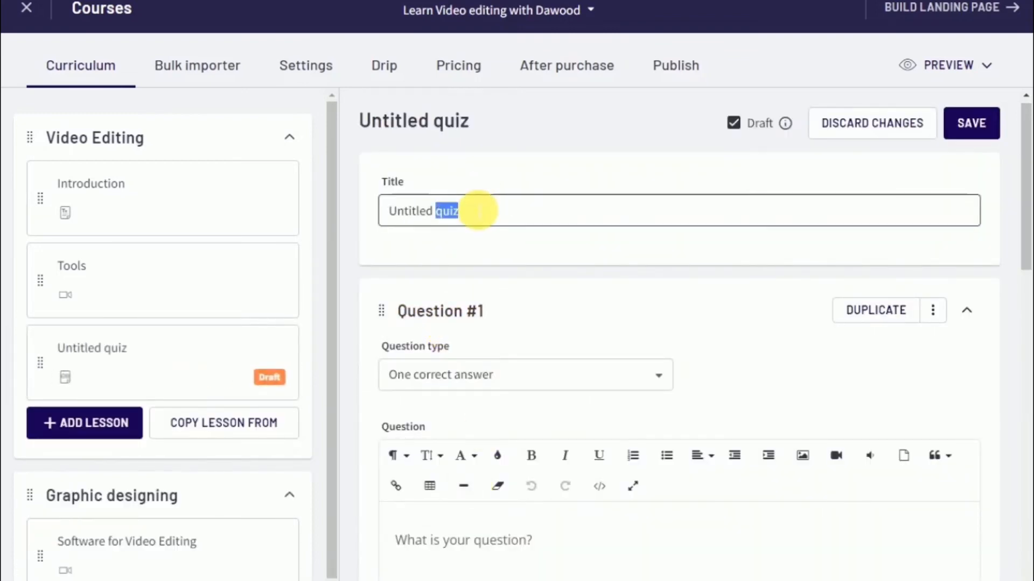
double_click(411, 211)
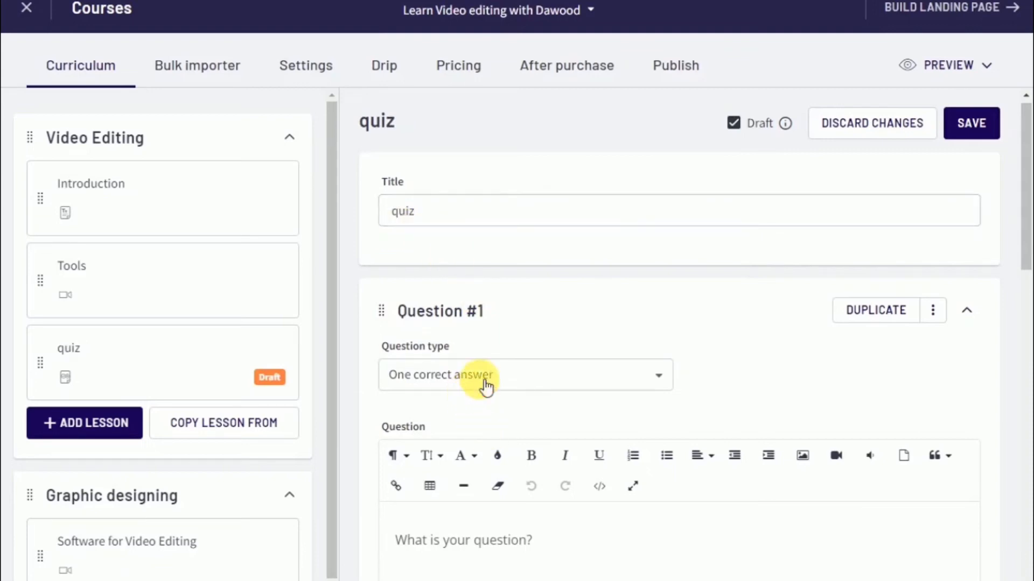
scroll("down", 3)
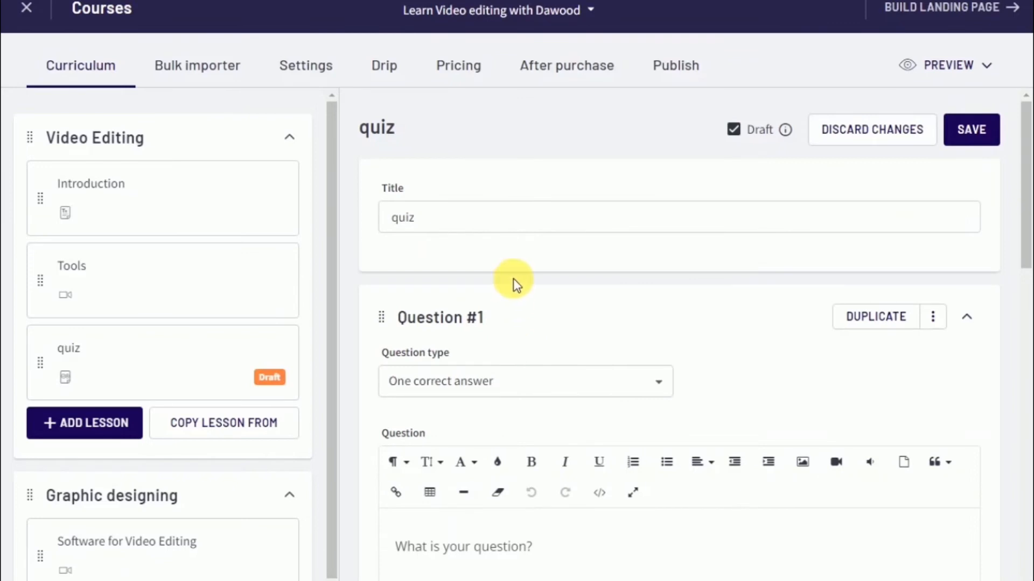
mouse_move(1012, 124)
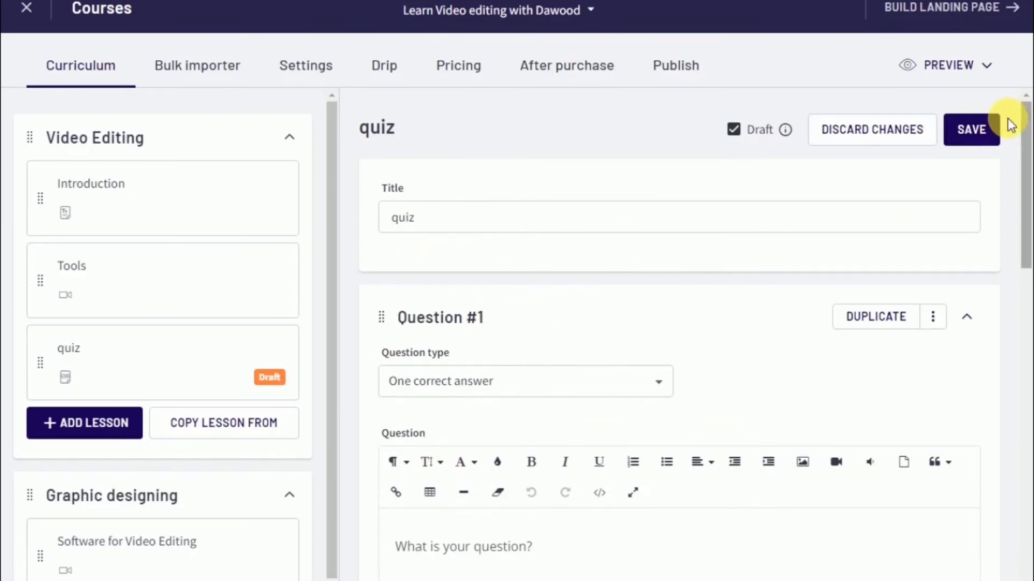
left_click(971, 129)
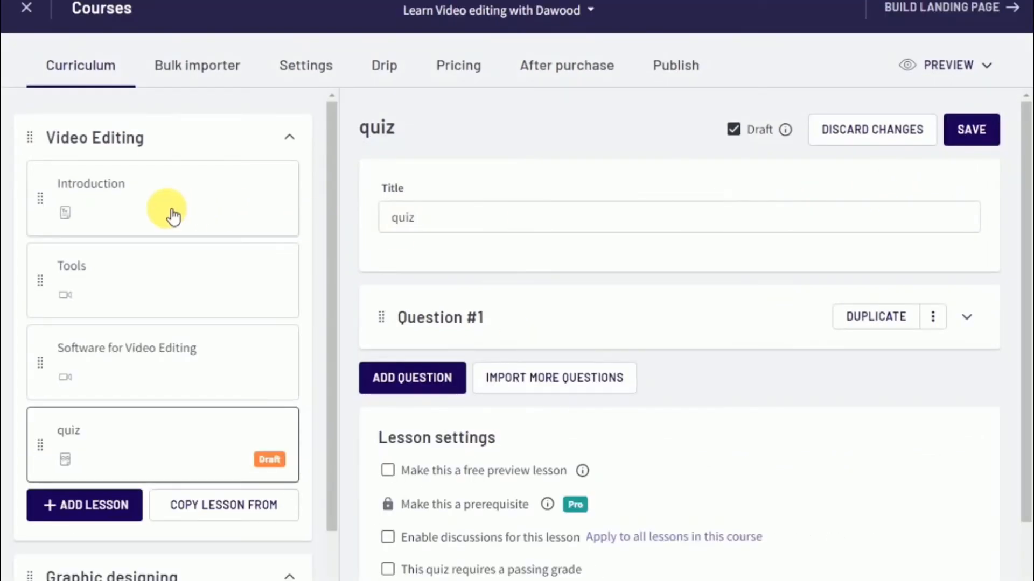
mouse_move(994, 109)
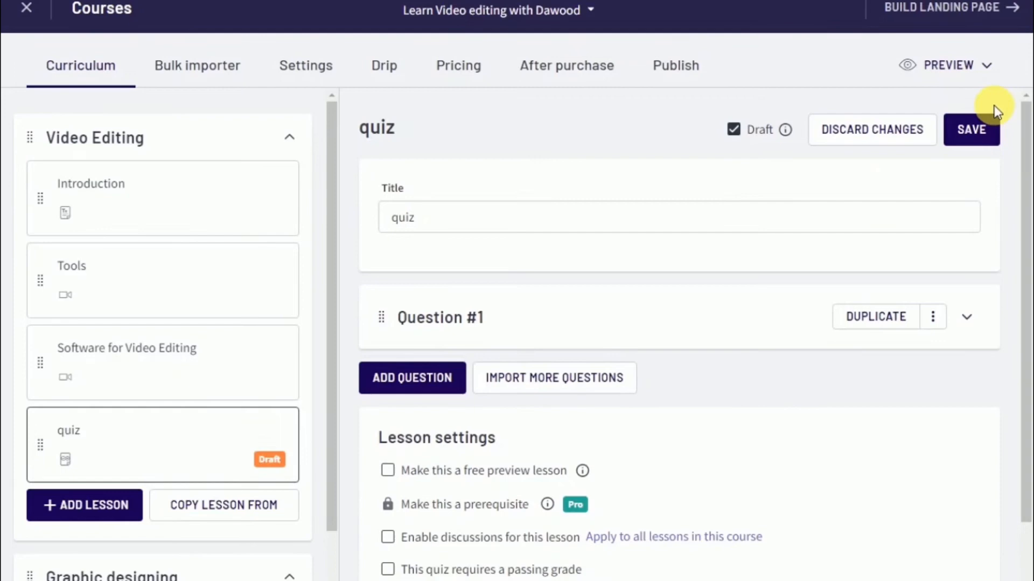
Preview the course as an enrolled student, landing on the Introduction lesson
left_click(948, 65)
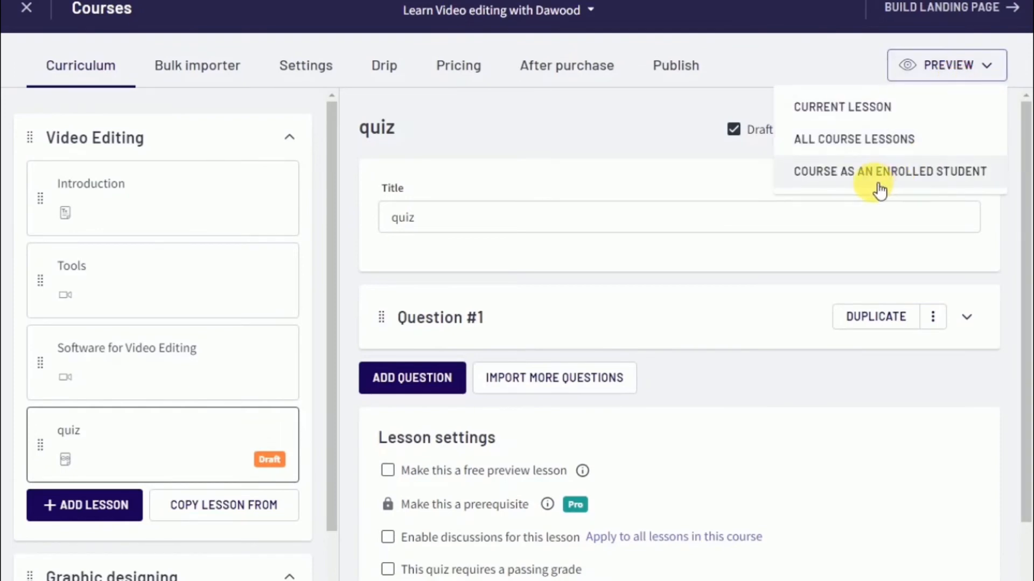
mouse_move(903, 178)
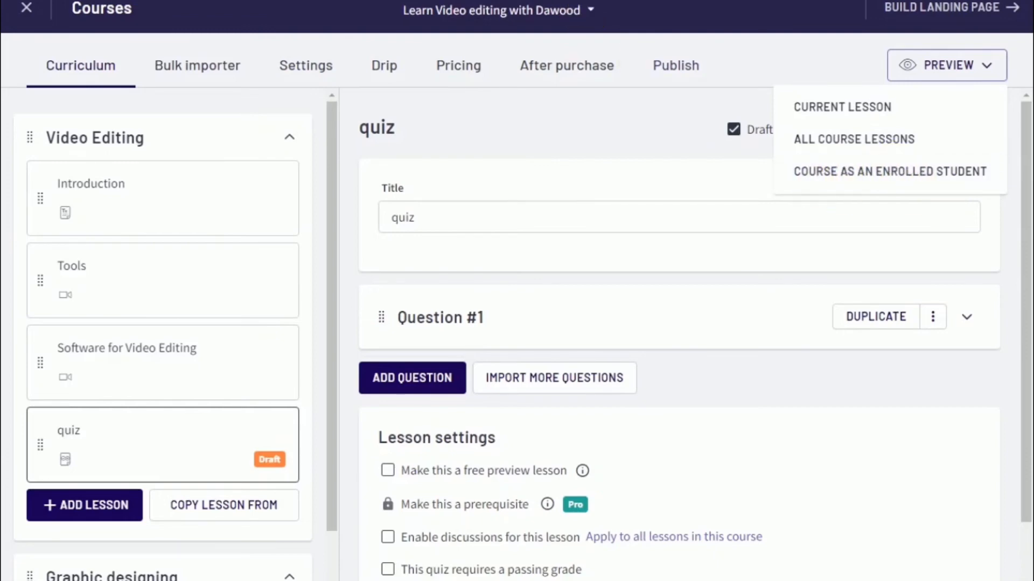
left_click(889, 171)
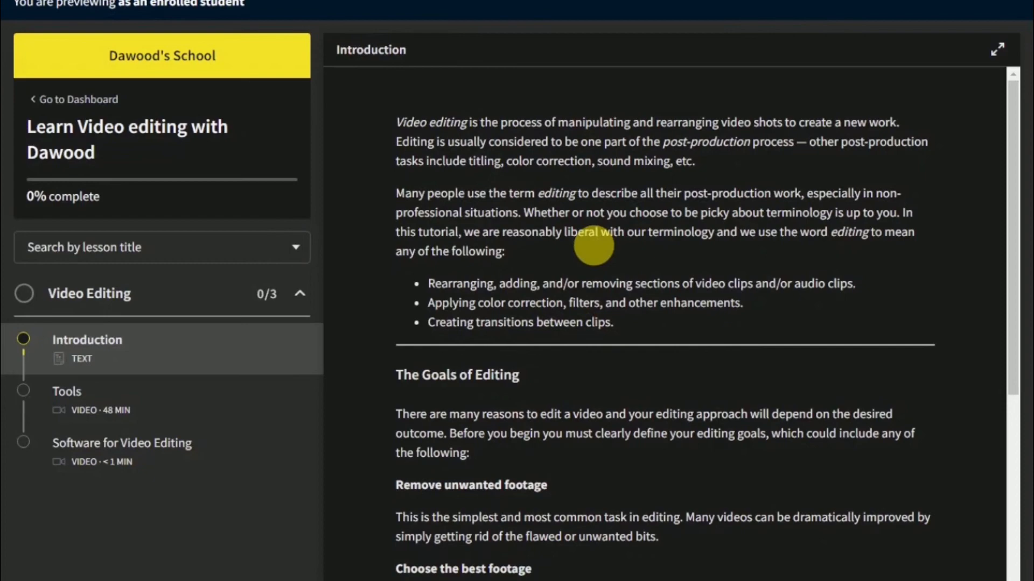
mouse_move(594, 257)
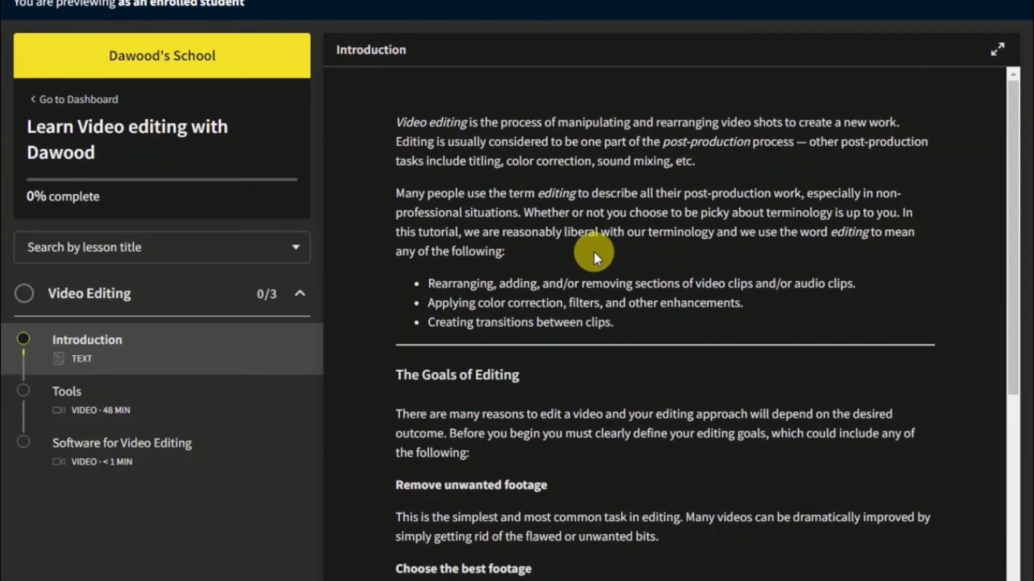
mouse_move(708, 314)
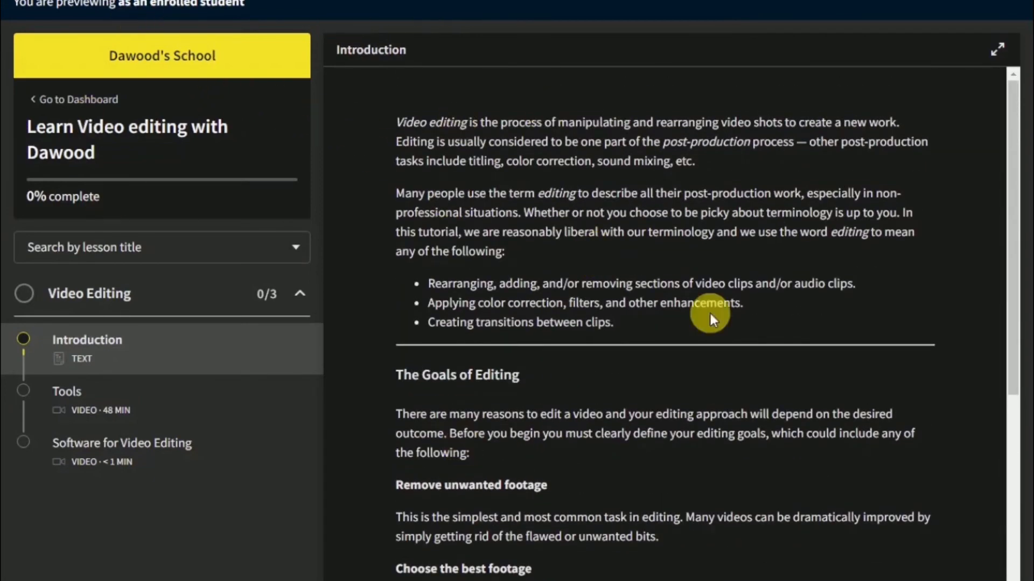
mouse_move(163, 226)
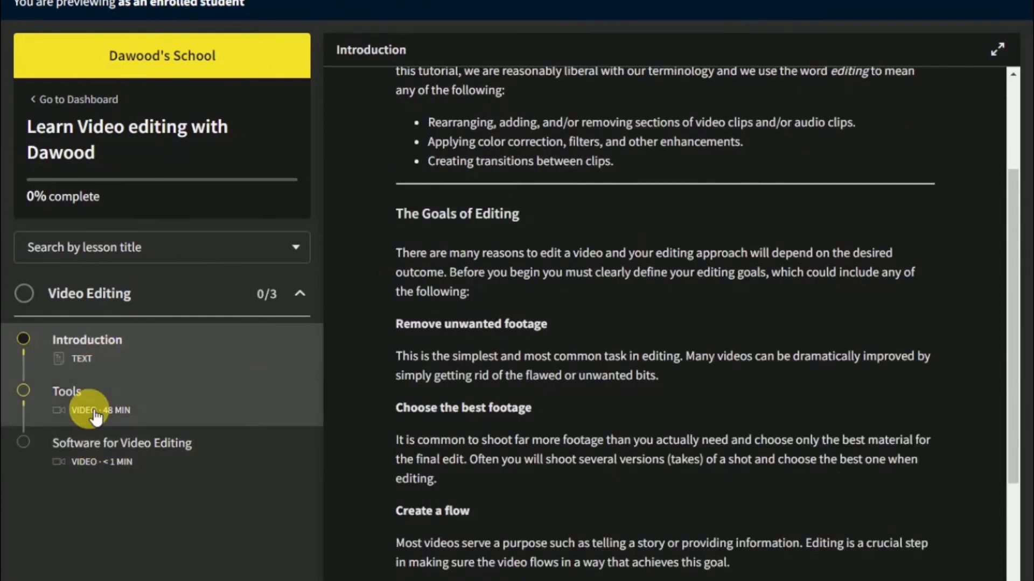
left_click(88, 401)
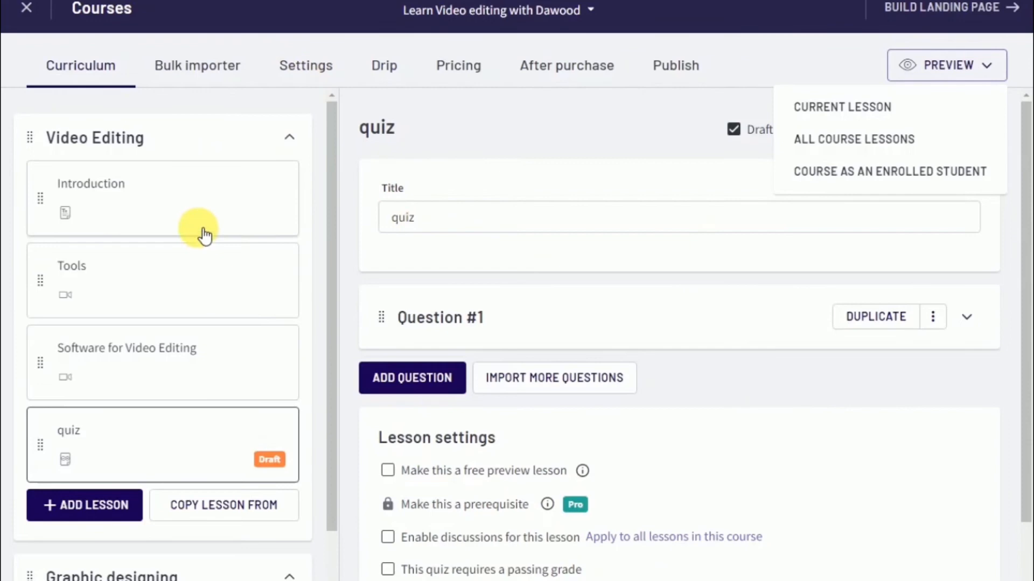
left_click(163, 198)
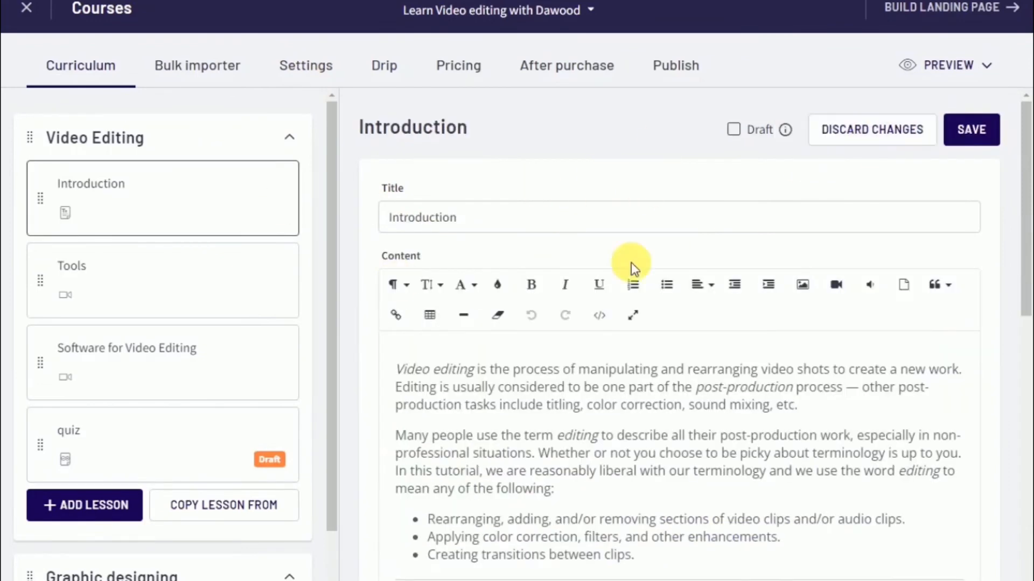
mouse_move(618, 162)
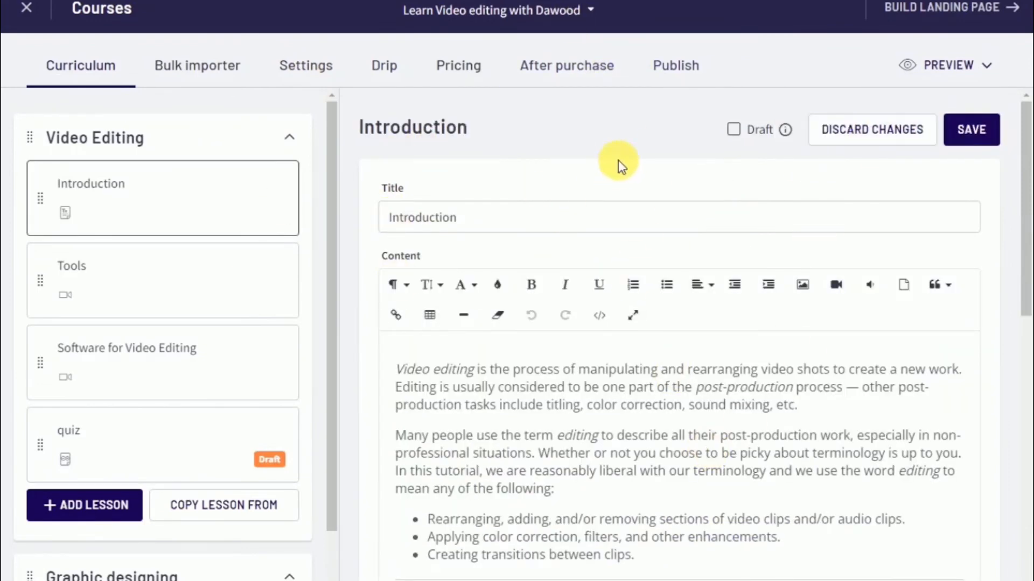
mouse_move(738, 155)
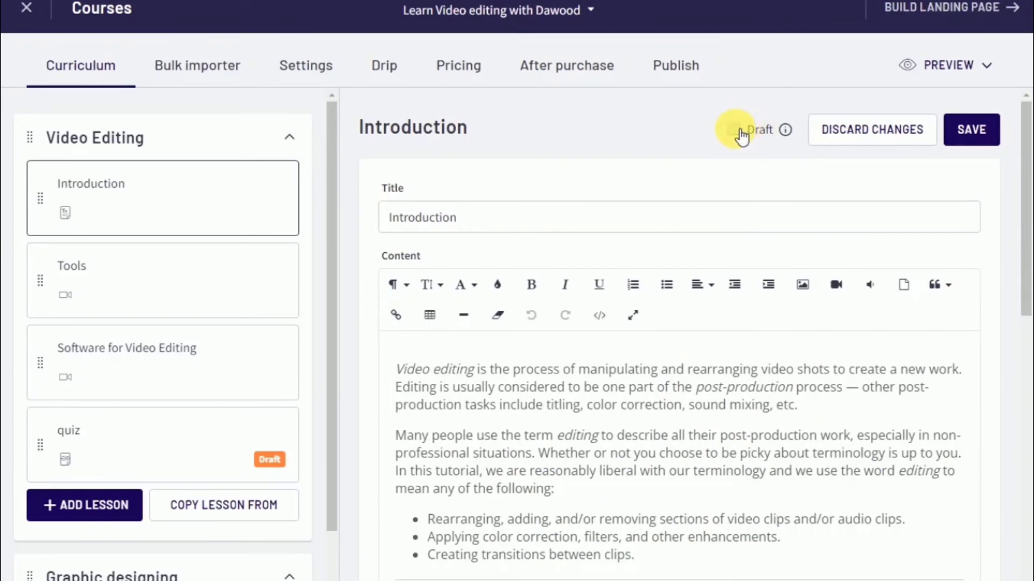
left_click(733, 129)
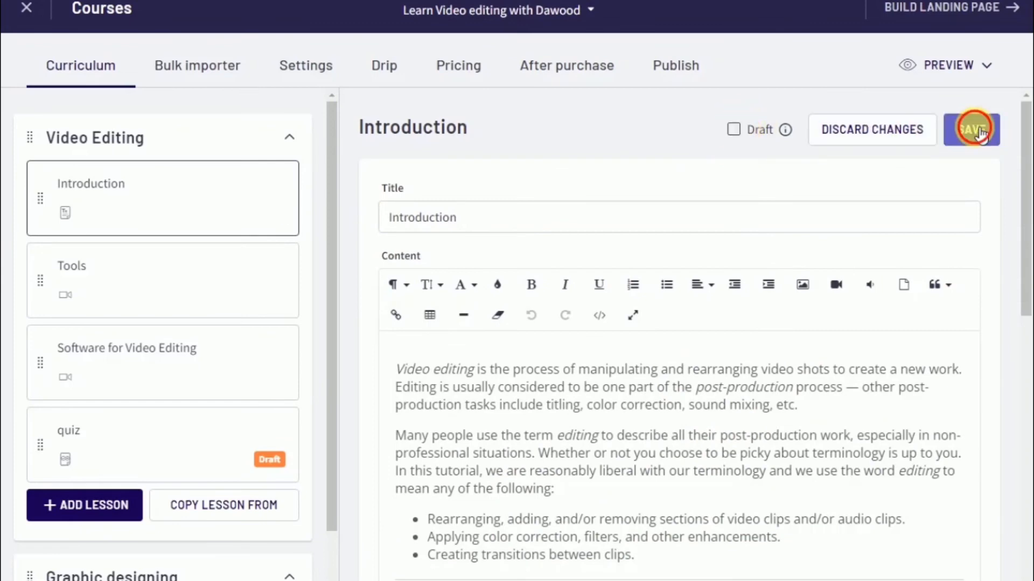
left_click(970, 129)
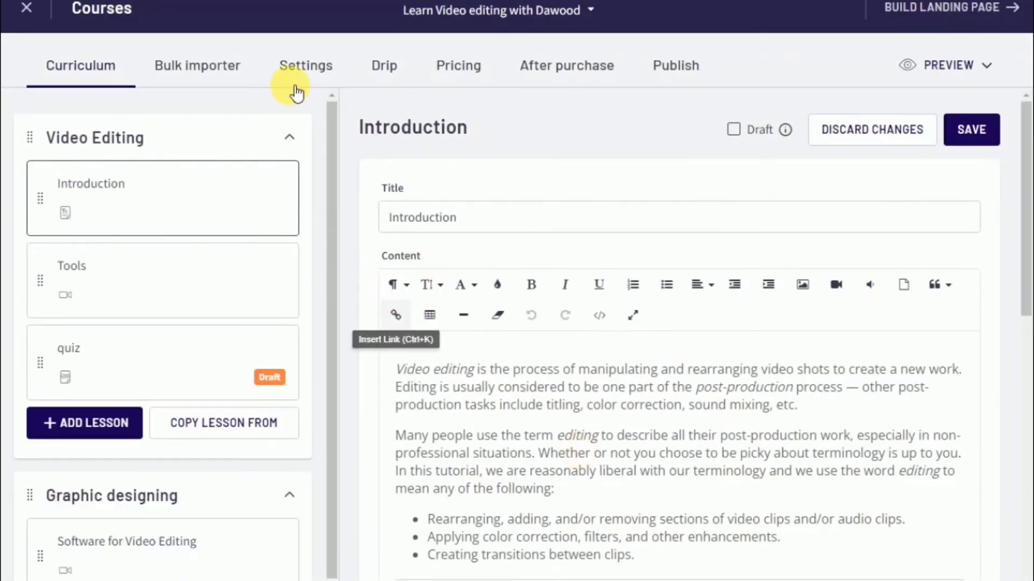
left_click(947, 65)
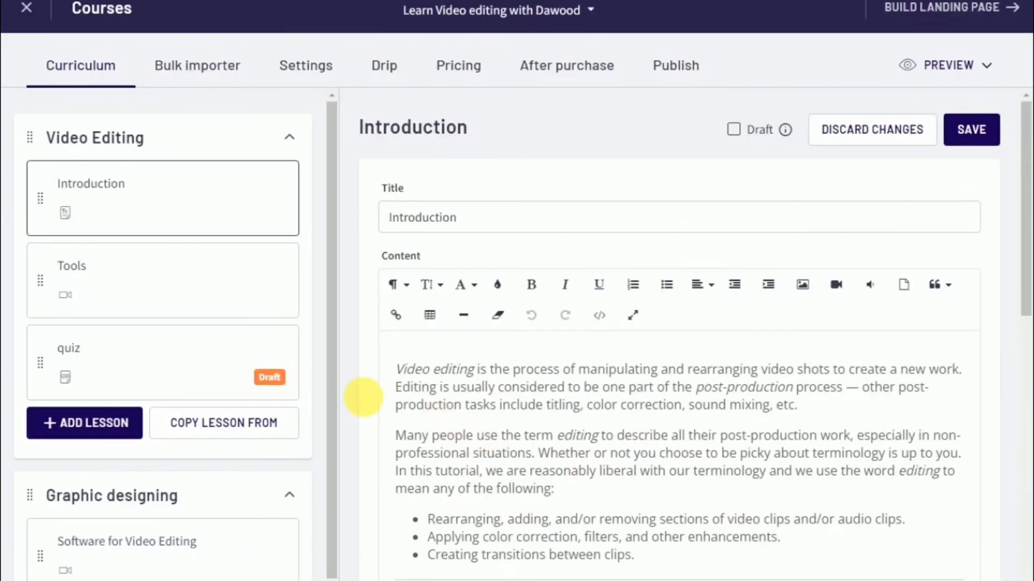
scroll("down", 3)
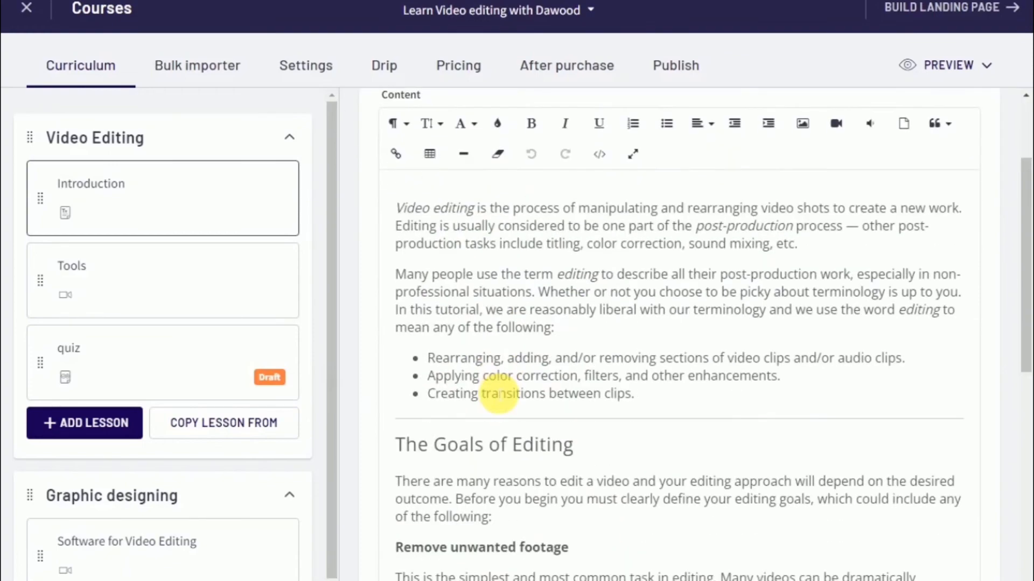
scroll("down", 3)
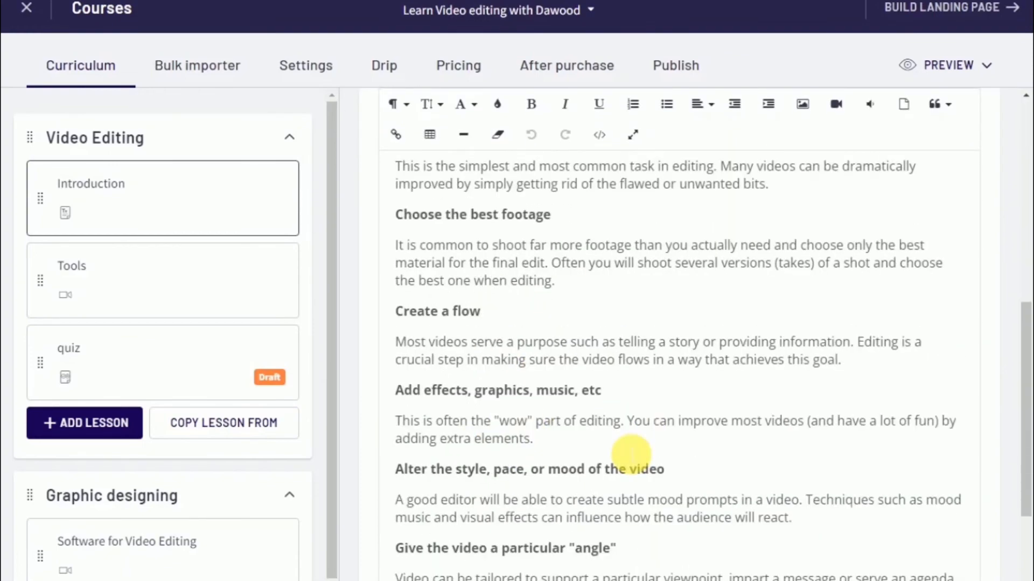
left_click(91, 183)
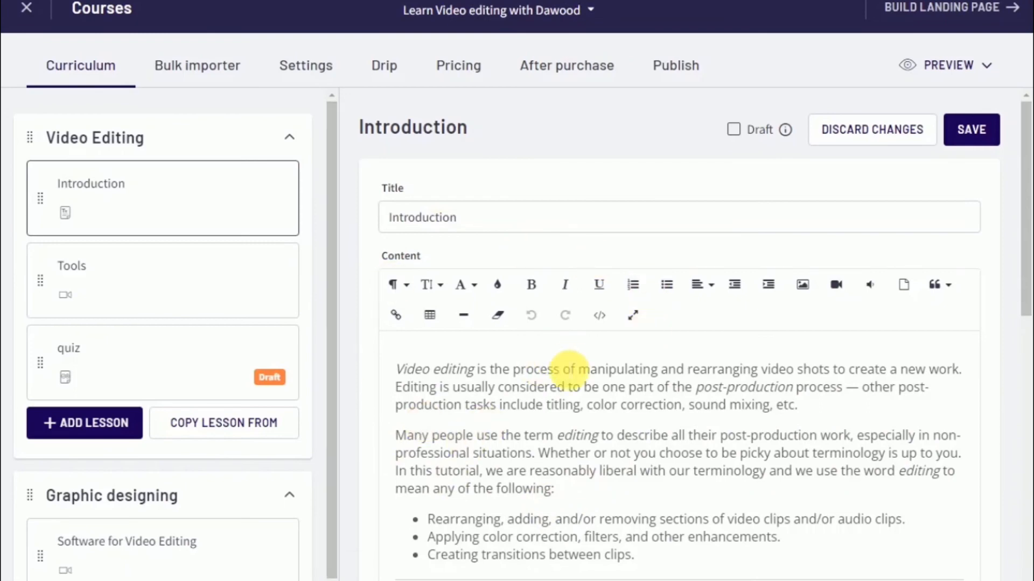
left_click(305, 65)
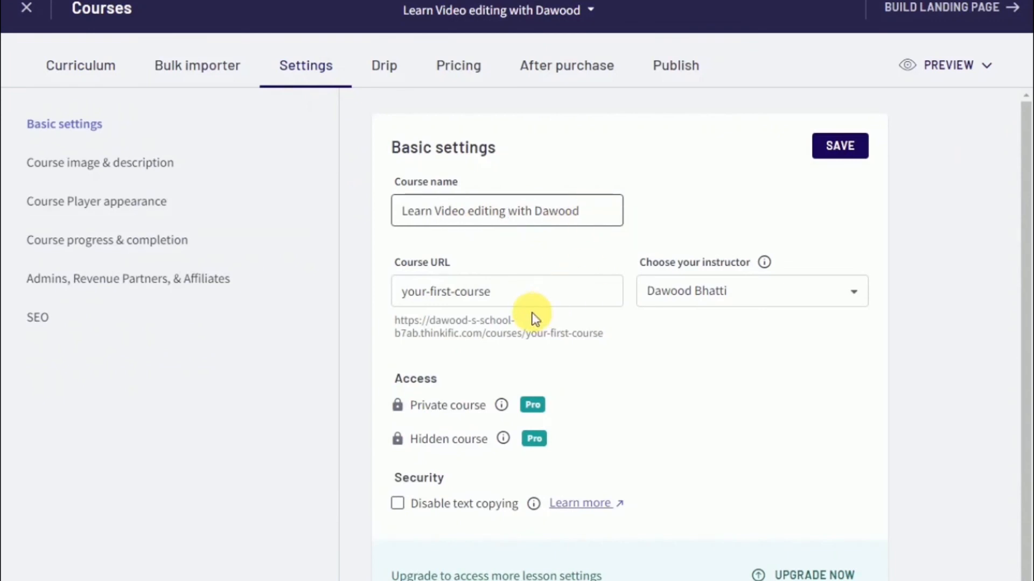
Show the Course image & description settings, with no image and an empty description
left_click(99, 162)
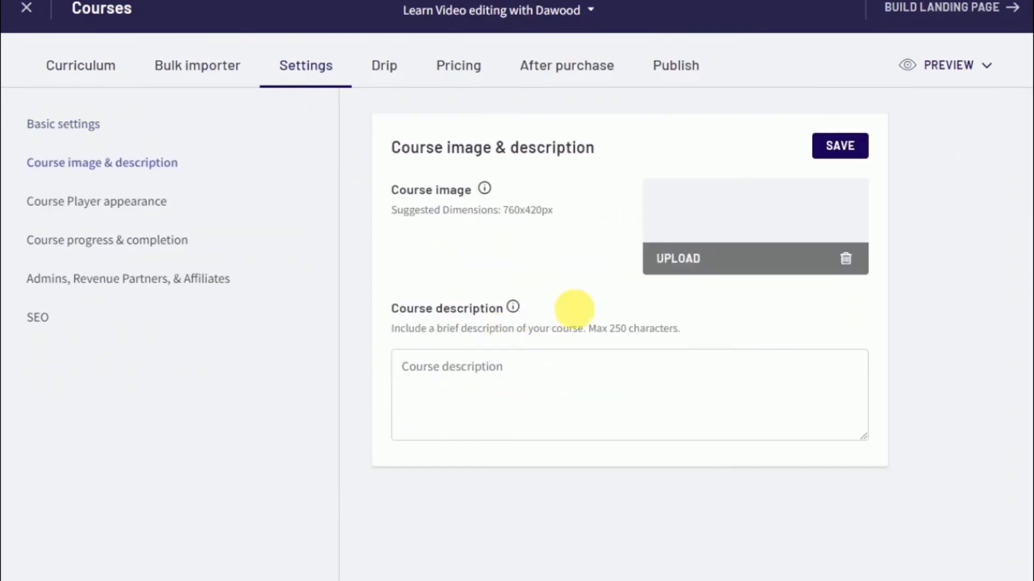
left_click(96, 201)
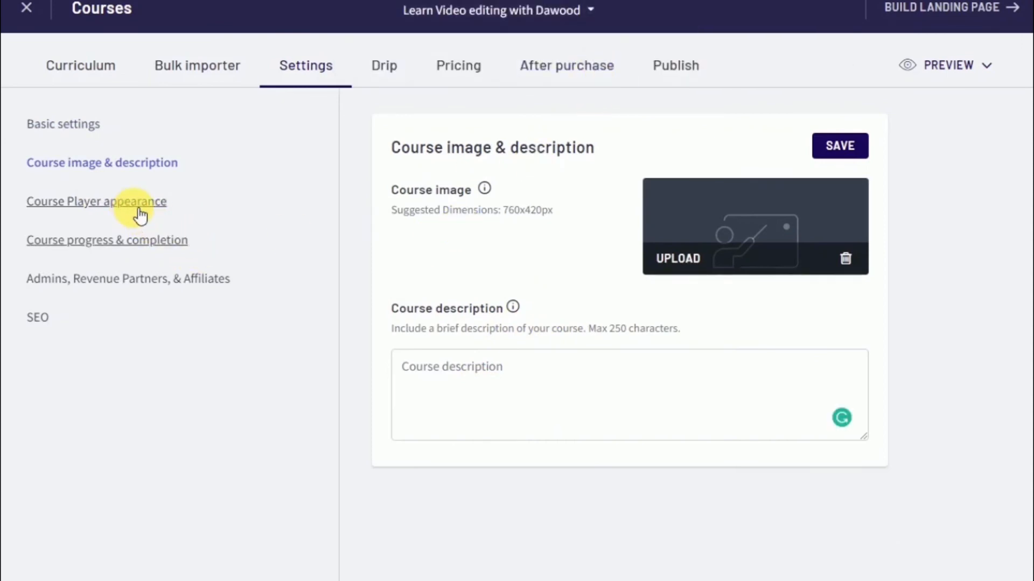
In Course Player appearance, try the Dark theme then return to the Light theme
left_click(97, 201)
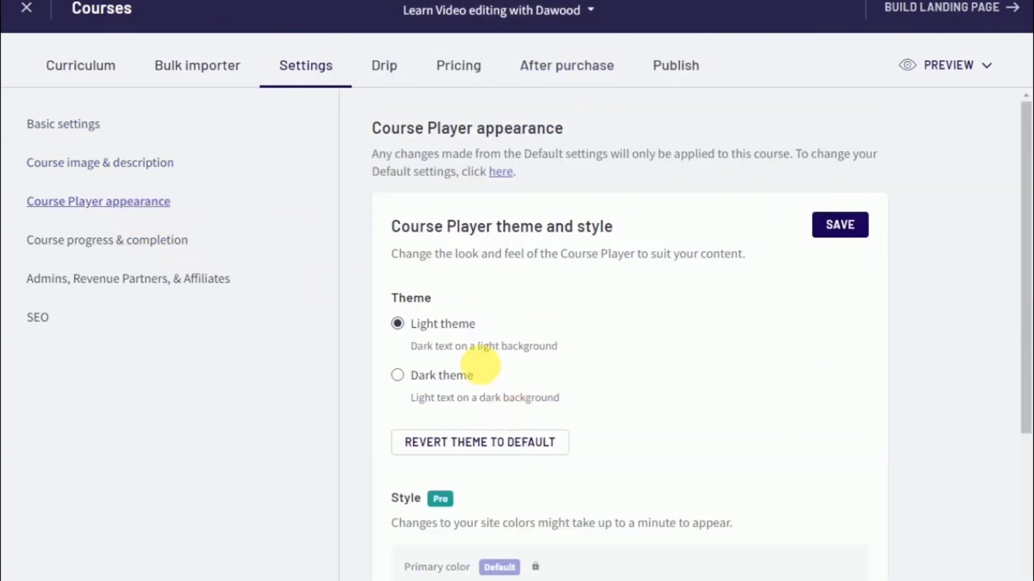
left_click(397, 375)
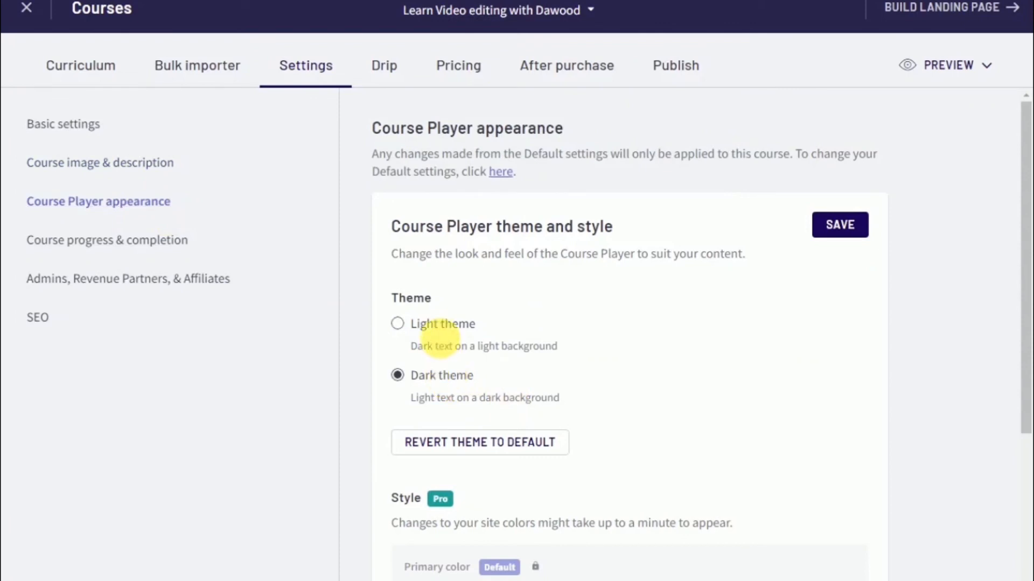
left_click(397, 324)
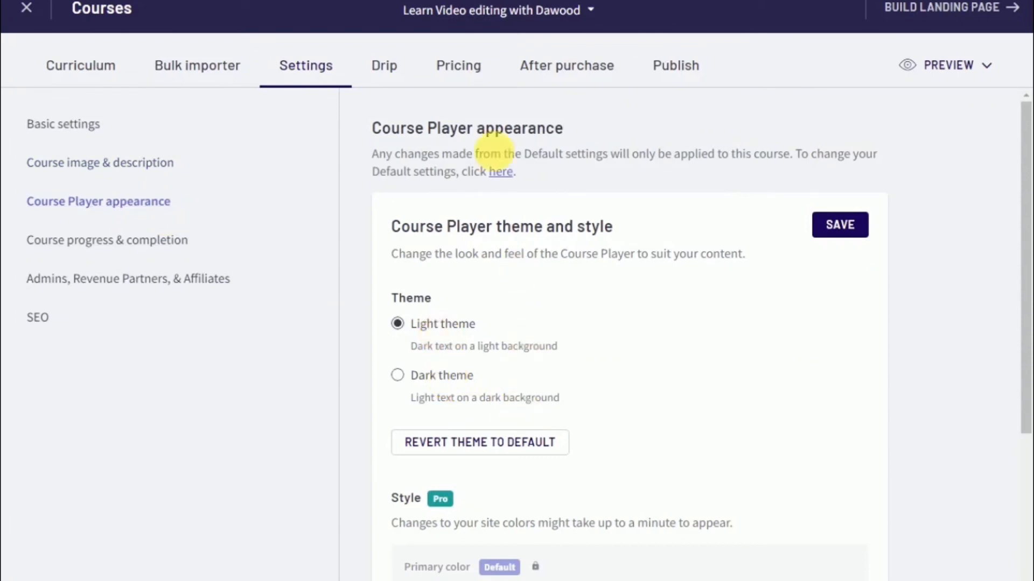
left_click(945, 65)
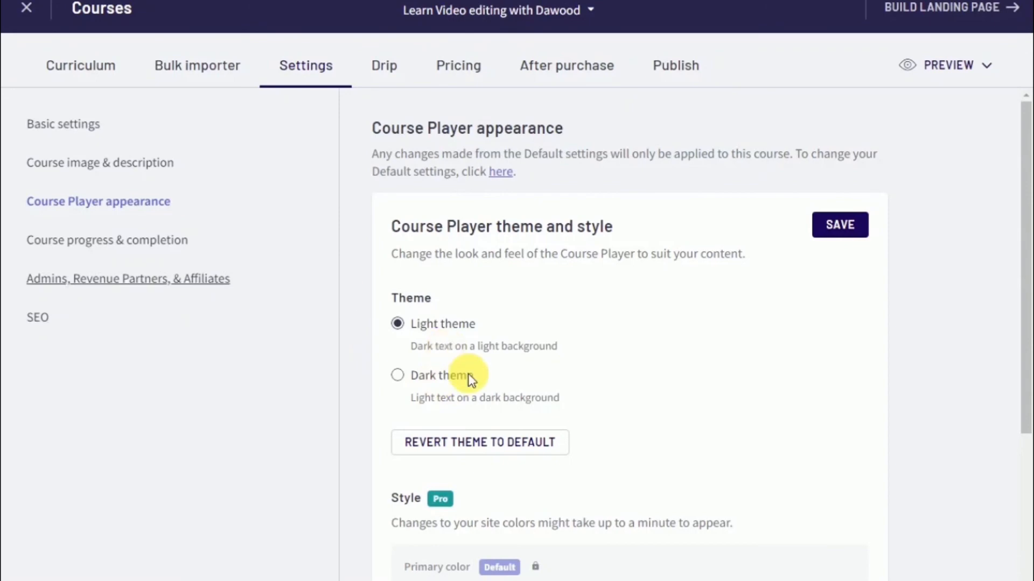
Review the remaining player style options and move to the course Pricing tab
scroll("down", 3)
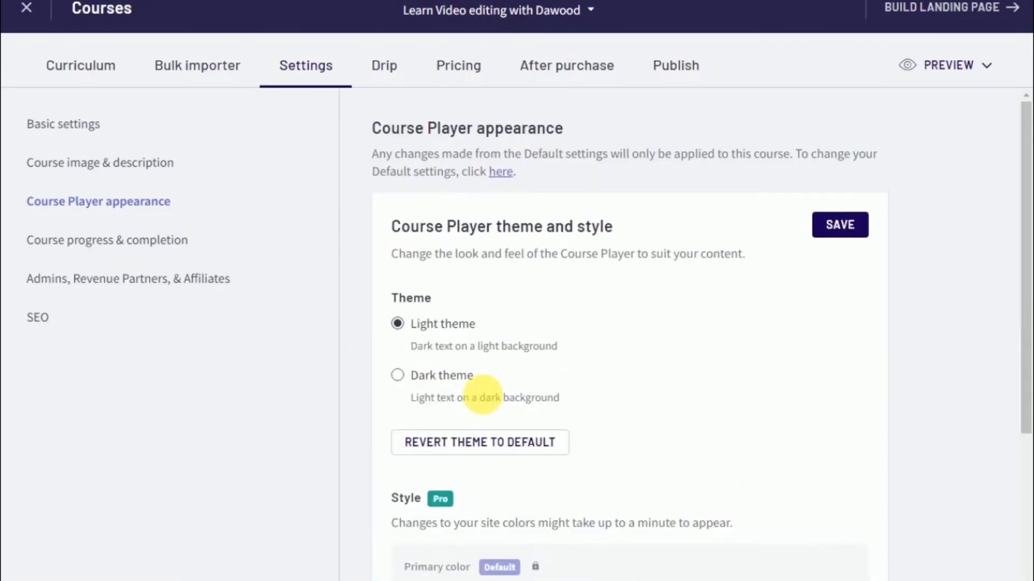
mouse_move(785, 379)
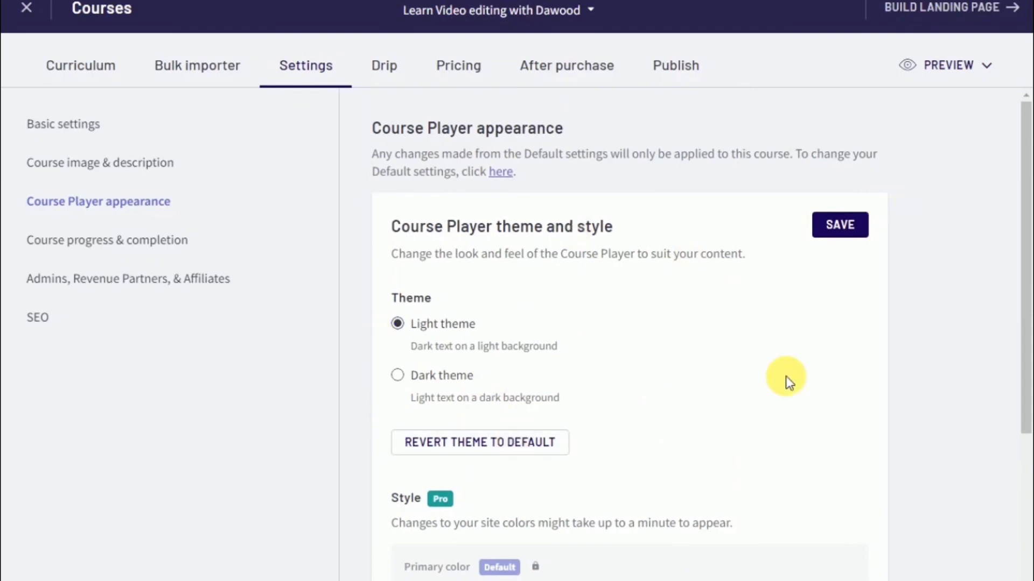
mouse_move(626, 298)
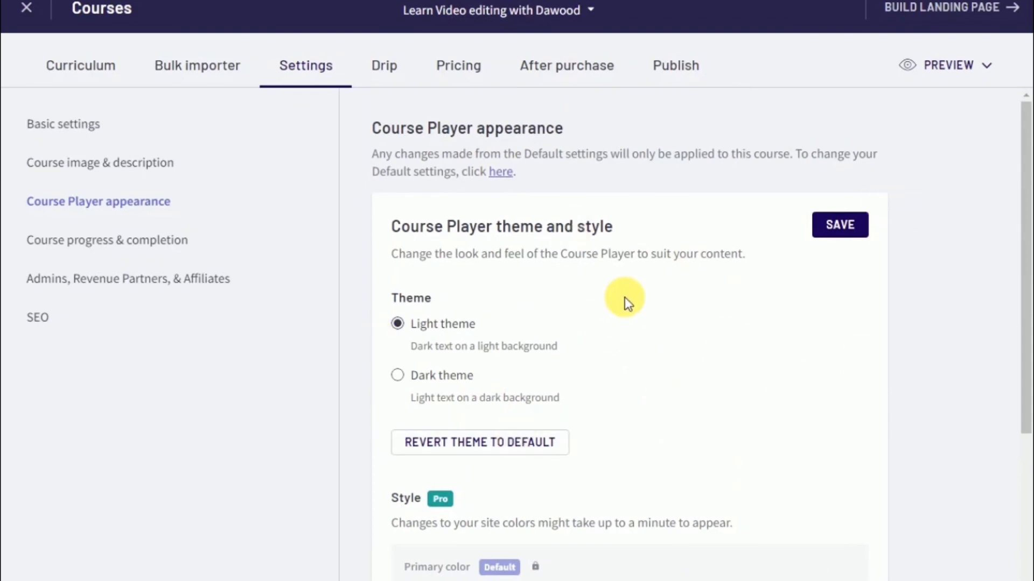
scroll("down", 3)
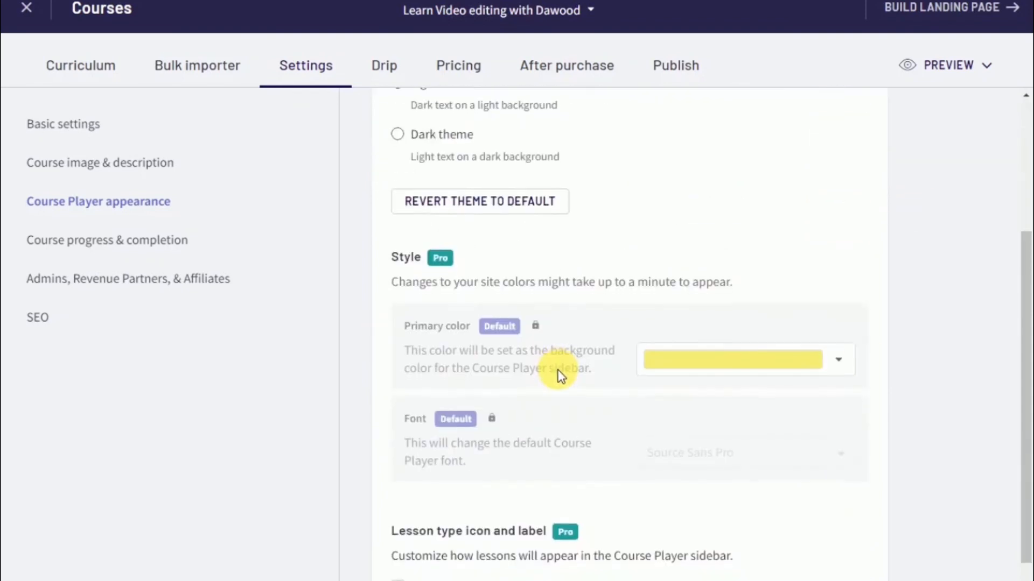
scroll("down", 3)
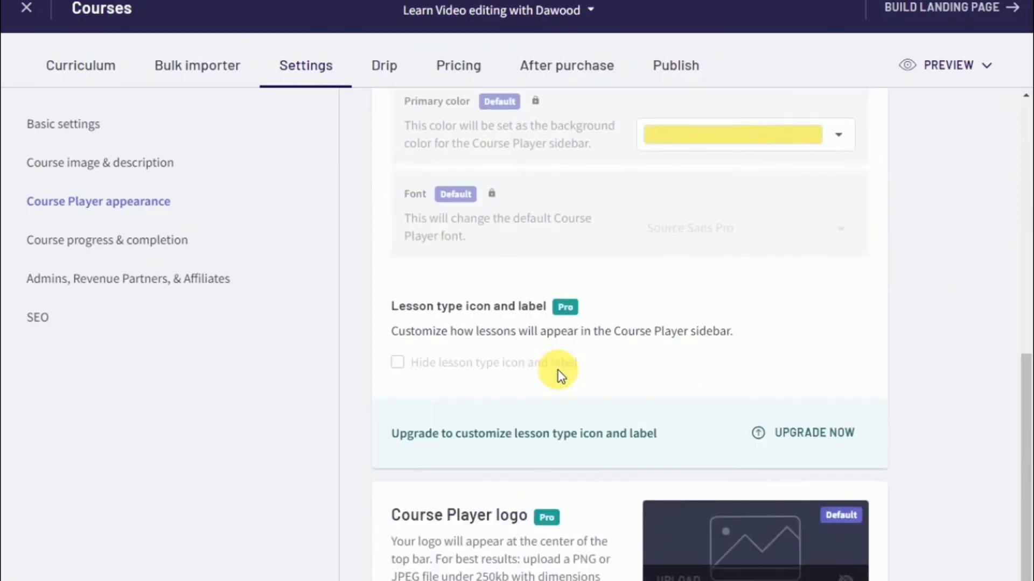
left_click(457, 66)
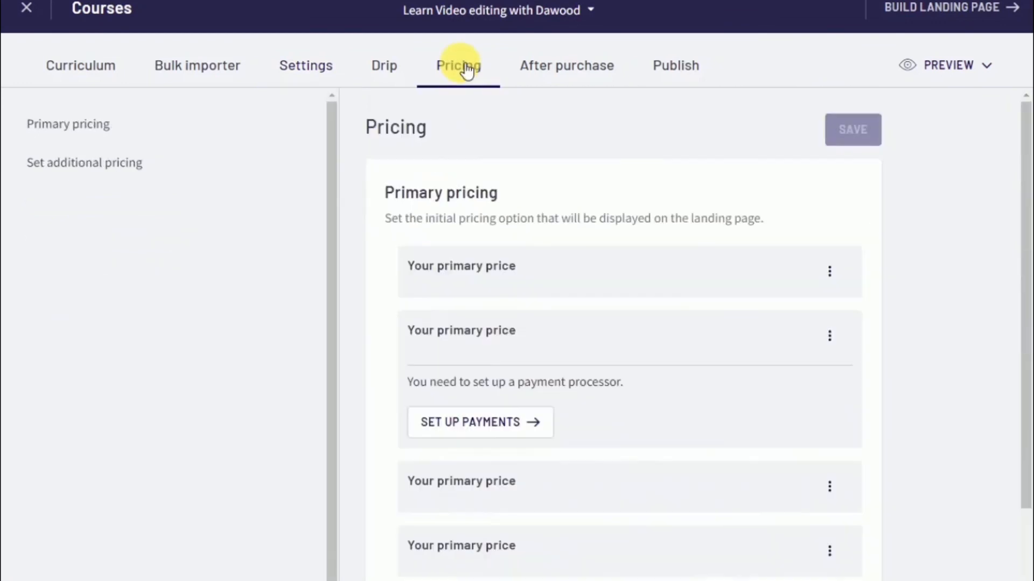
Choose Free Course in the paid-or-free prompt, giving Free primary pricing with unlimited access
left_click(458, 66)
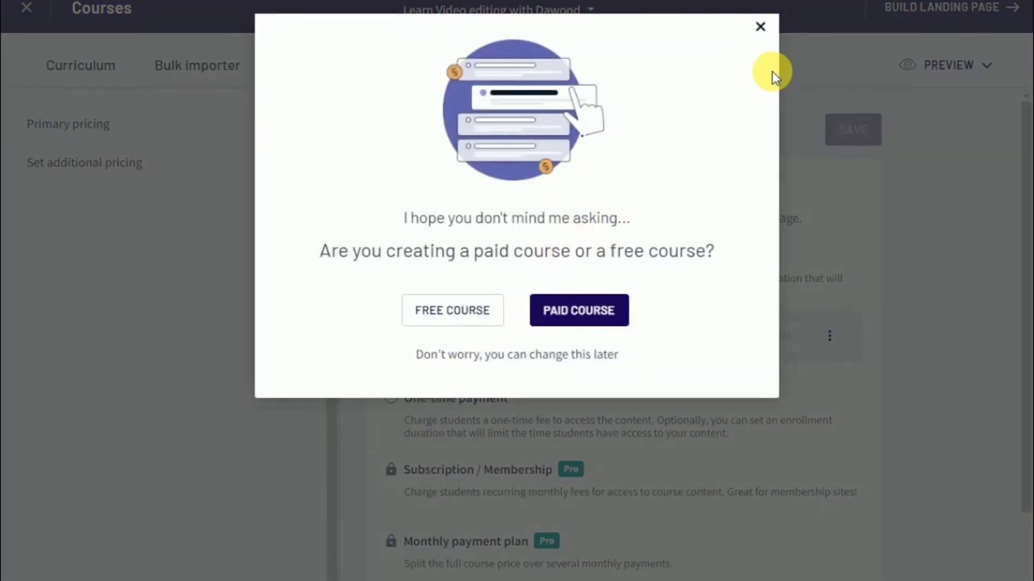
left_click(452, 310)
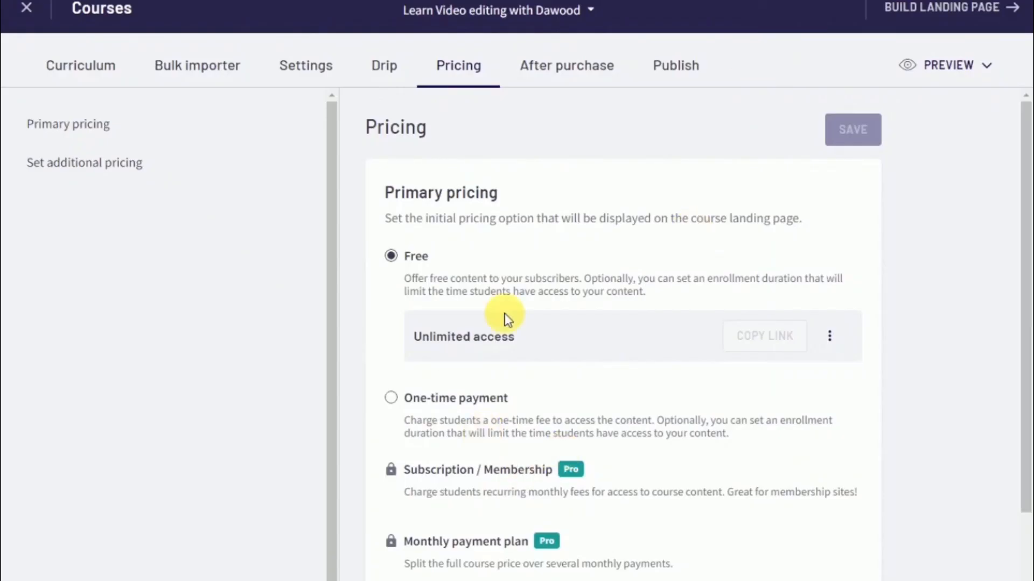
scroll("down", 3)
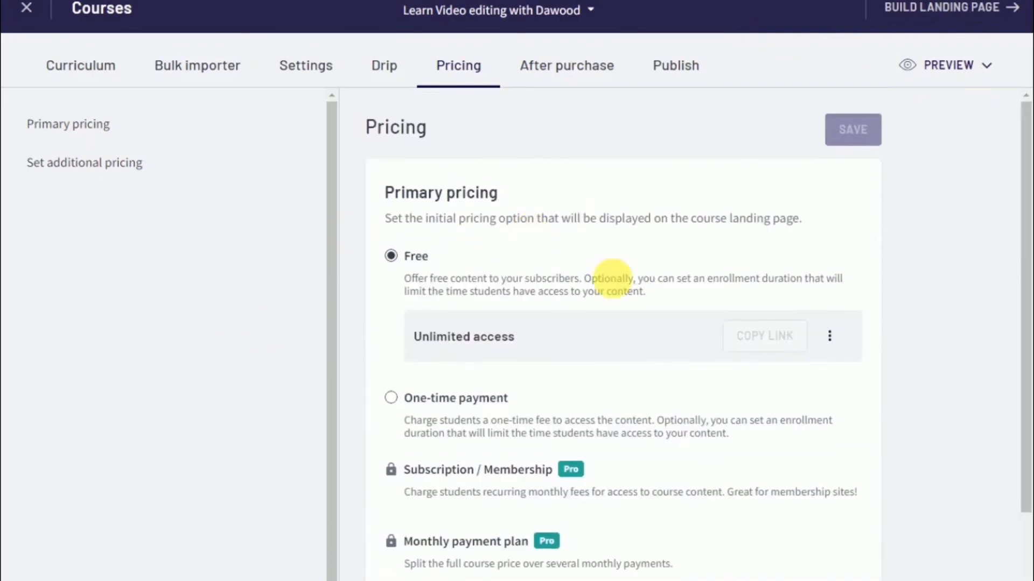
mouse_move(684, 196)
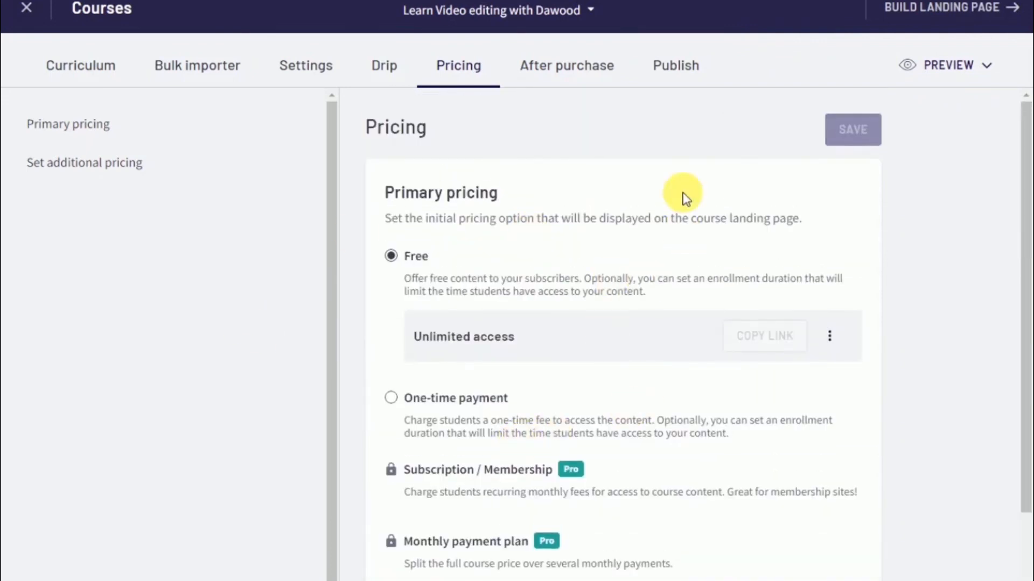
scroll("down", 3)
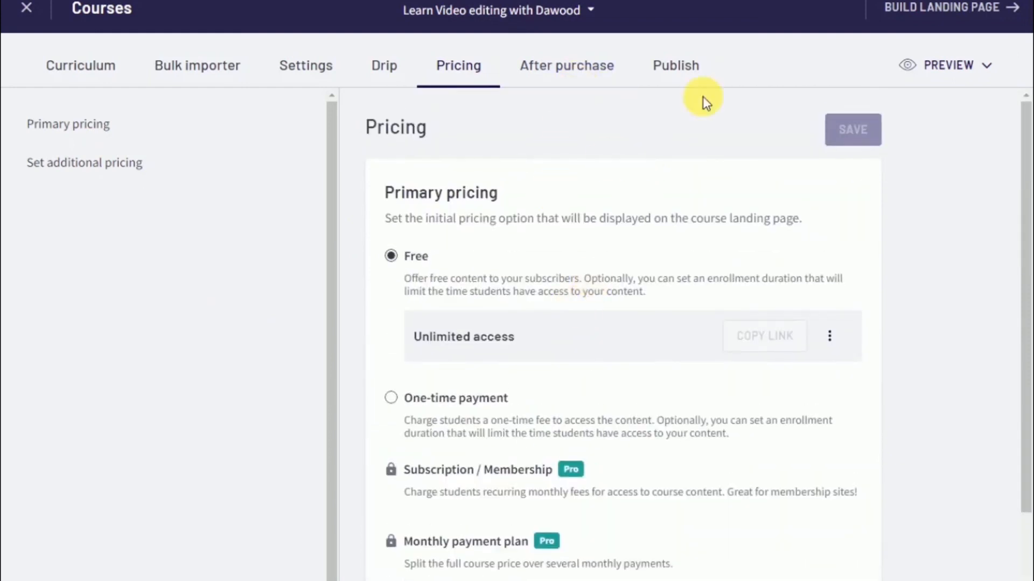
Show the Publish tab with course status Draft pending email verification
left_click(675, 65)
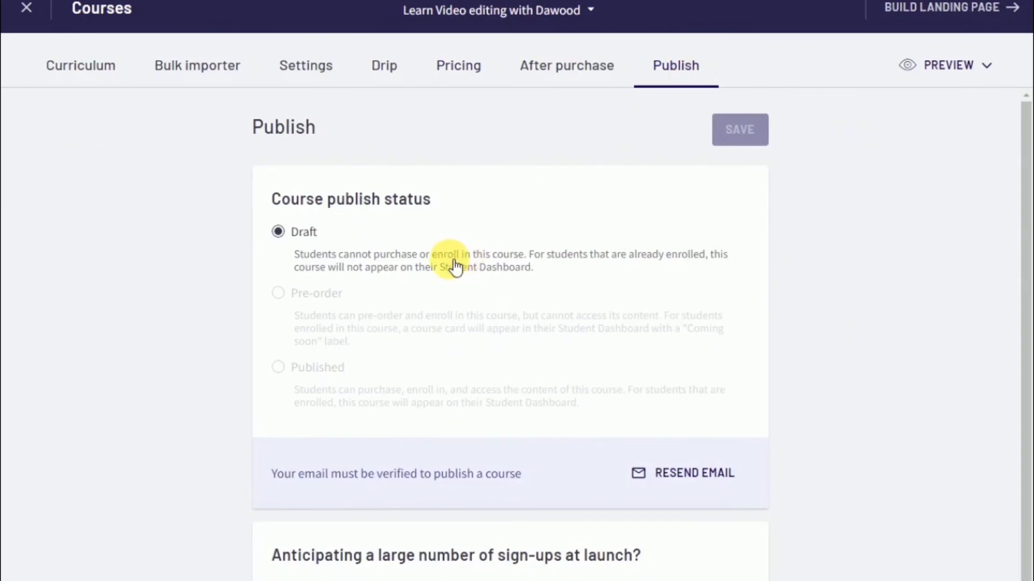
mouse_move(267, 280)
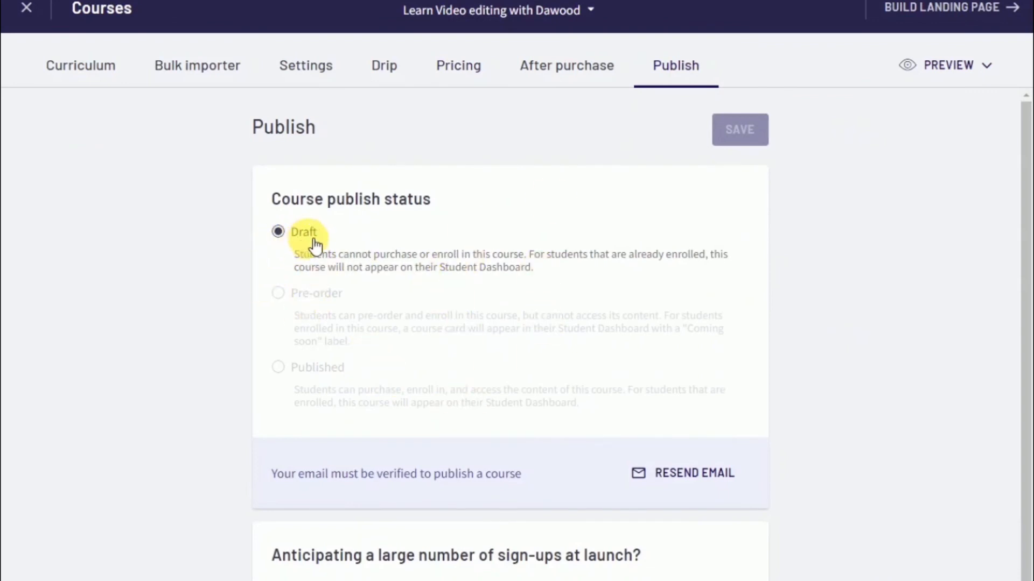
mouse_move(290, 289)
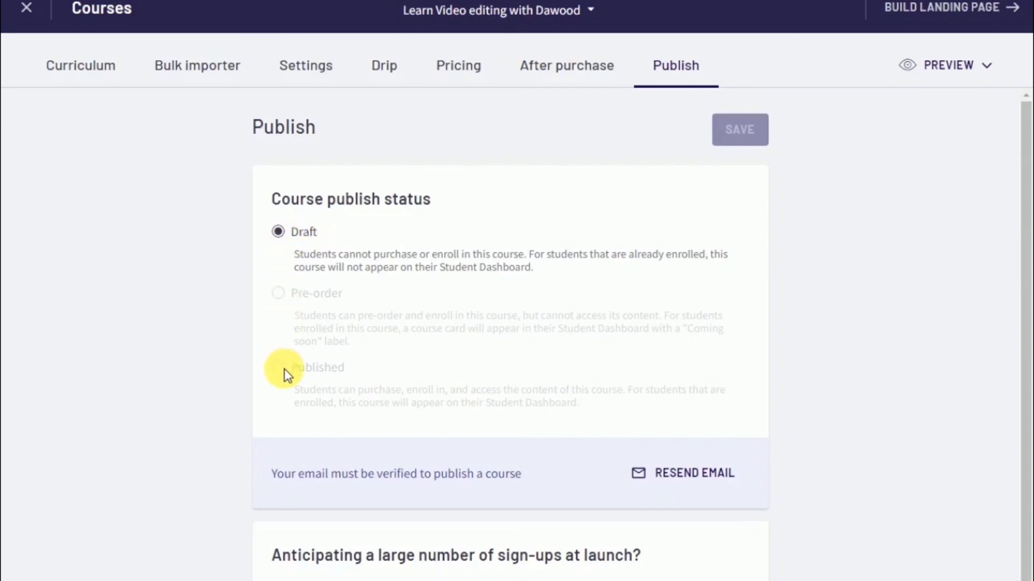
scroll("down", 3)
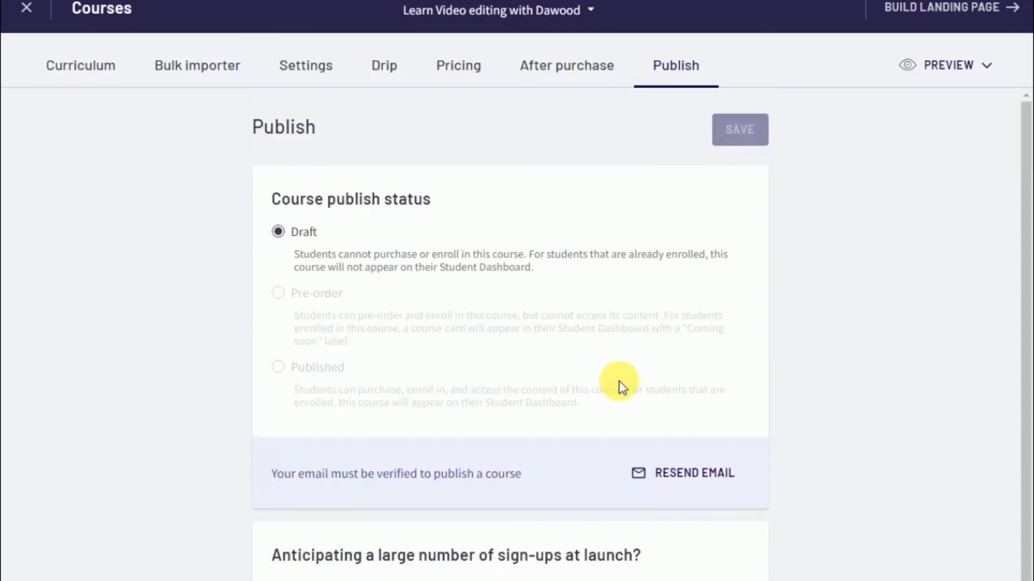
mouse_move(586, 198)
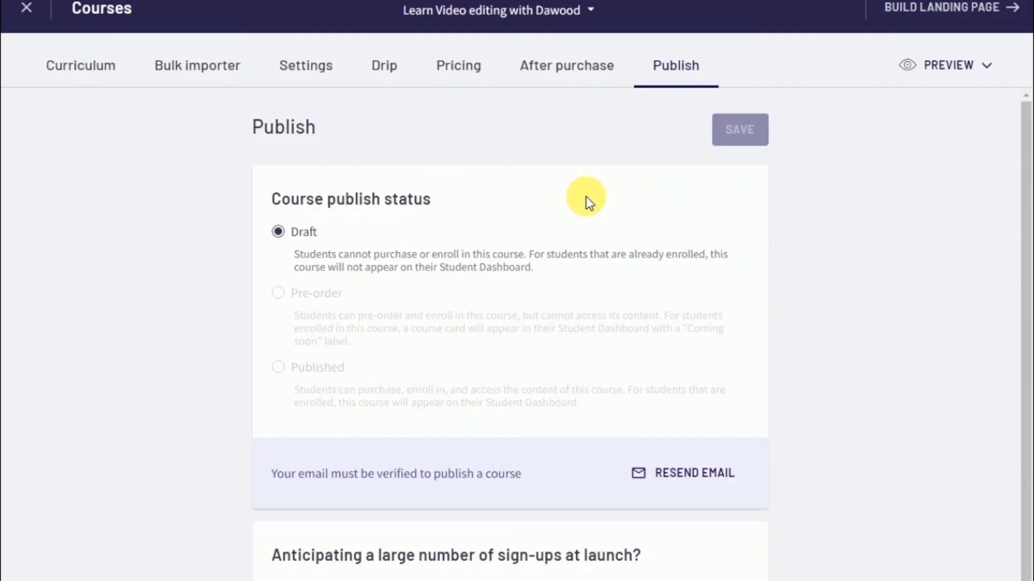
mouse_move(626, 356)
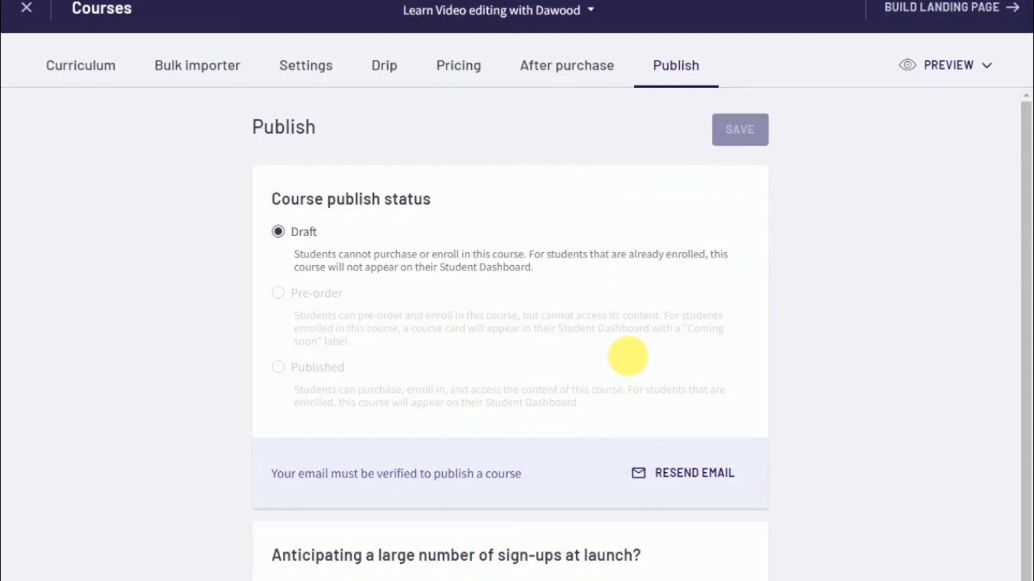
mouse_move(413, 571)
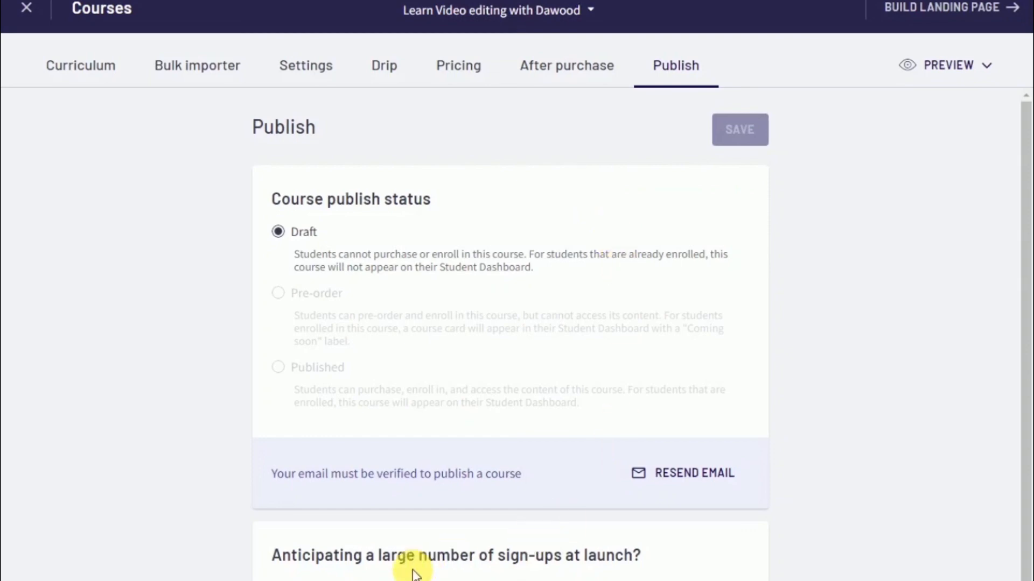